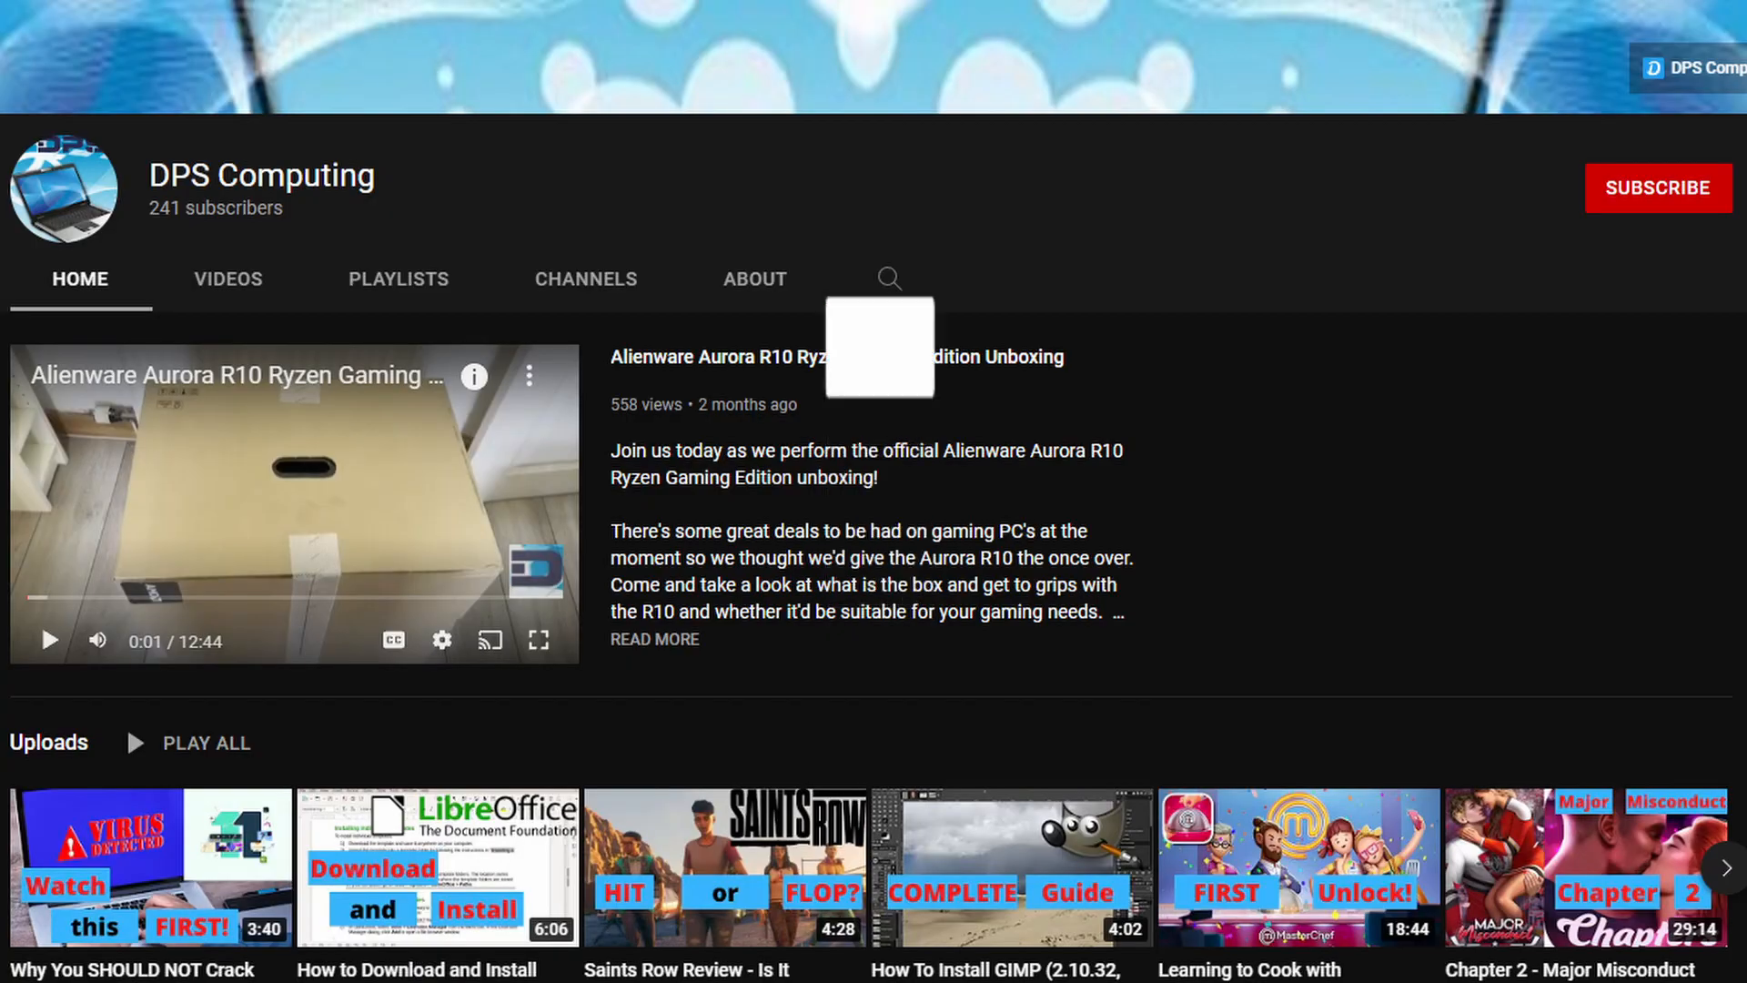
mouse_move(879, 493)
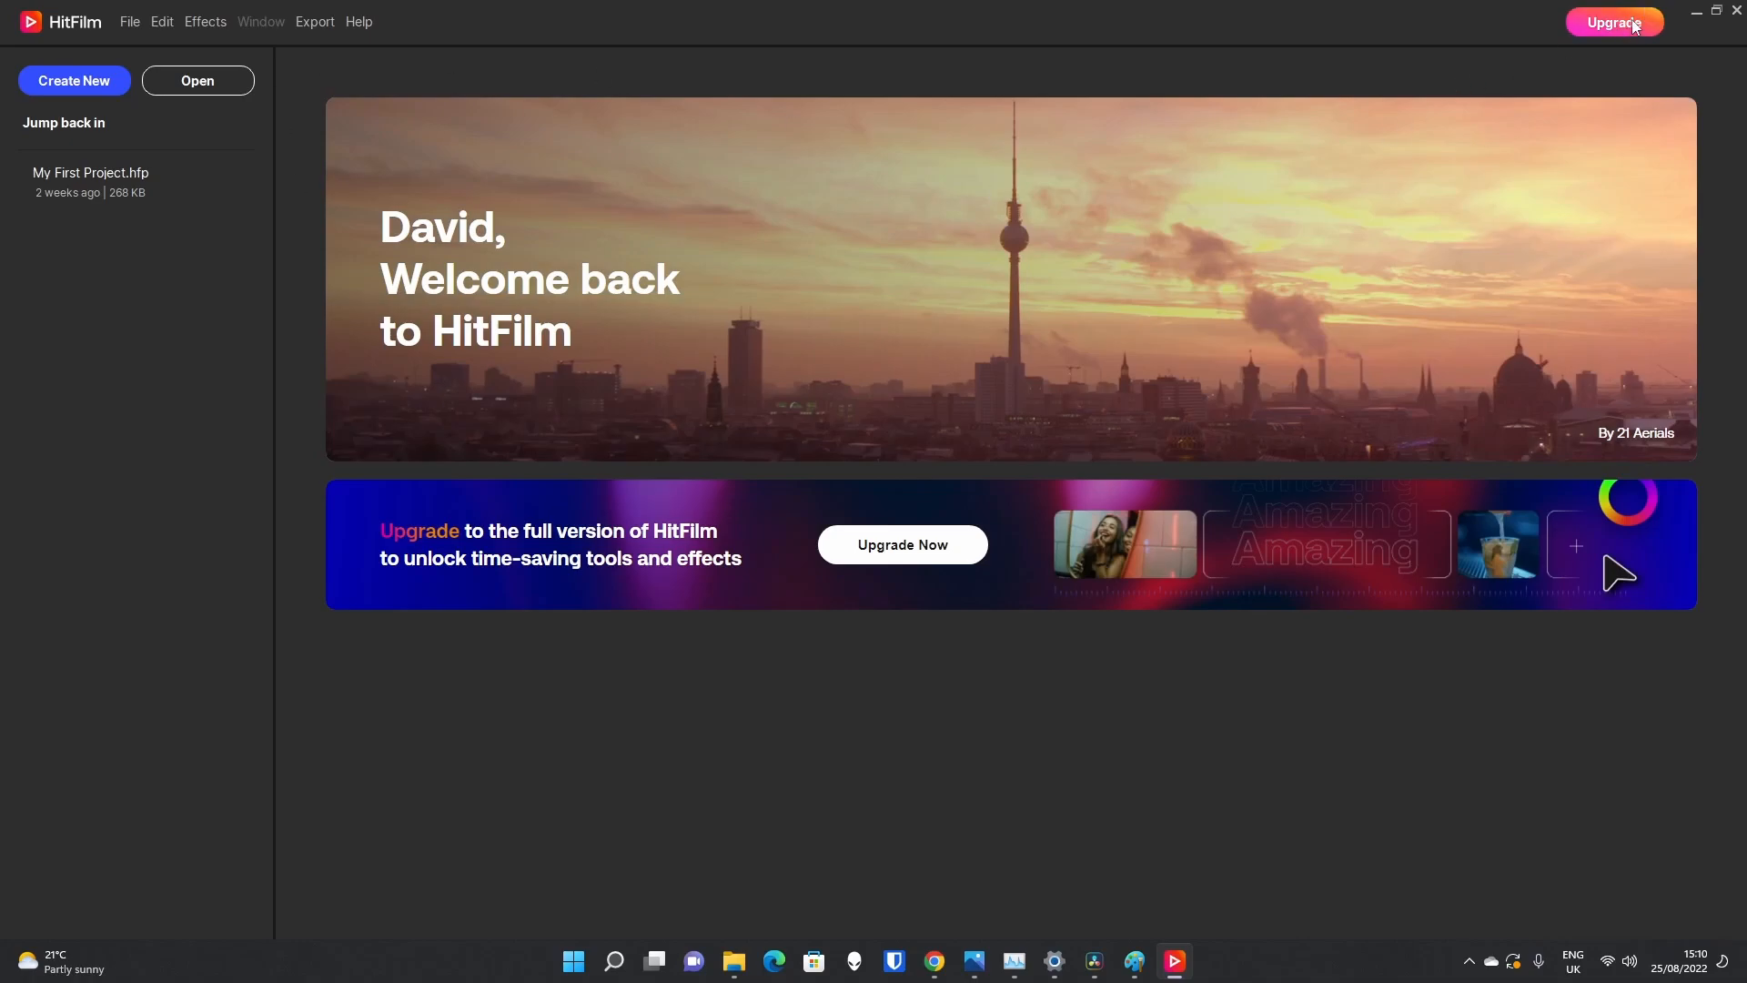
mouse_move(1614, 22)
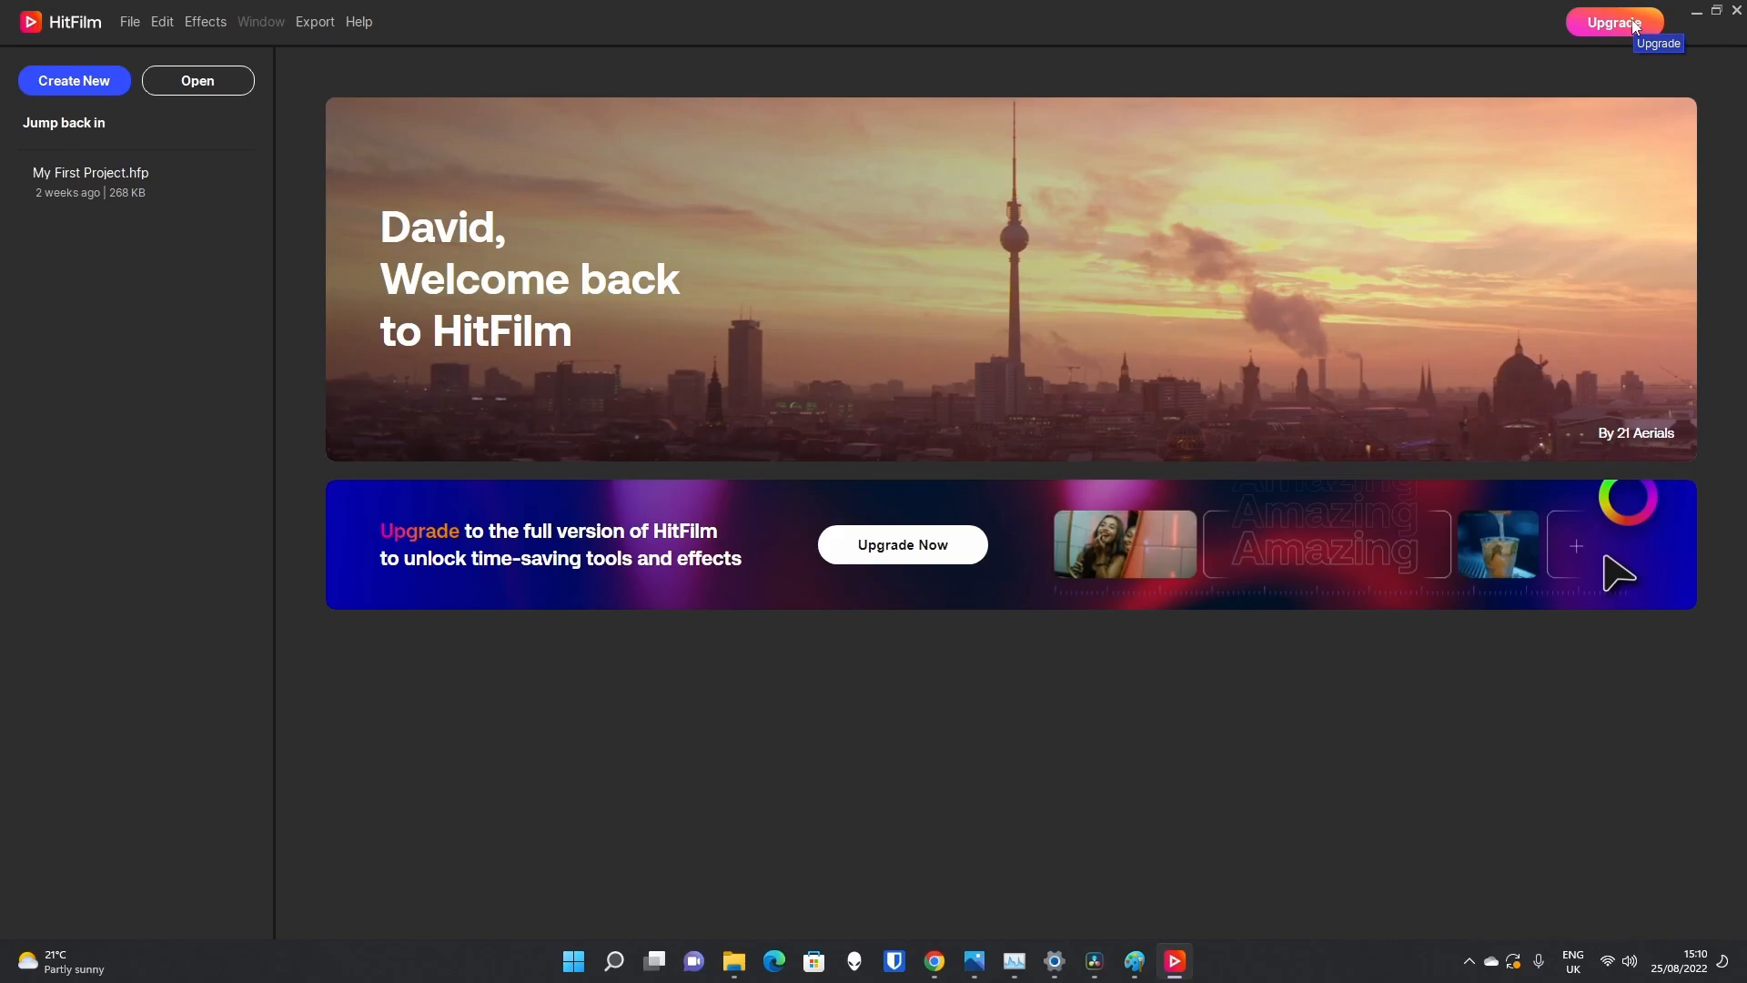
mouse_move(1612, 22)
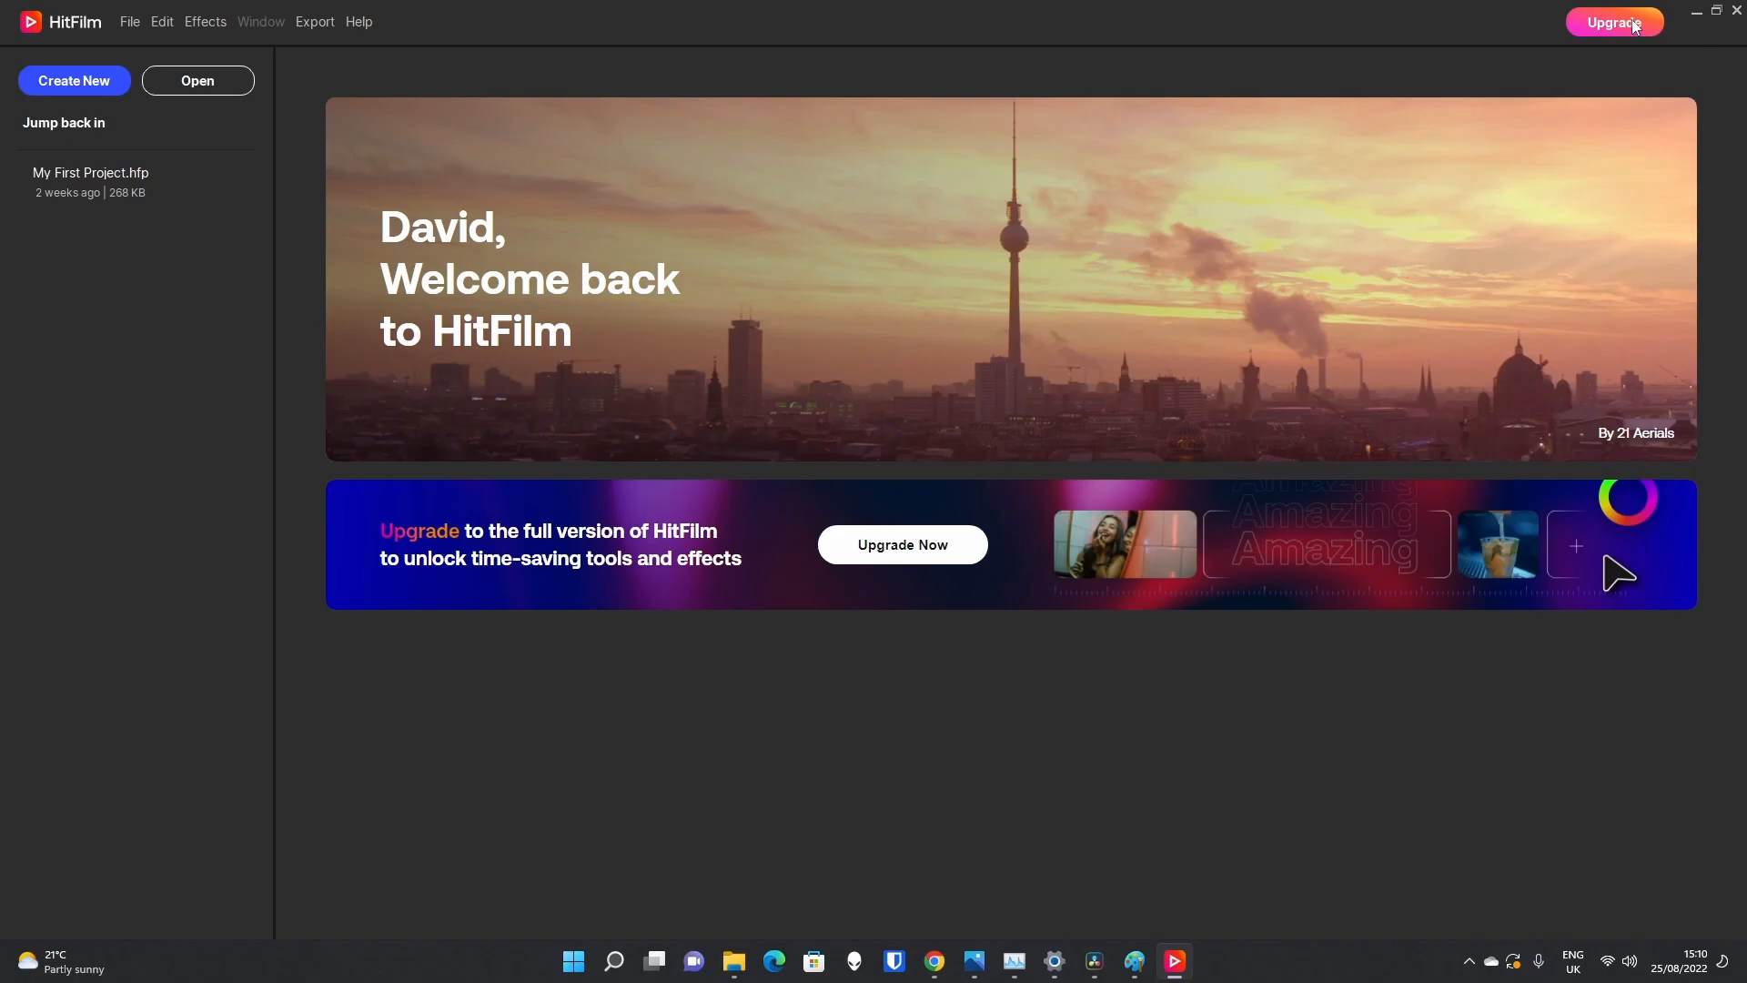
mouse_move(656, 238)
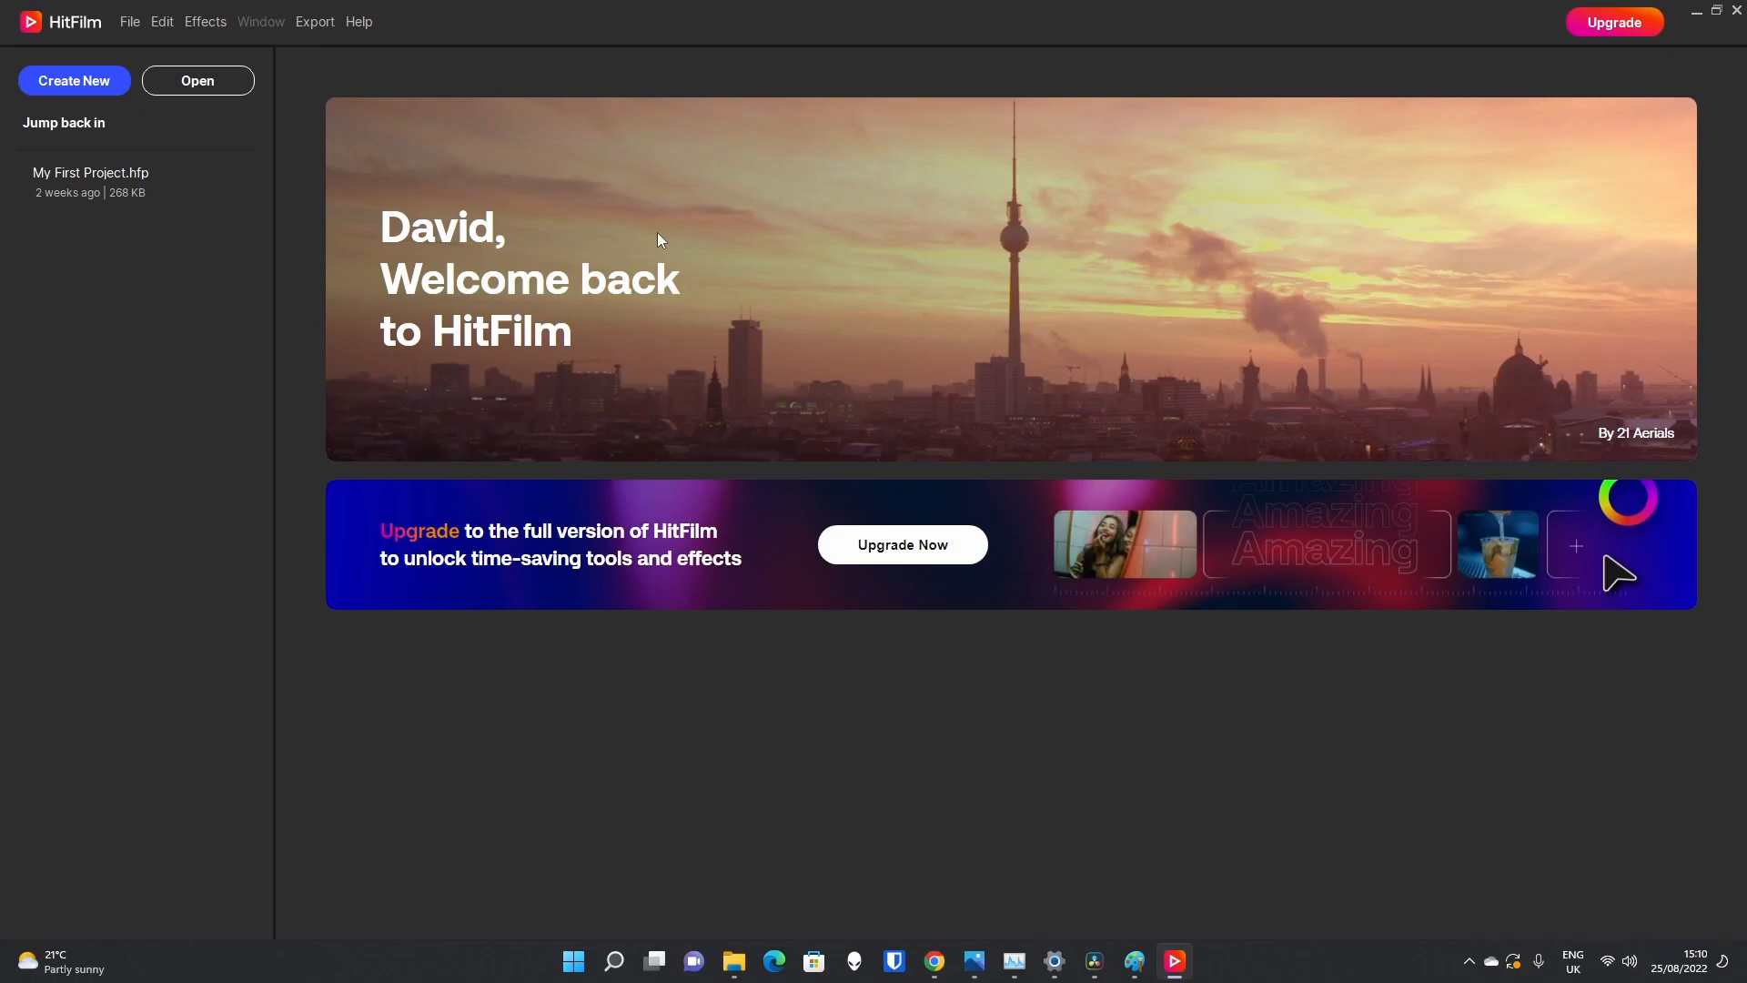
mouse_move(822, 393)
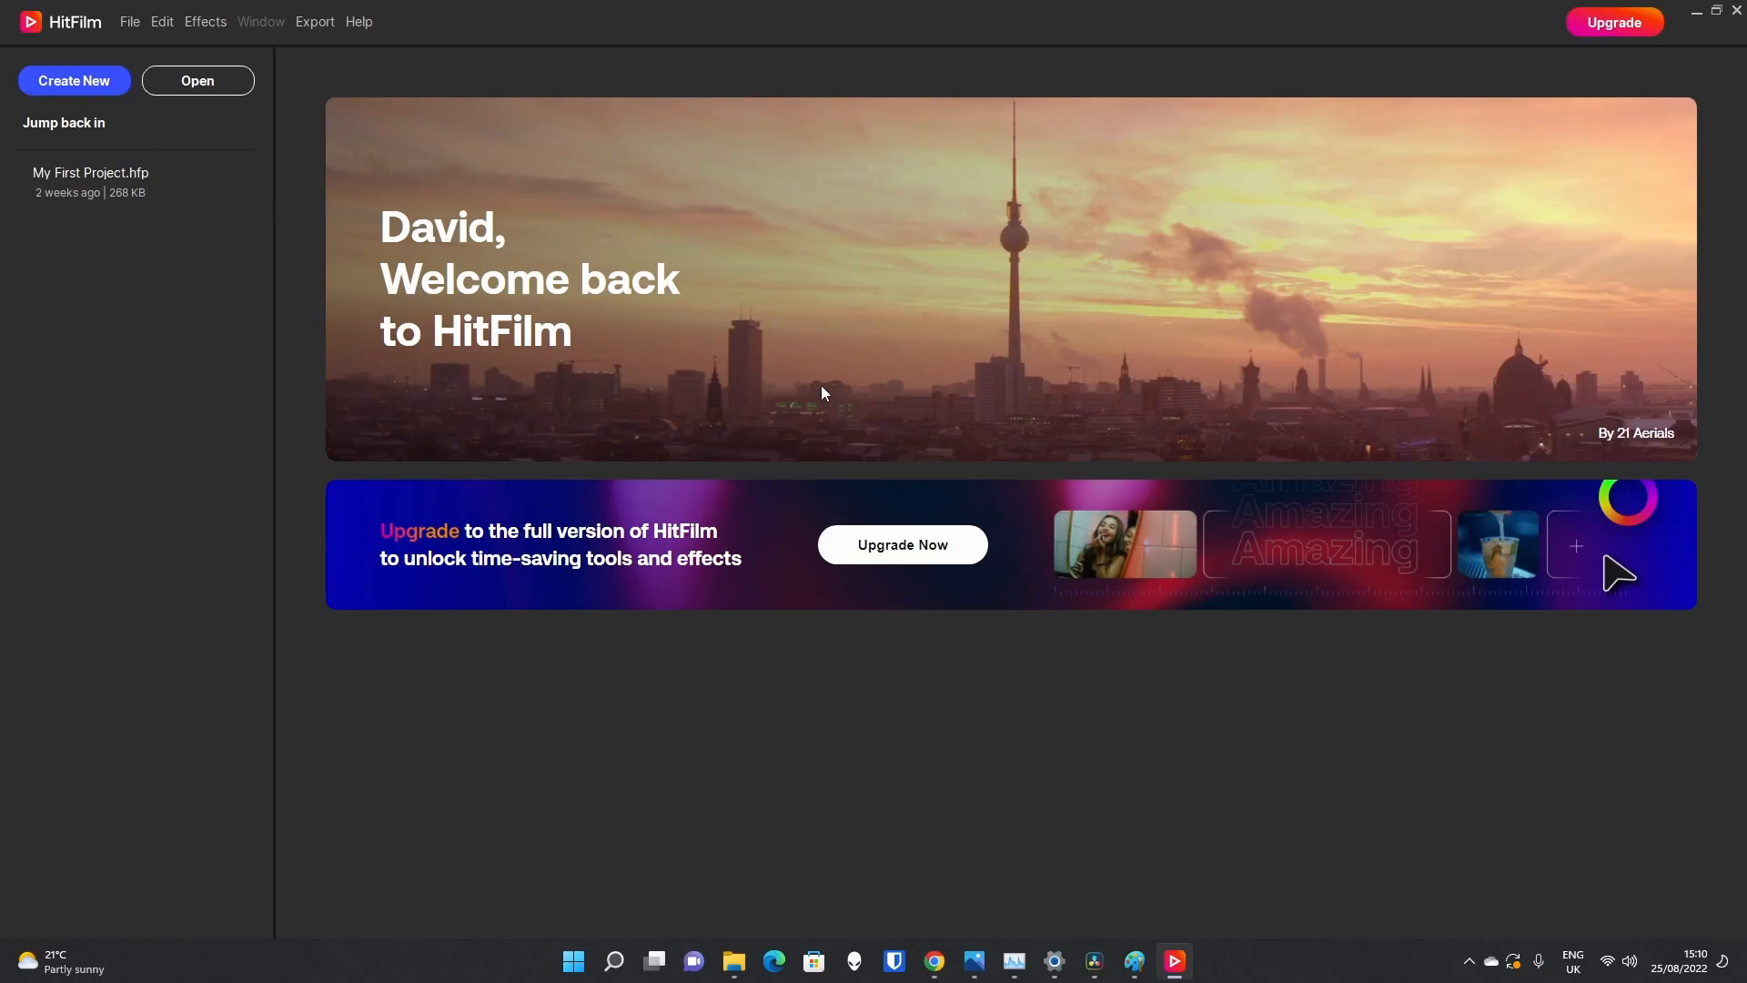
mouse_move(73, 80)
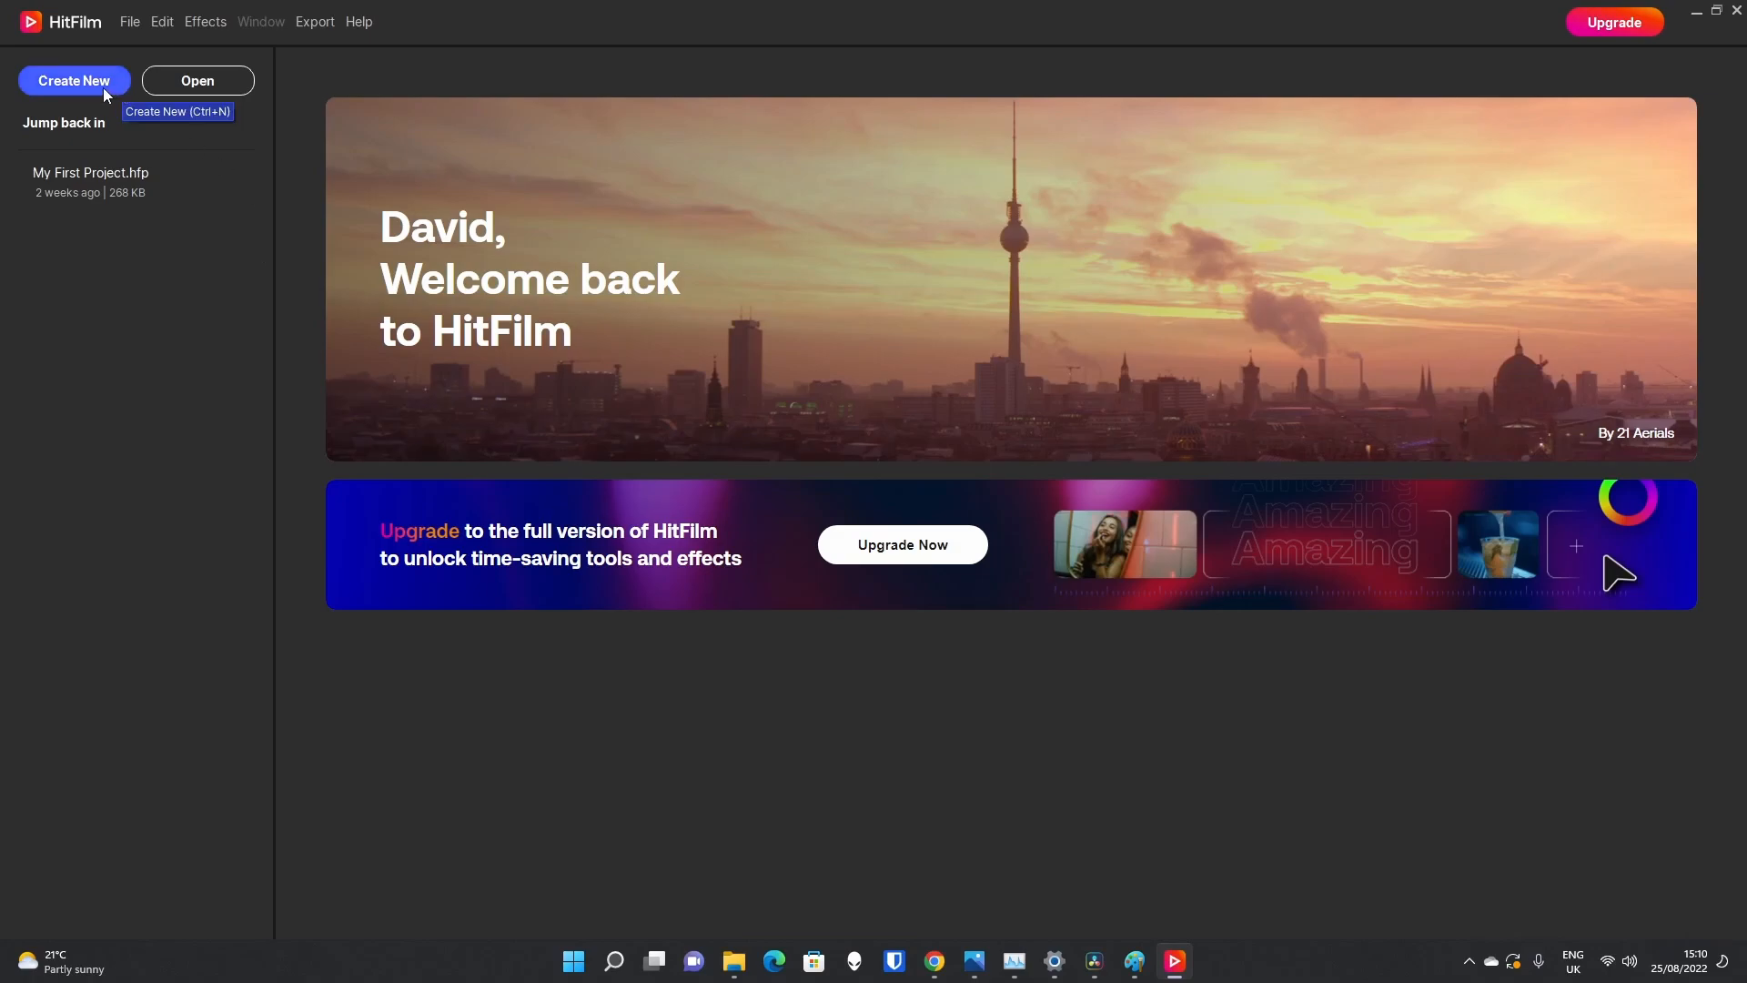
Step: Create a new project keeping the default 1080p Full HD @ 25 fps settings
click(73, 80)
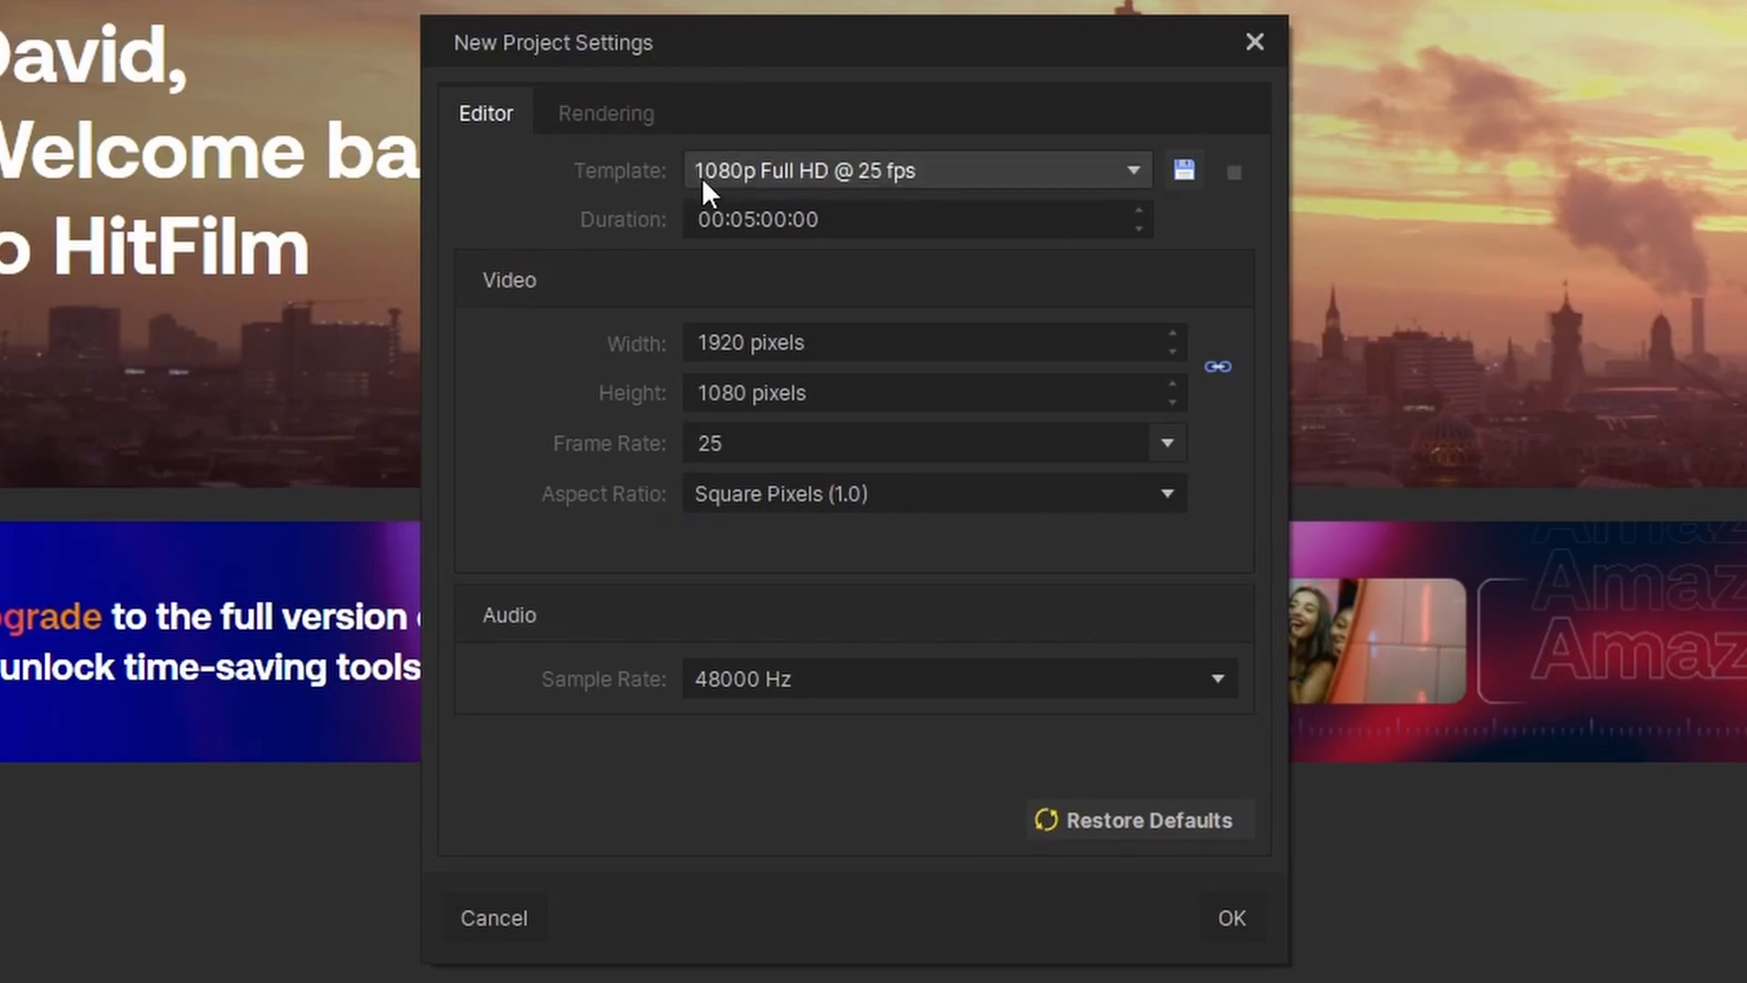
mouse_move(915, 207)
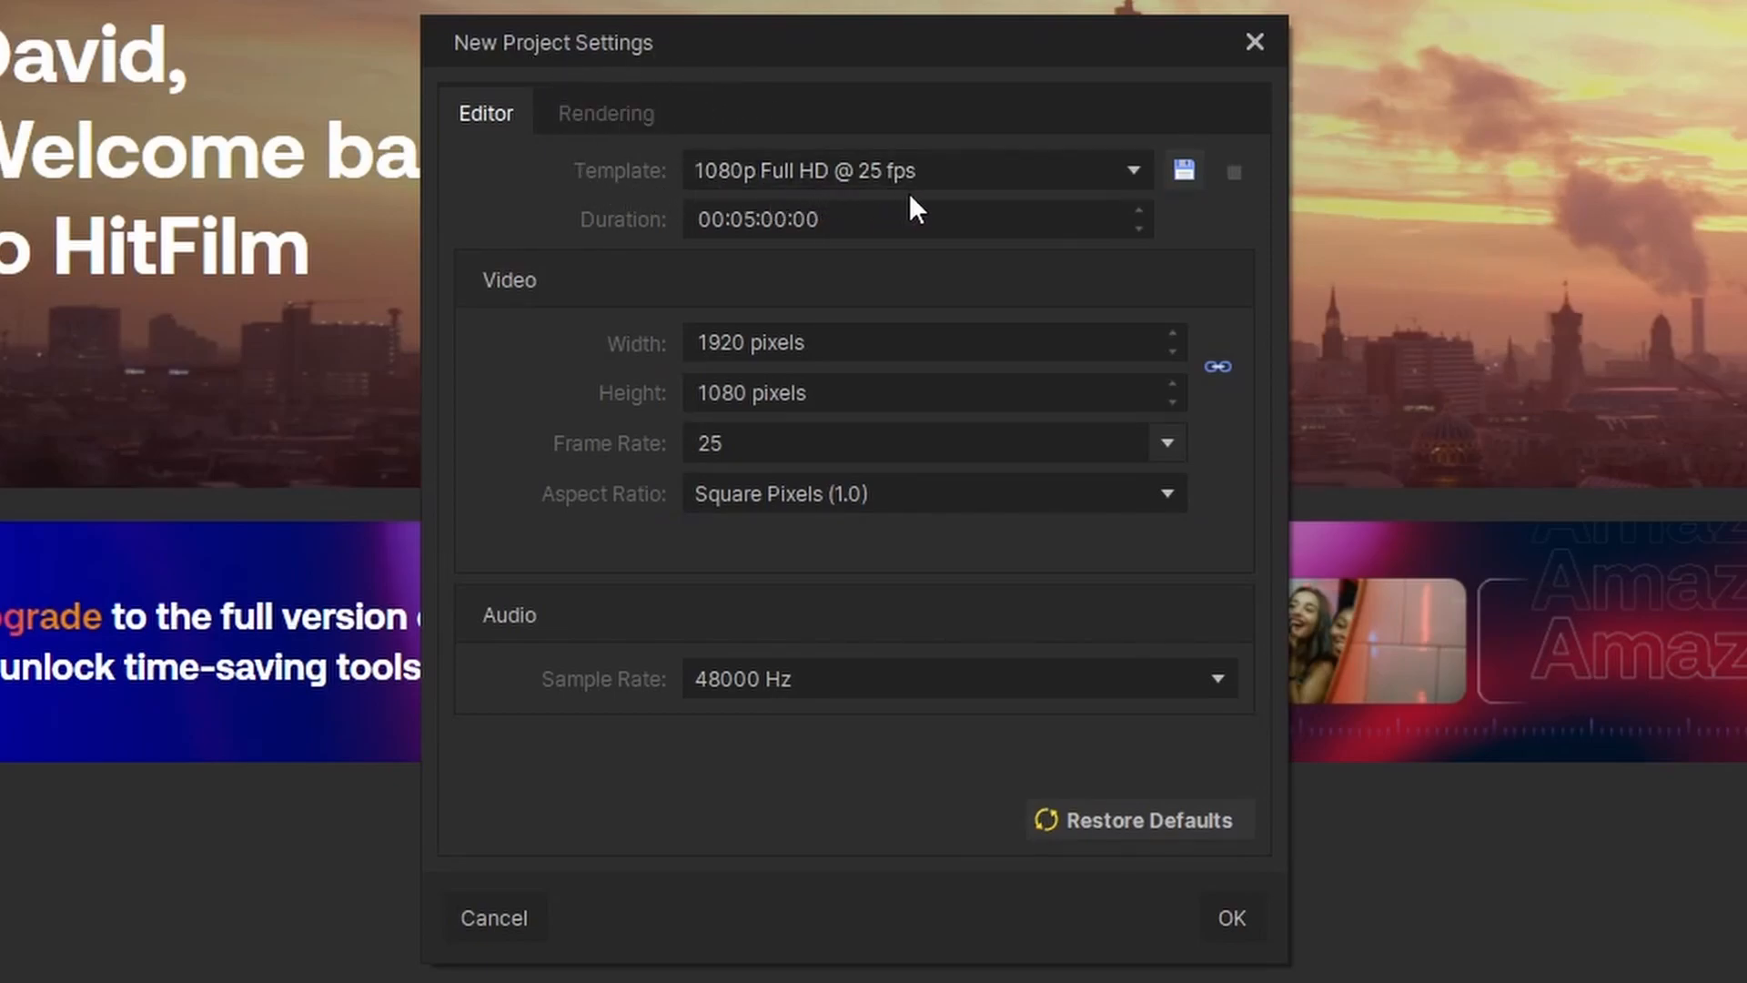
mouse_move(944, 208)
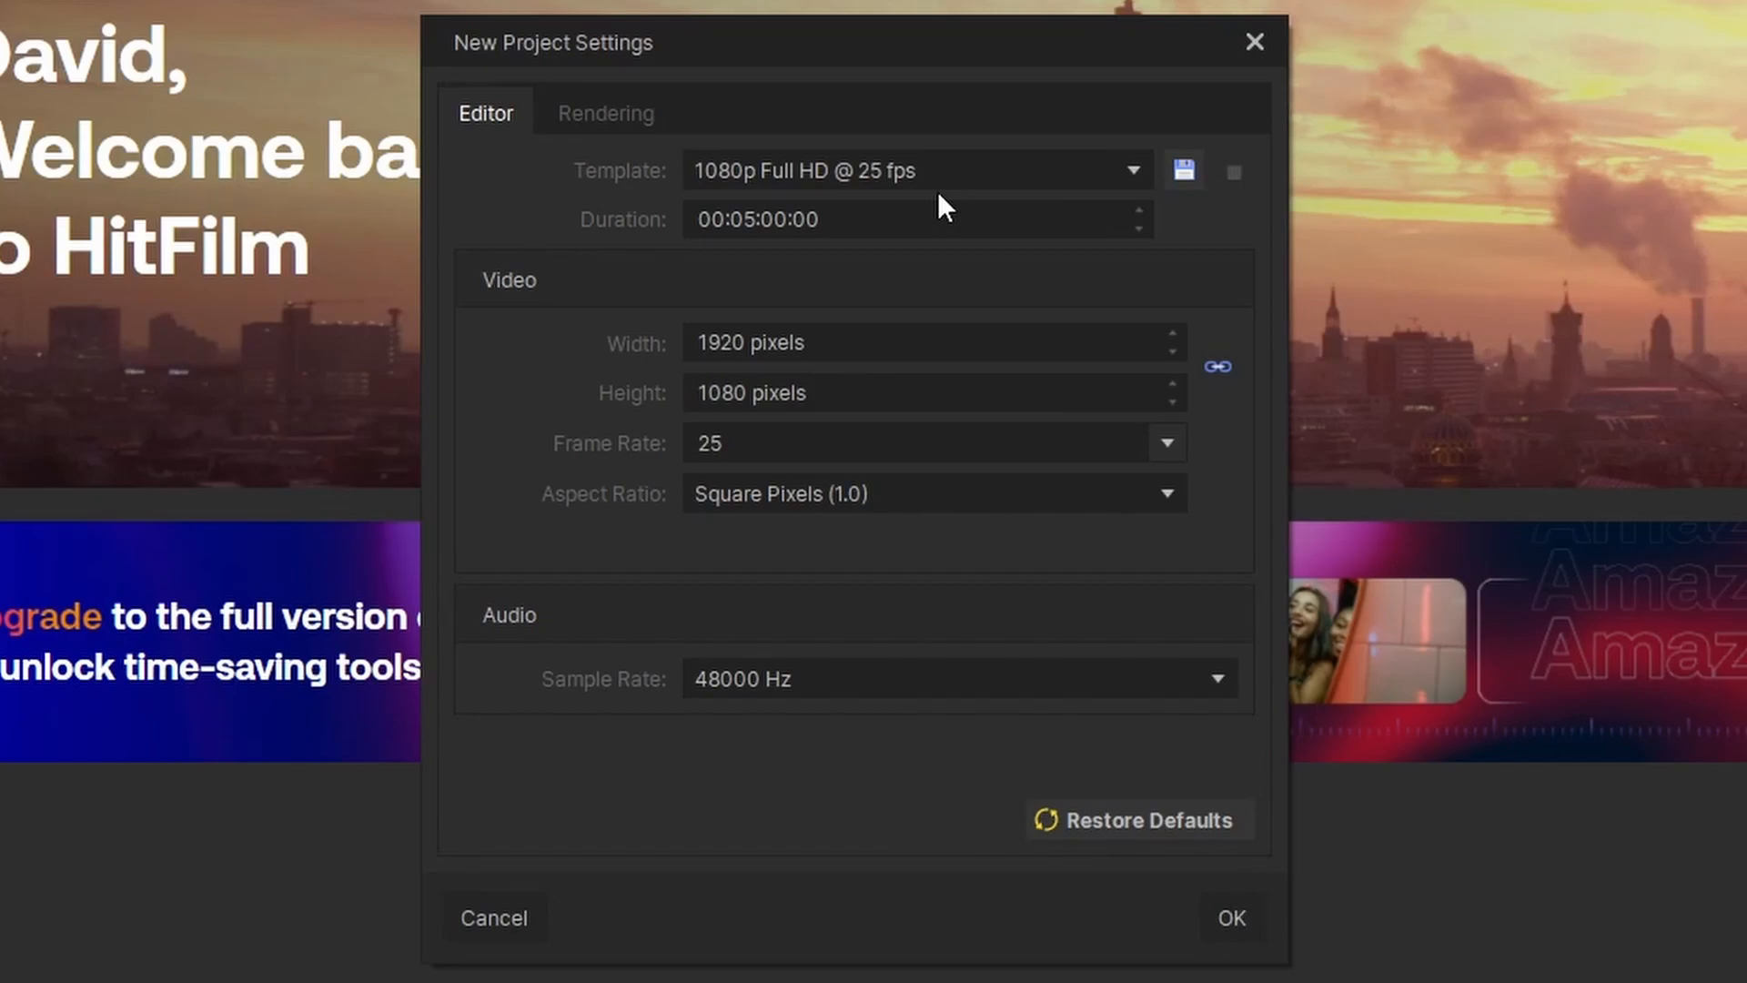
mouse_move(977, 305)
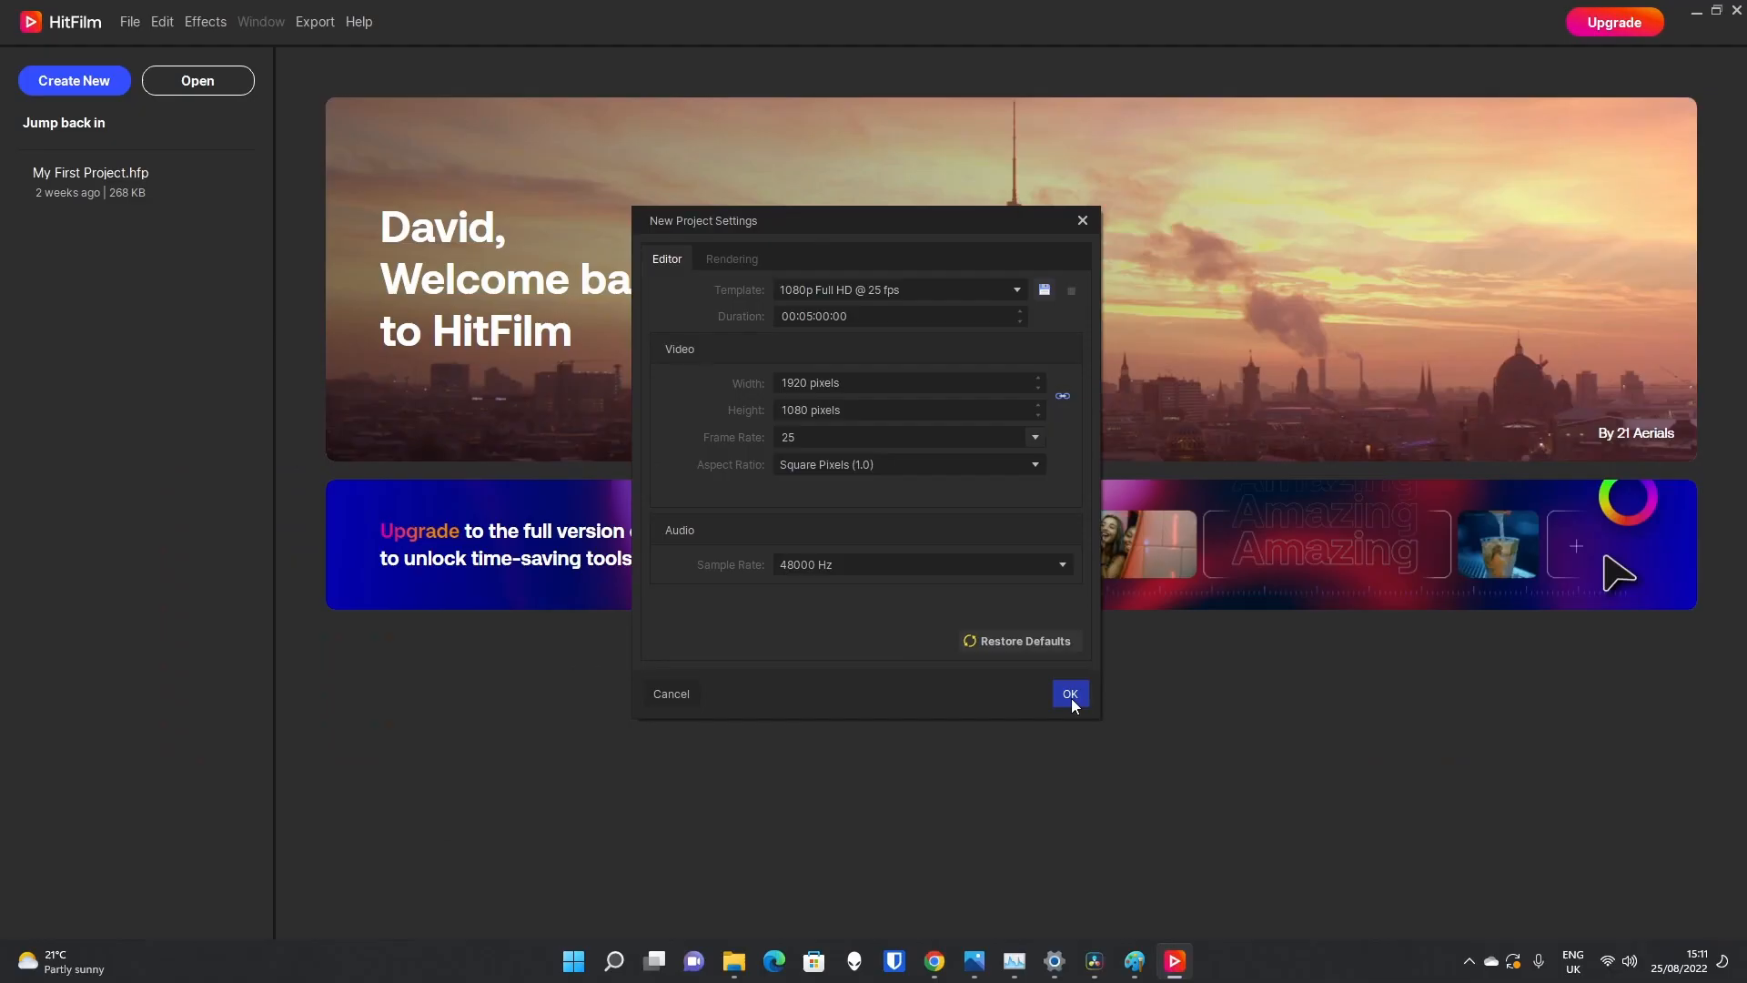
click(1068, 693)
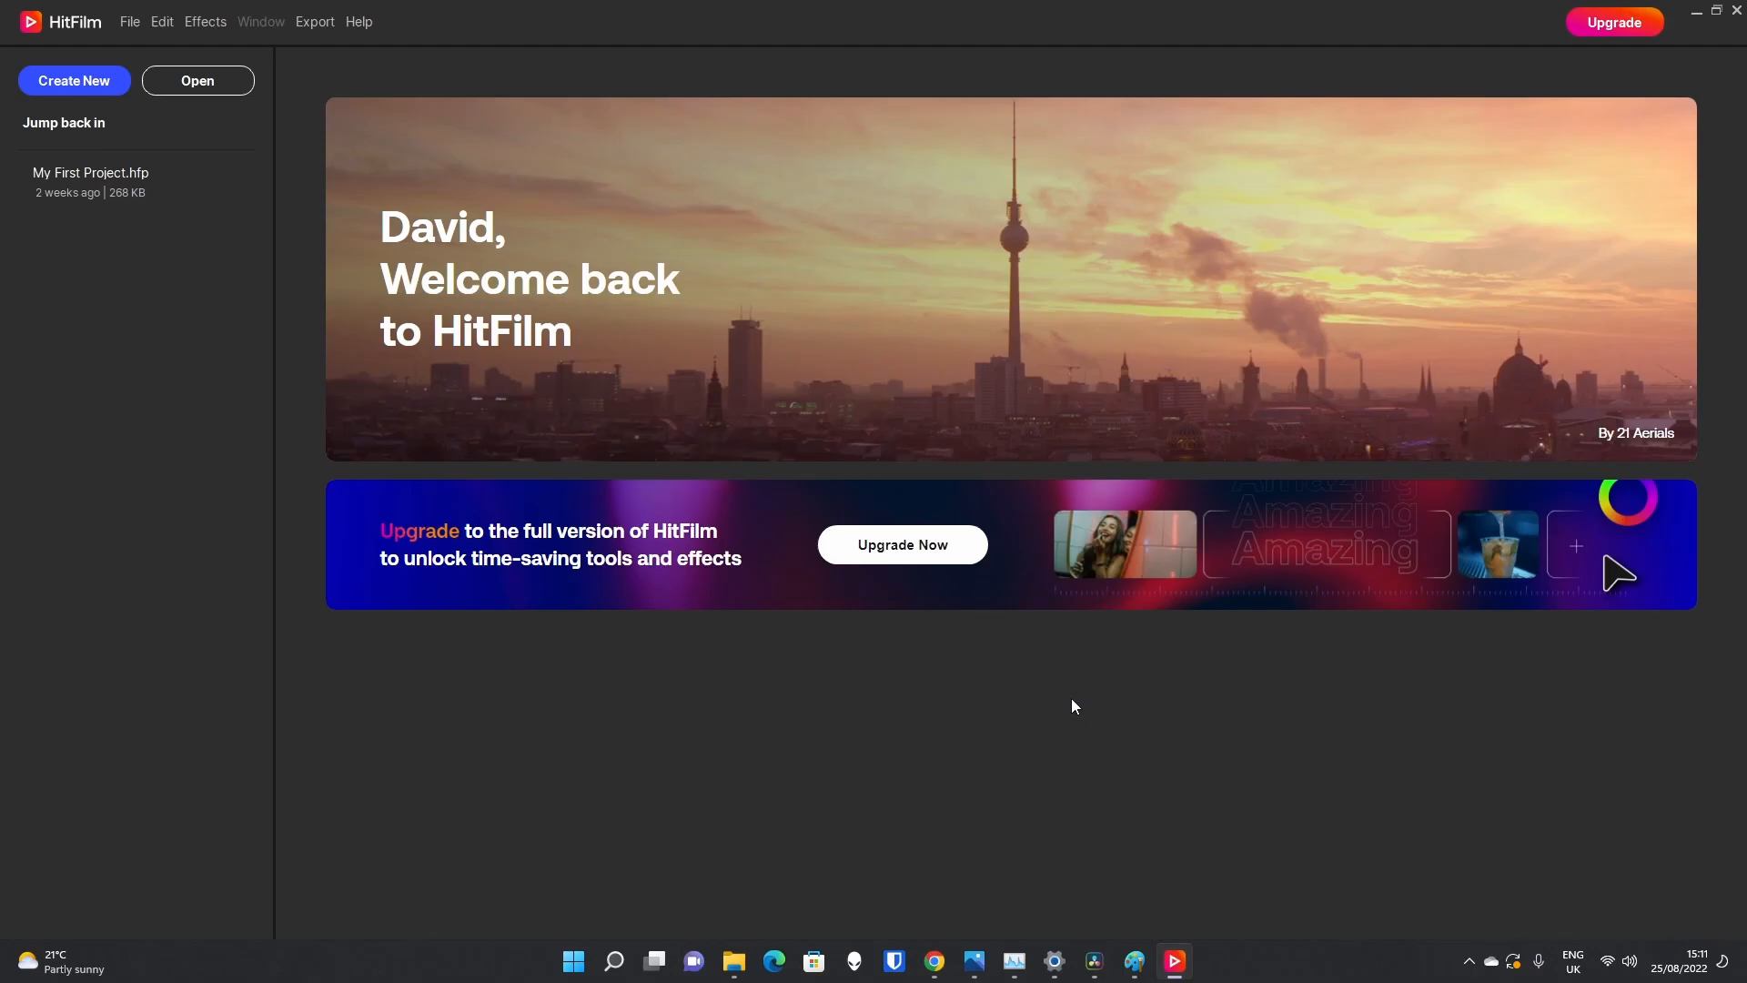
Step: Import River SD, River HD and River UHD from Downloads into the Media panel
click(73, 80)
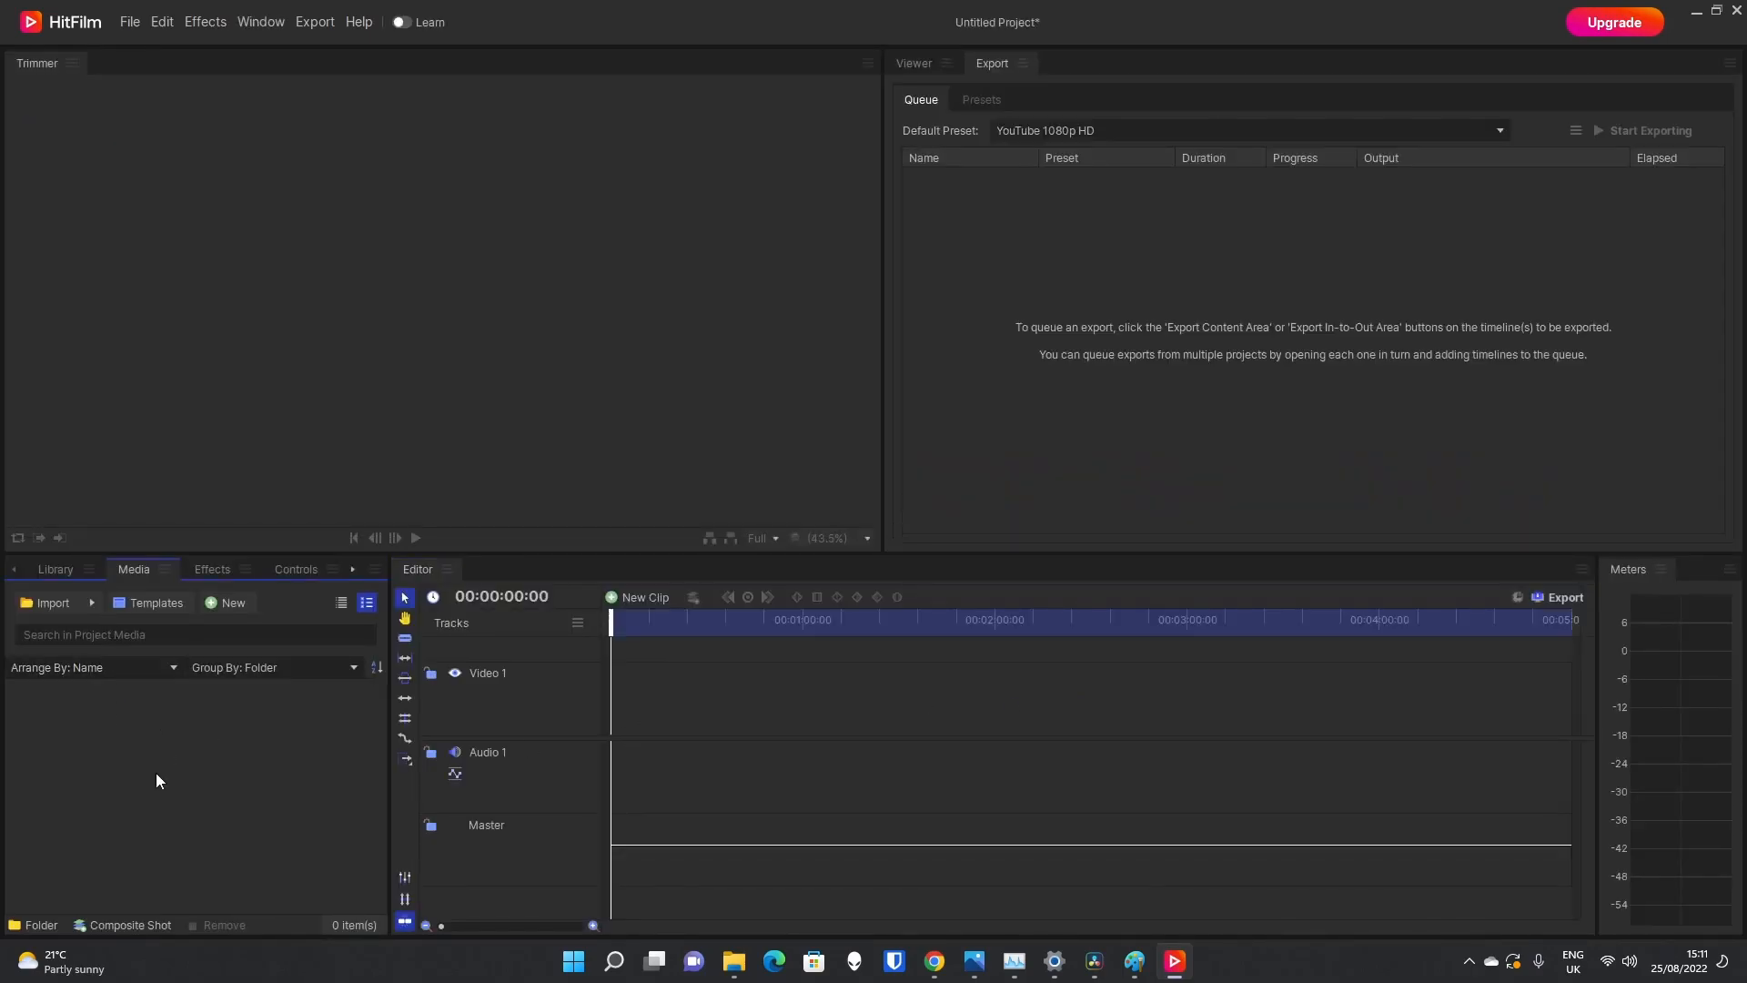
click(55, 570)
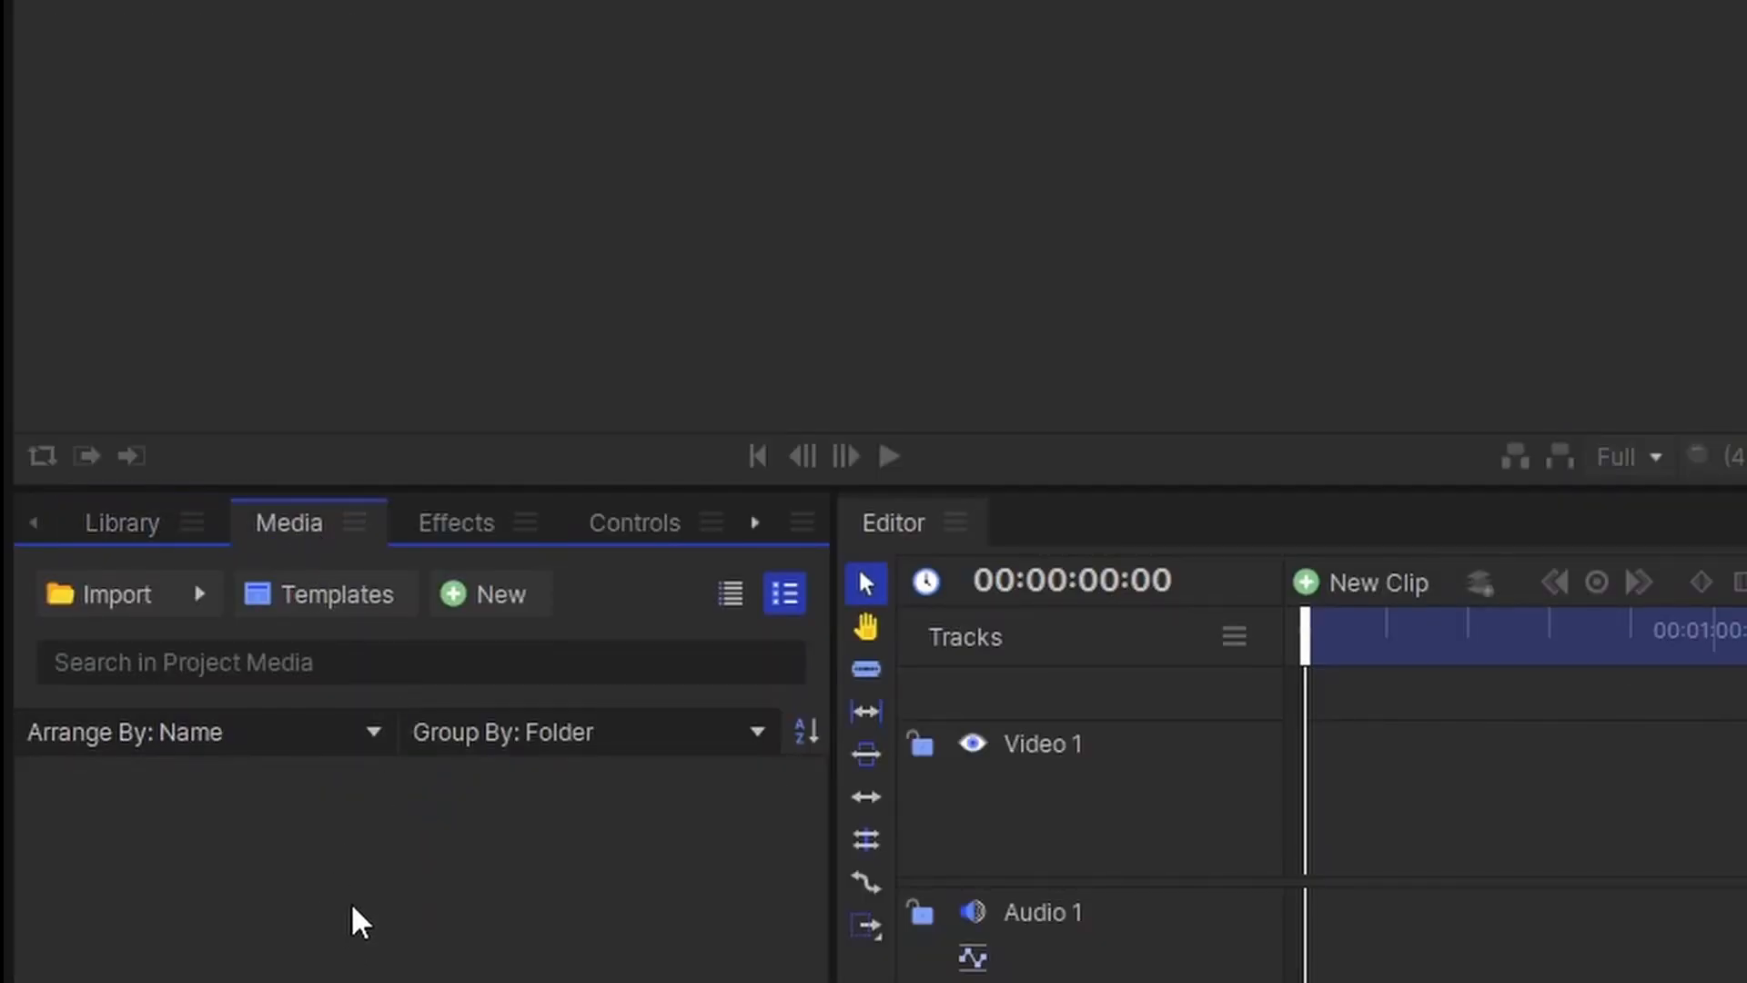
right_click(357, 917)
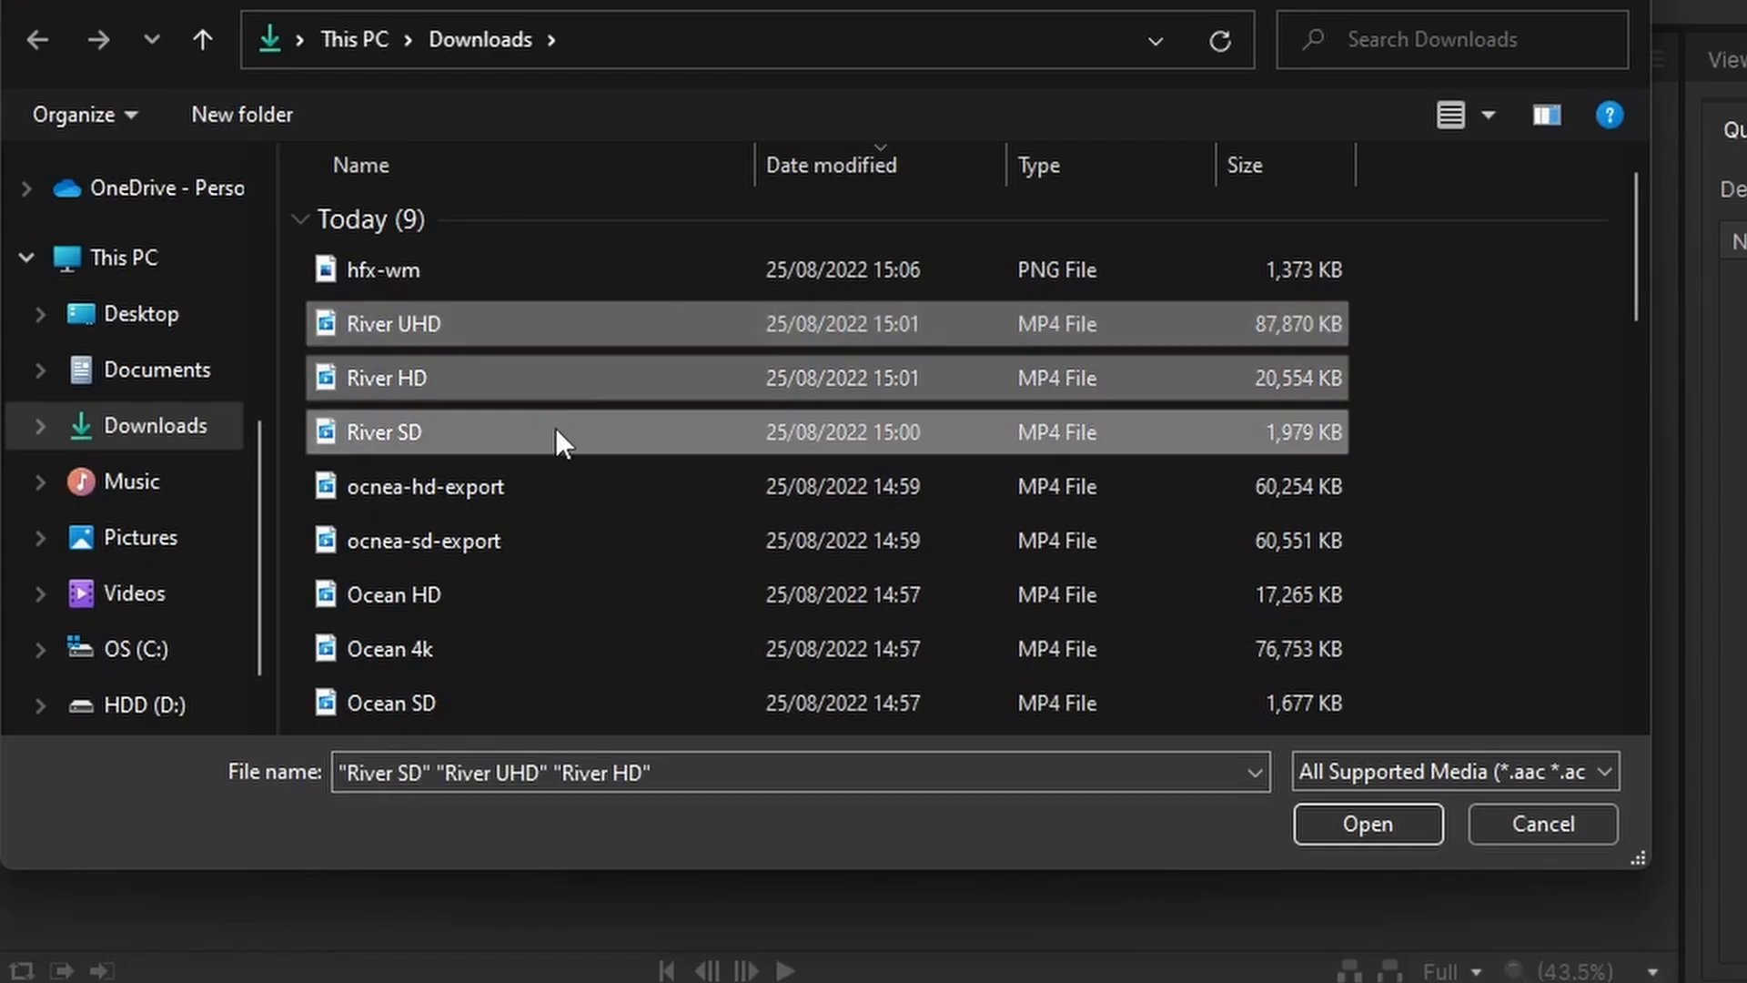
click(1366, 823)
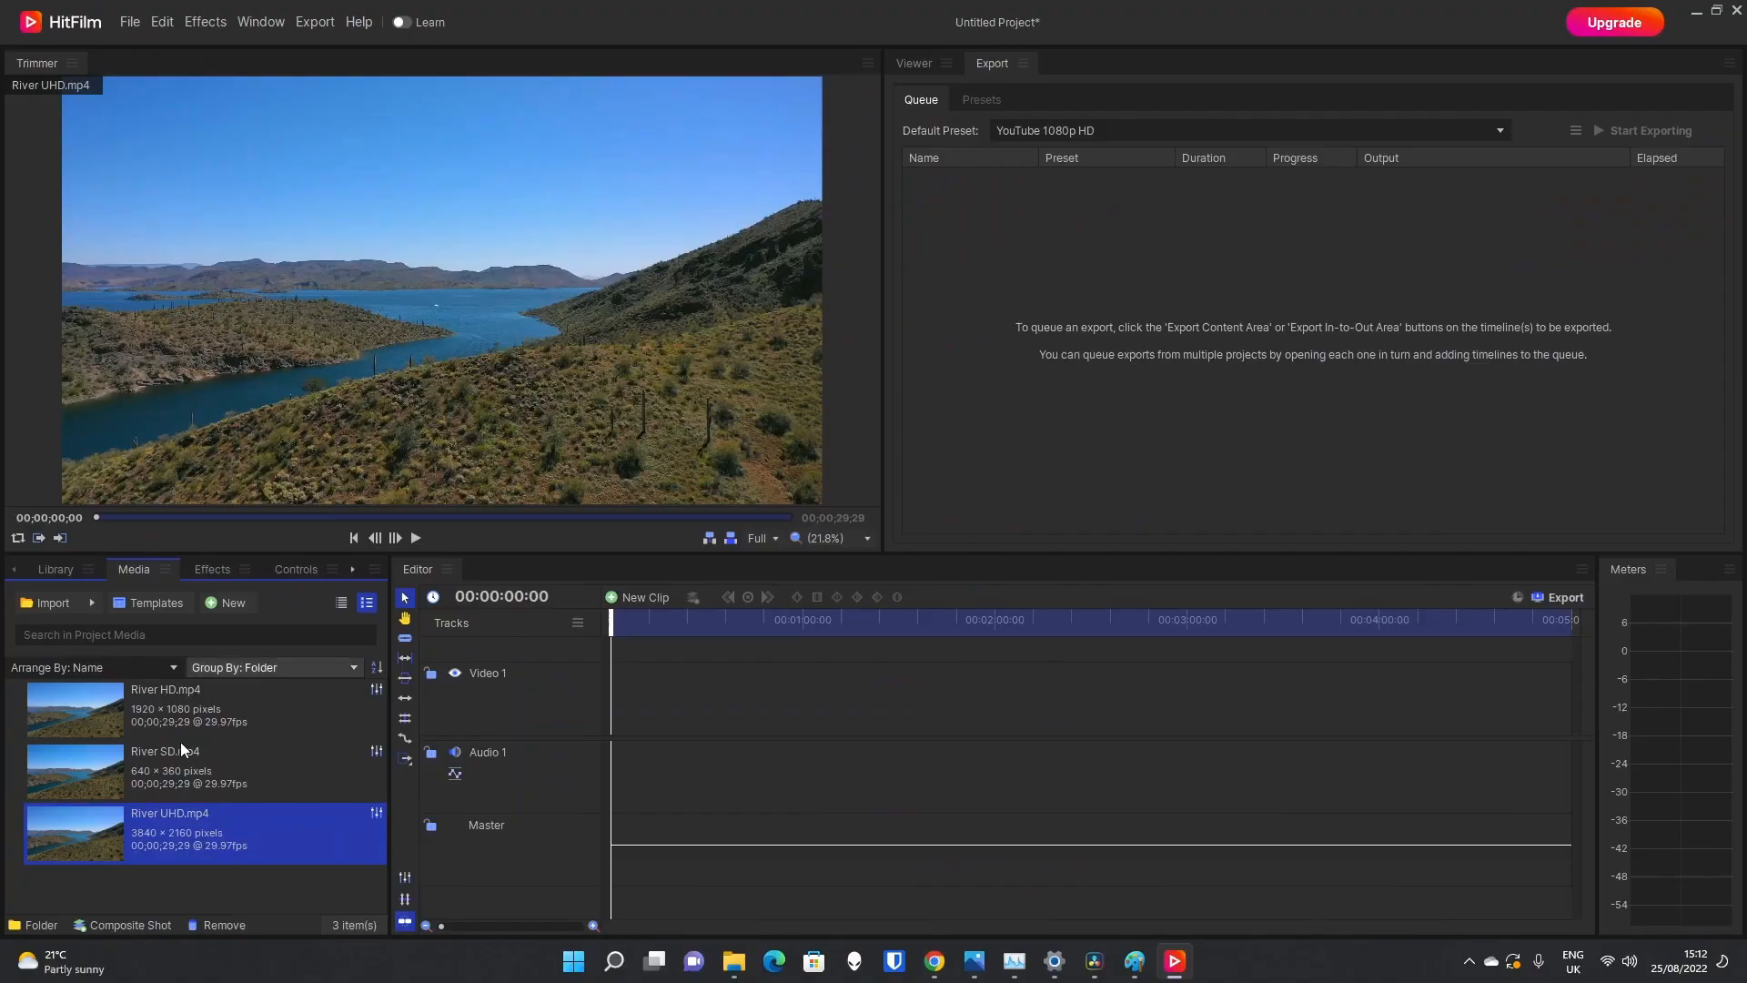
click(168, 710)
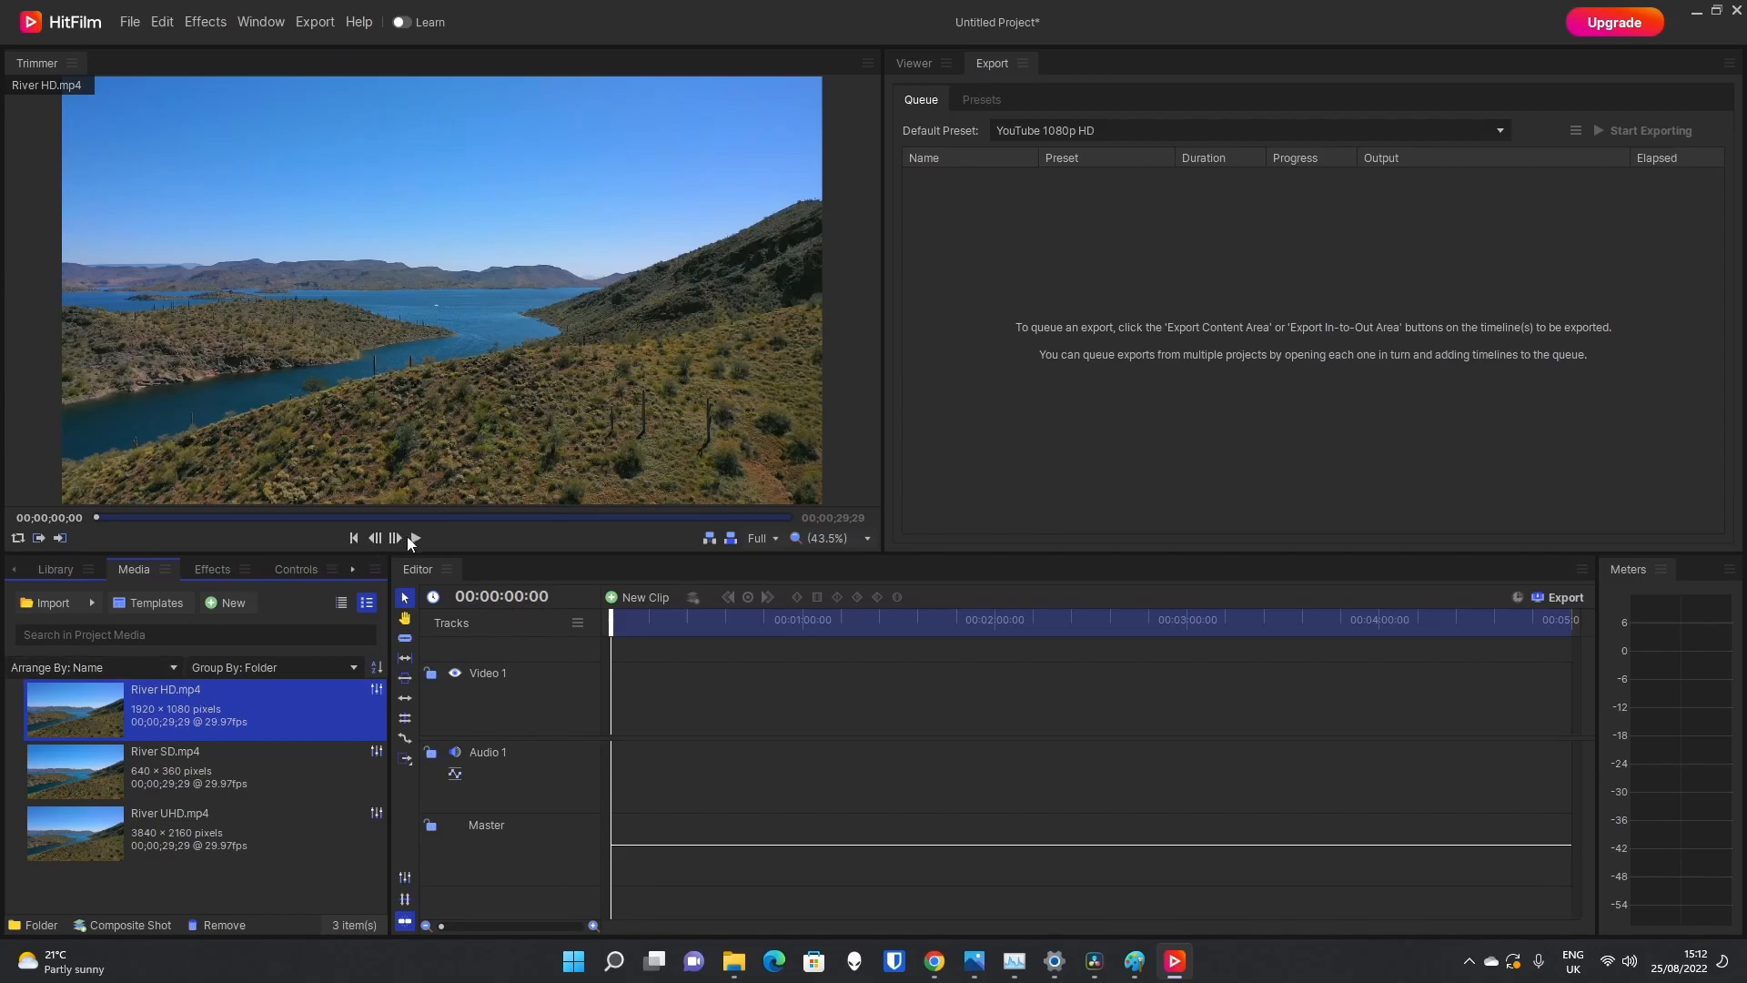
click(395, 539)
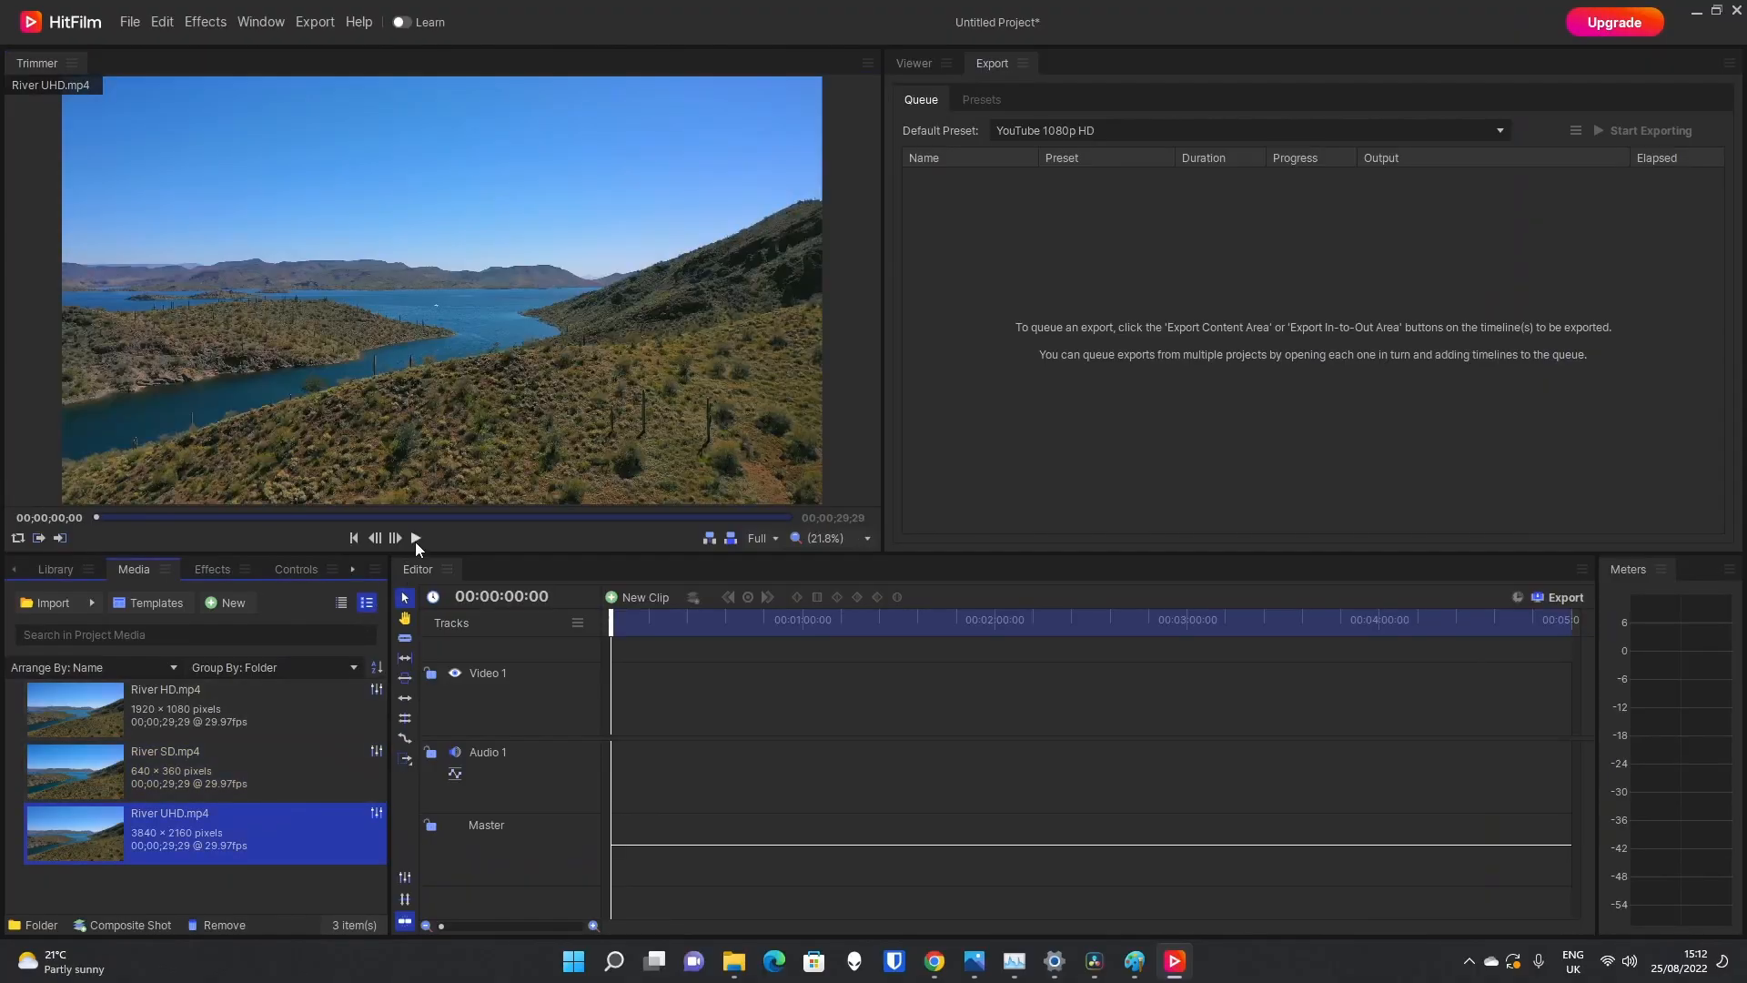
click(413, 539)
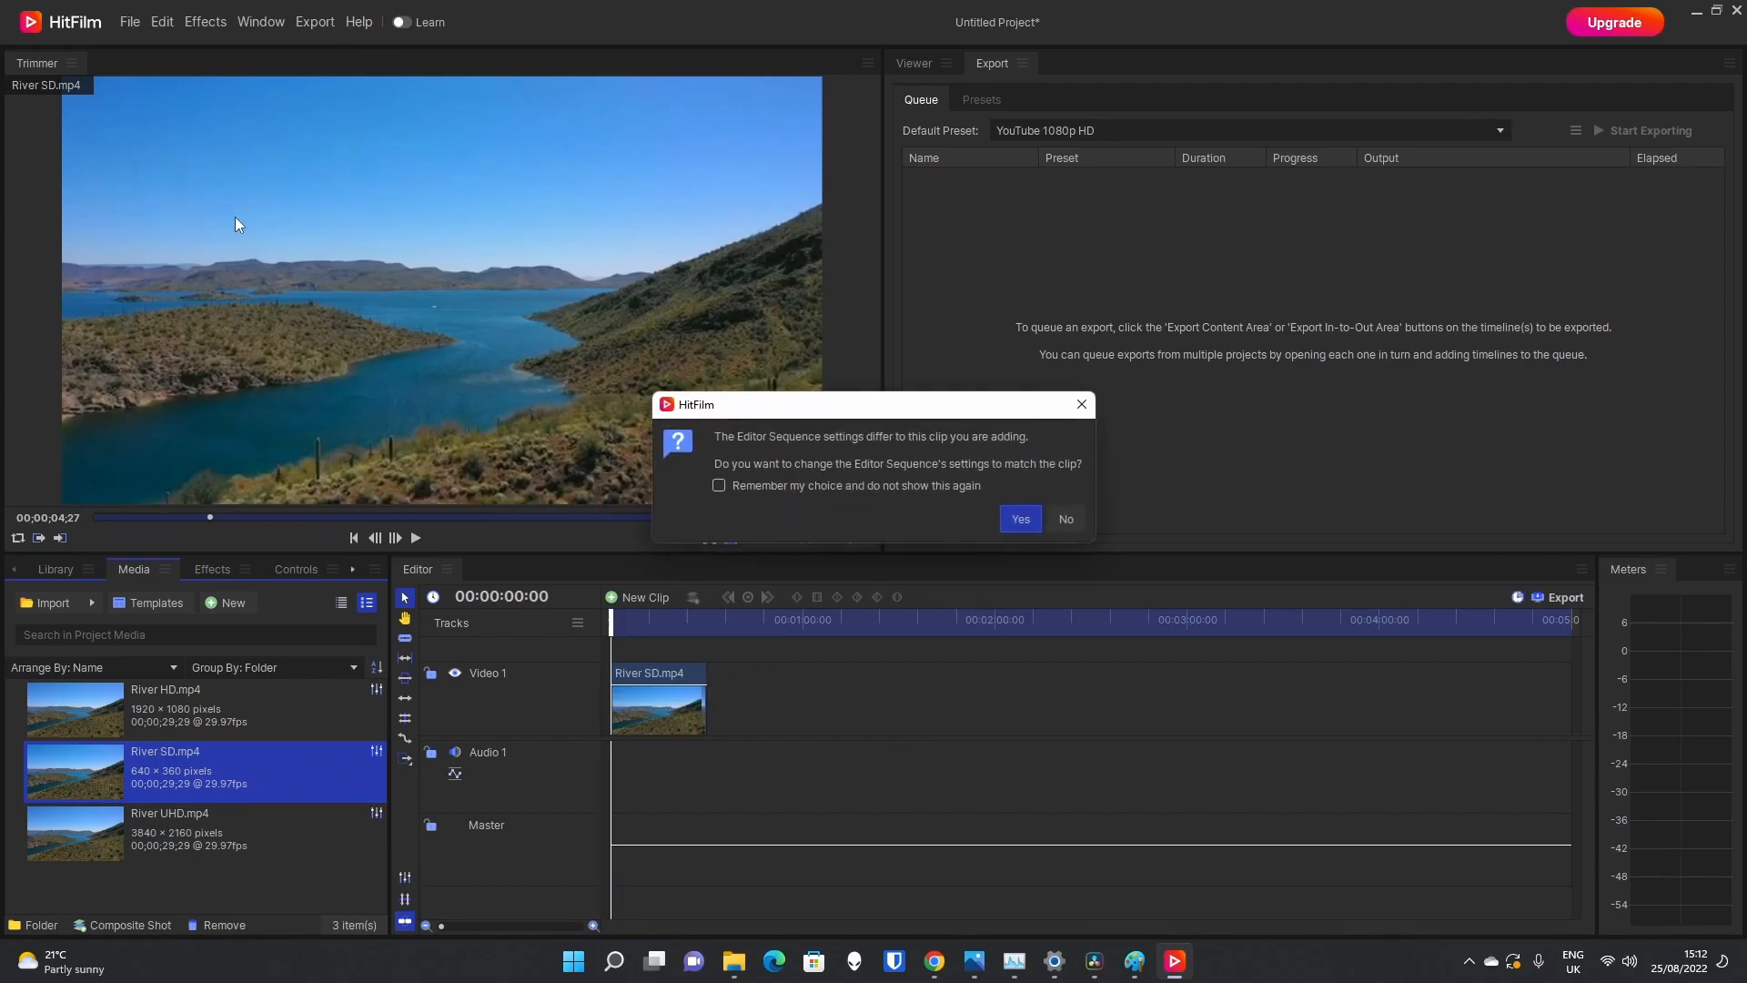
mouse_move(913, 455)
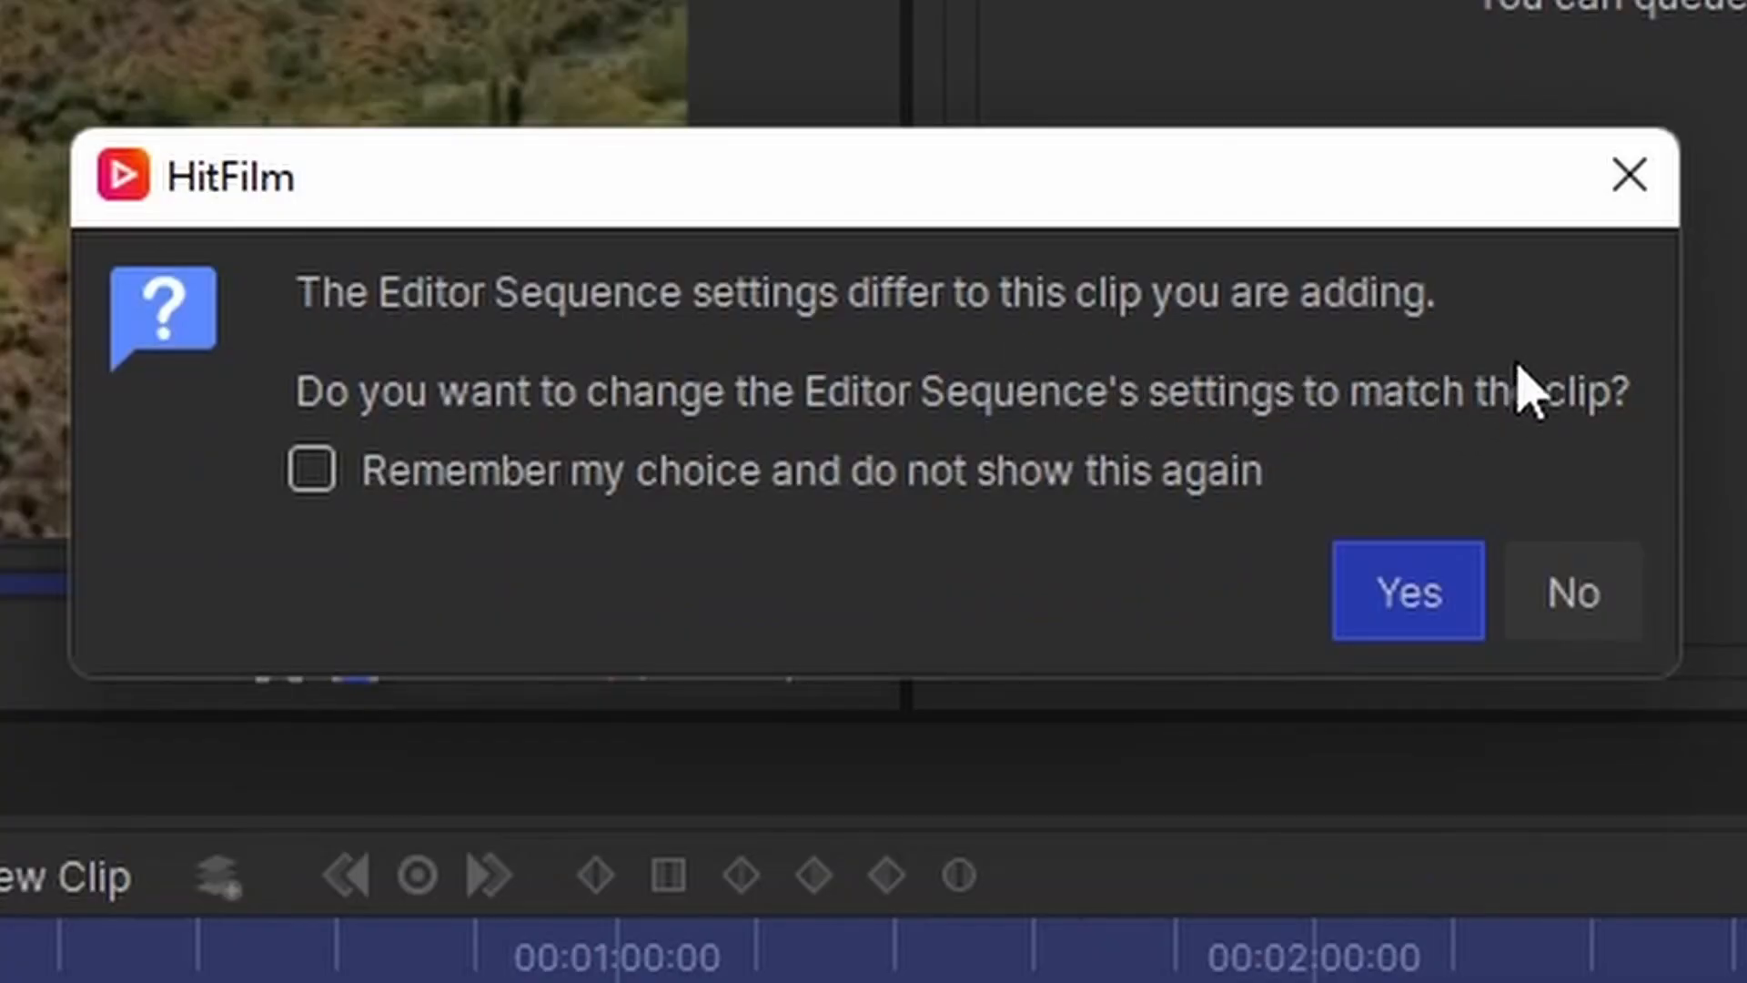
mouse_move(1594, 468)
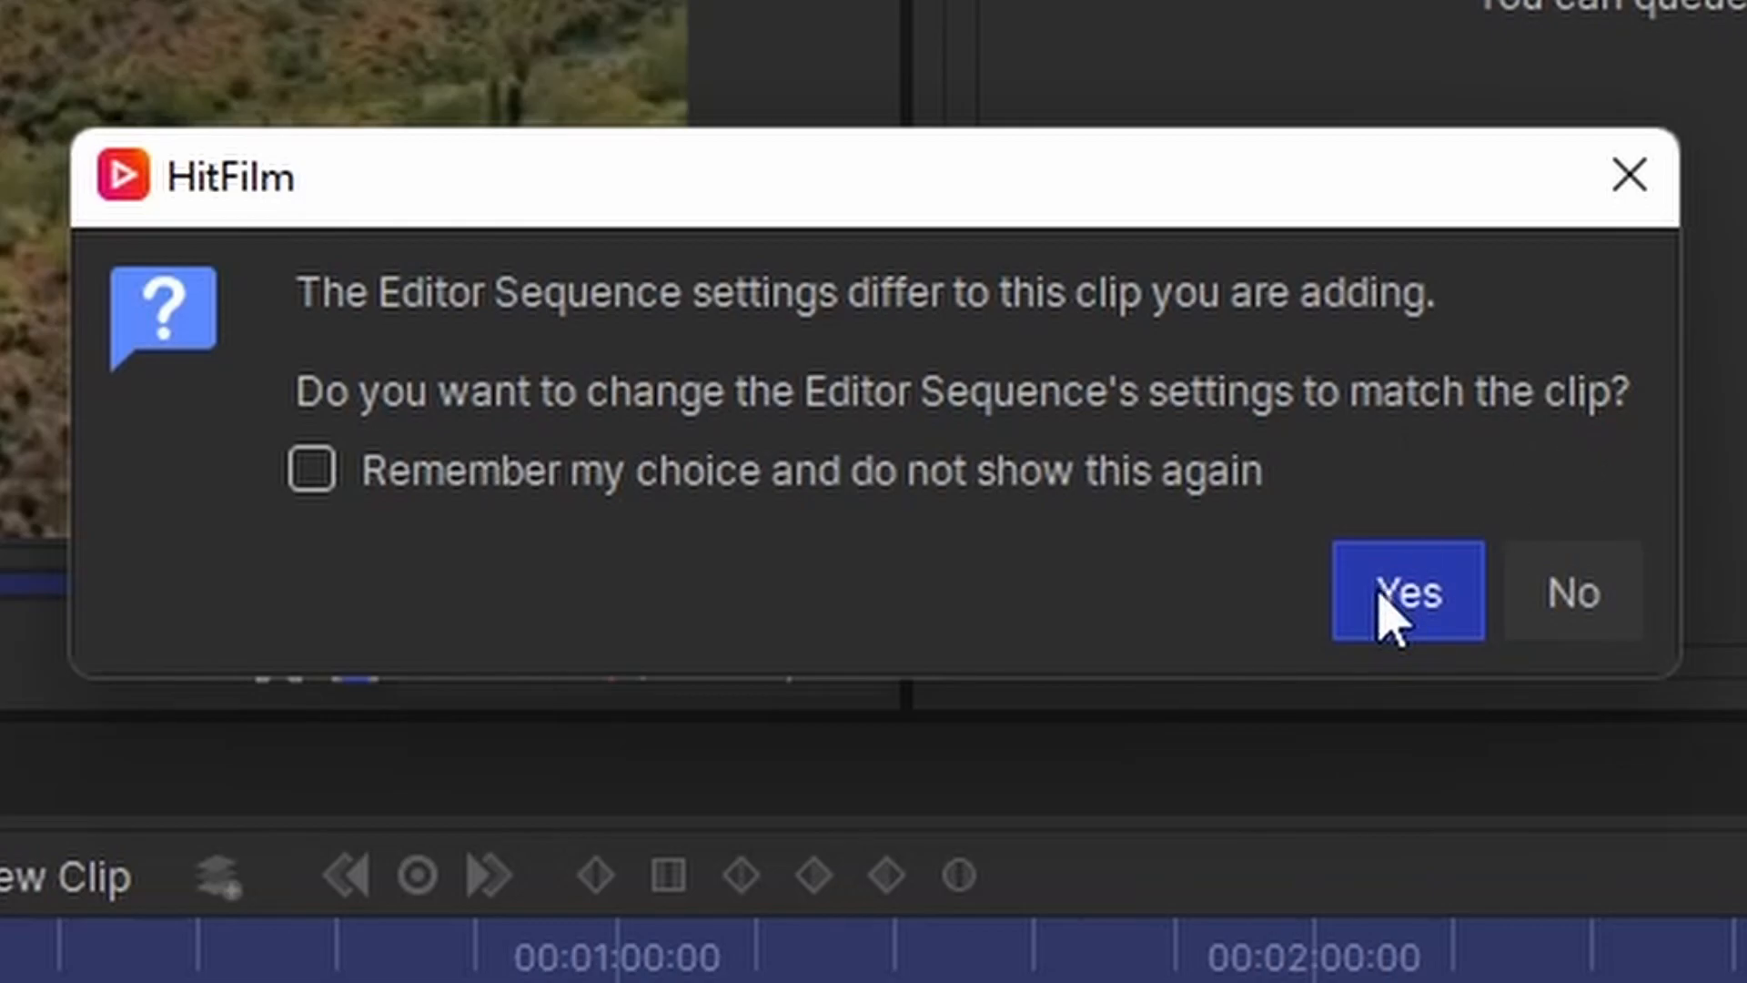
Step: Accept changing the Editor Sequence settings to match River SD.mp4
click(1403, 590)
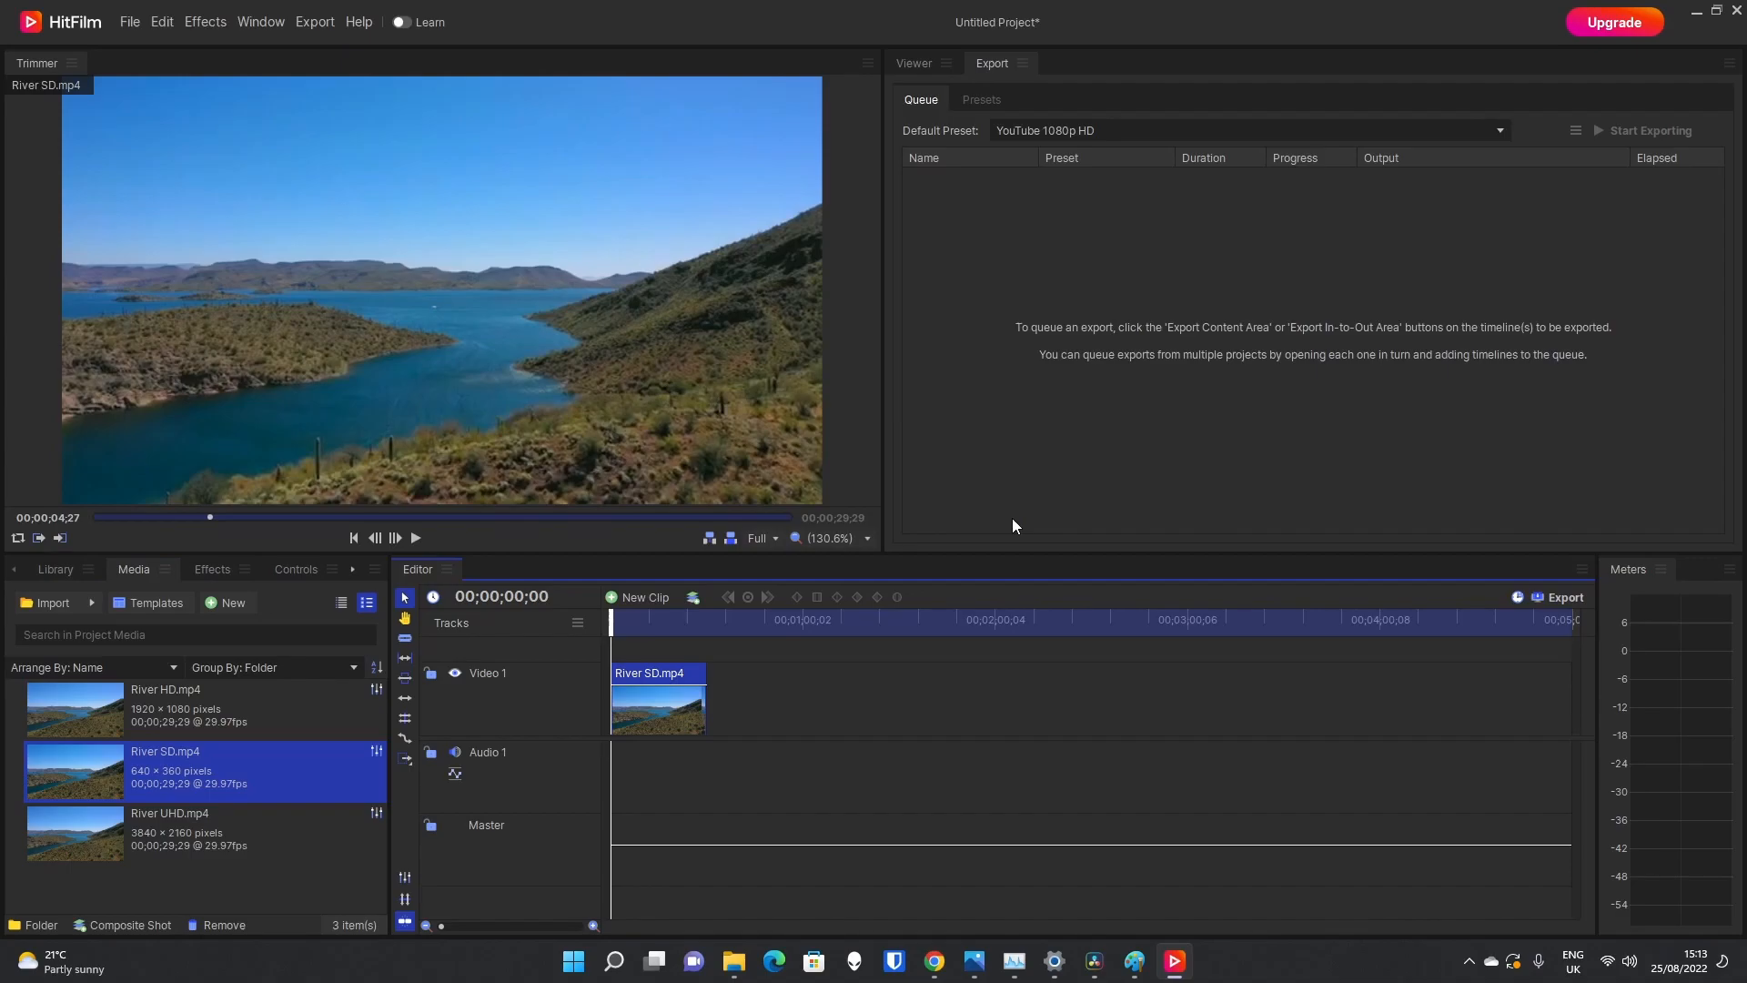
mouse_move(1068, 318)
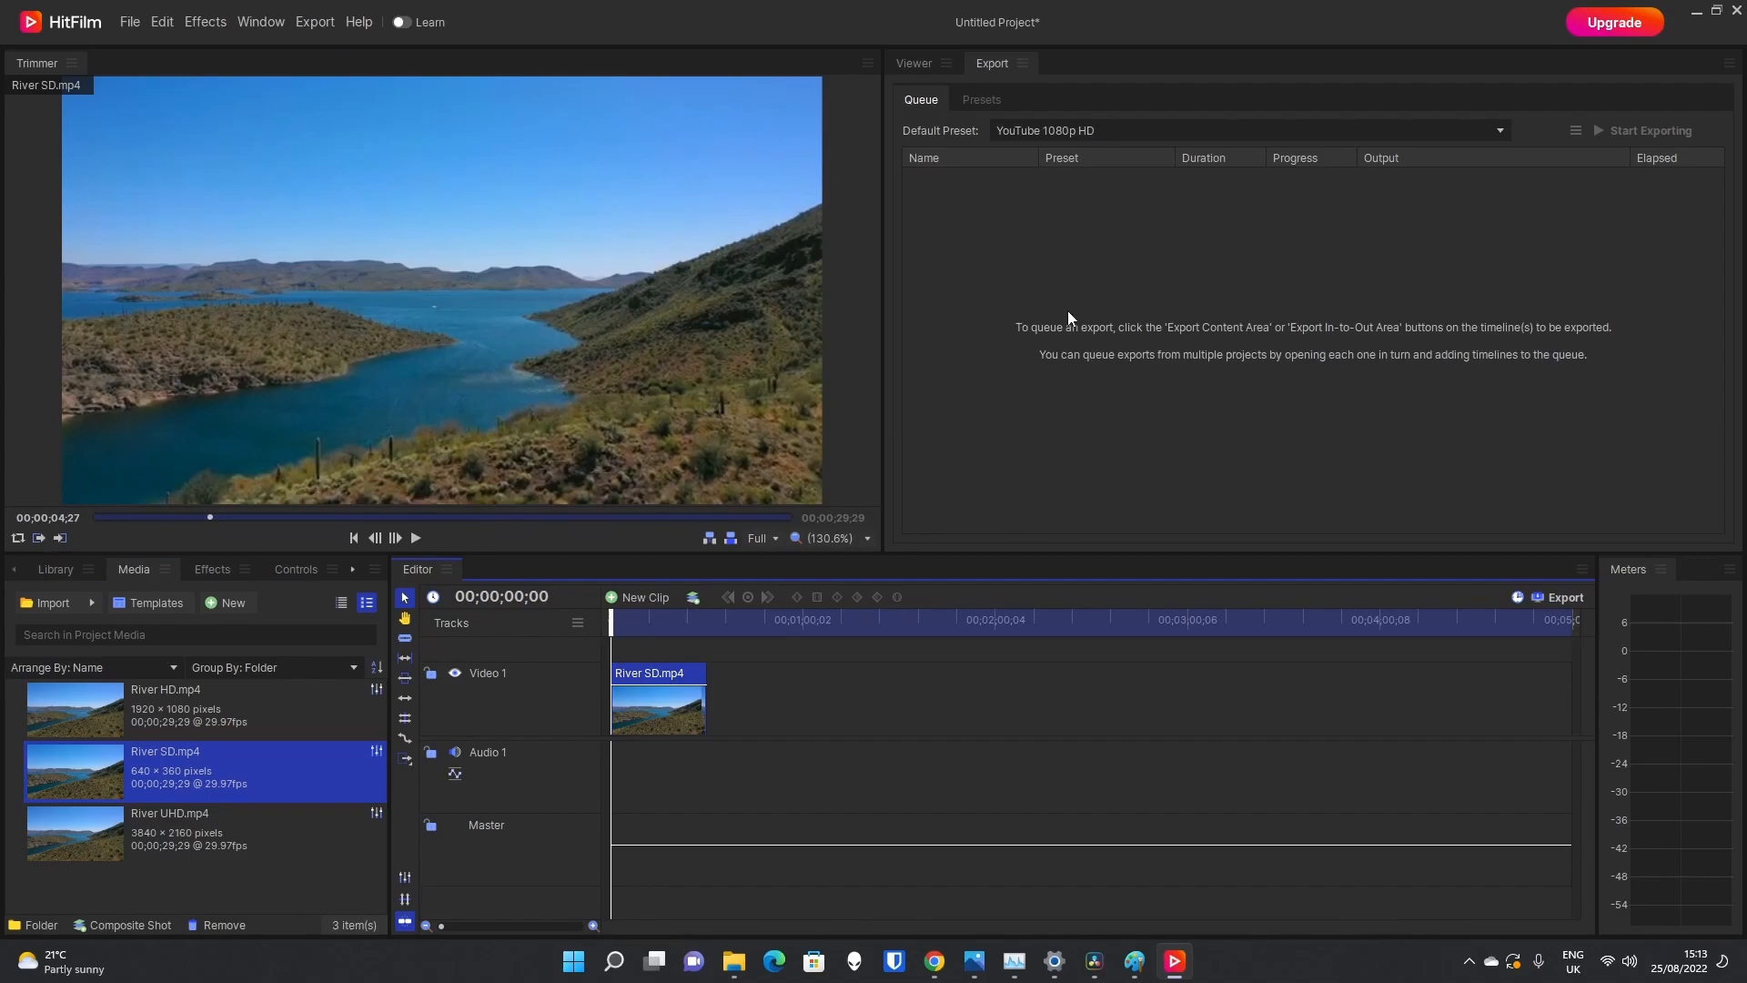
Step: Export the timeline to a file named 'River SD export' in Downloads
click(912, 62)
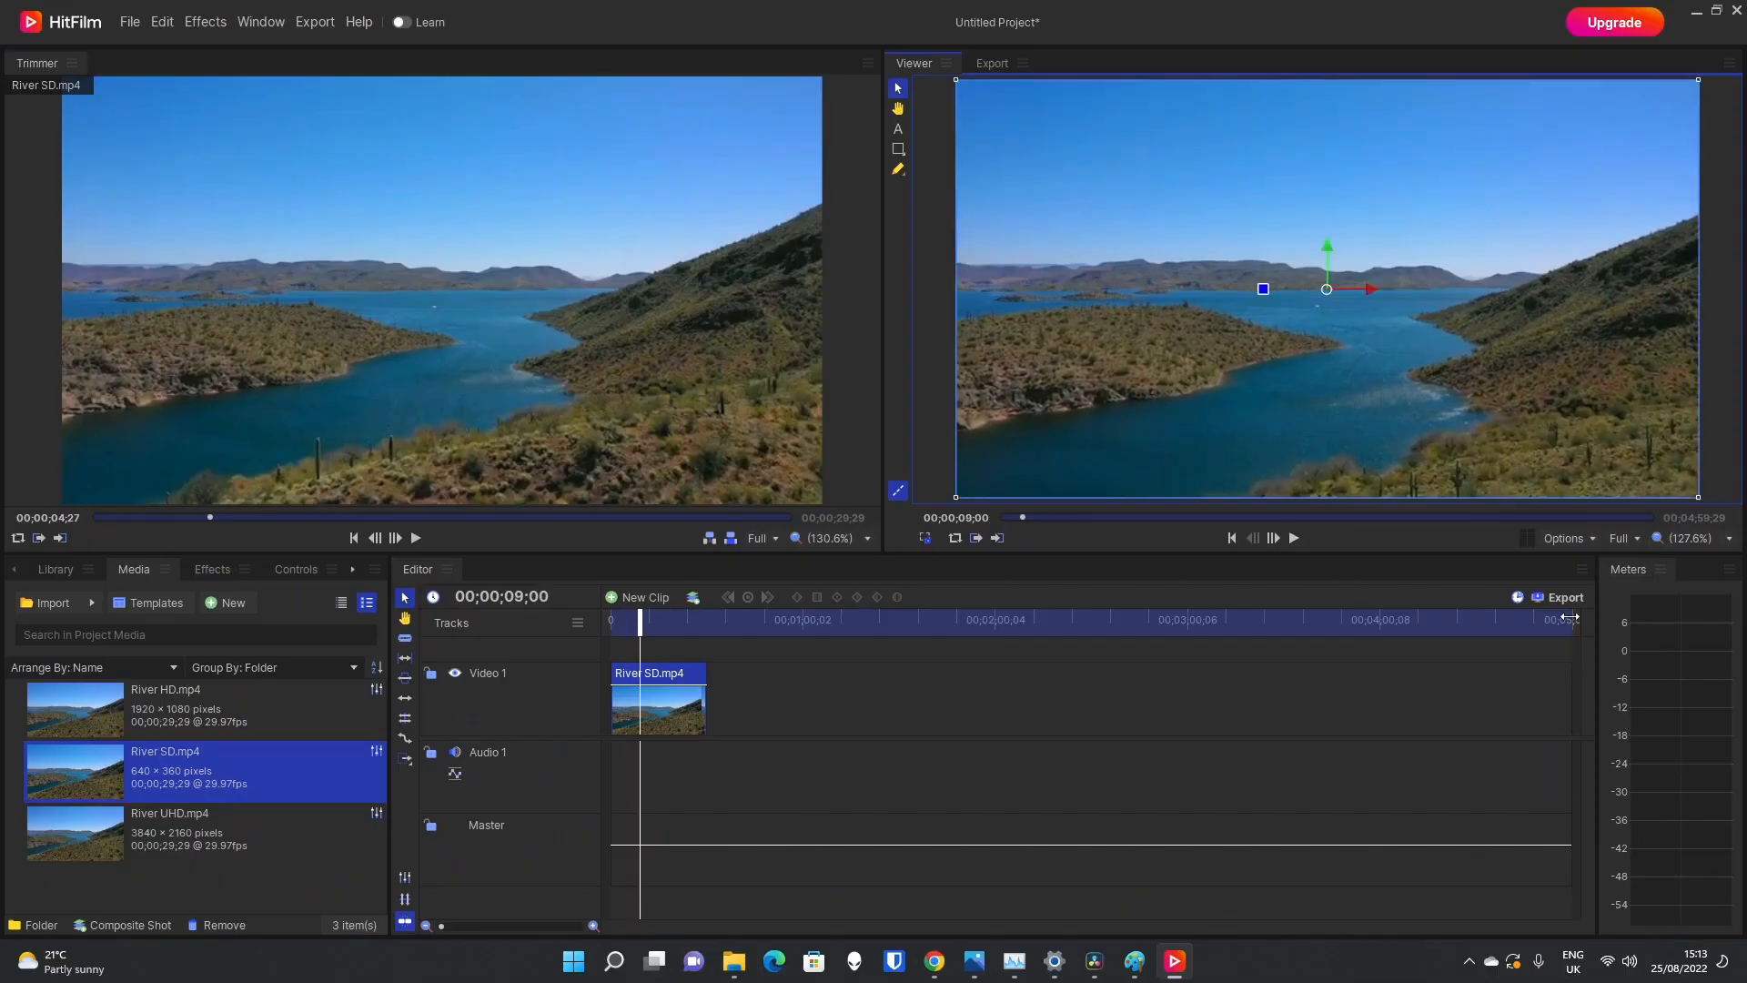
click(1565, 597)
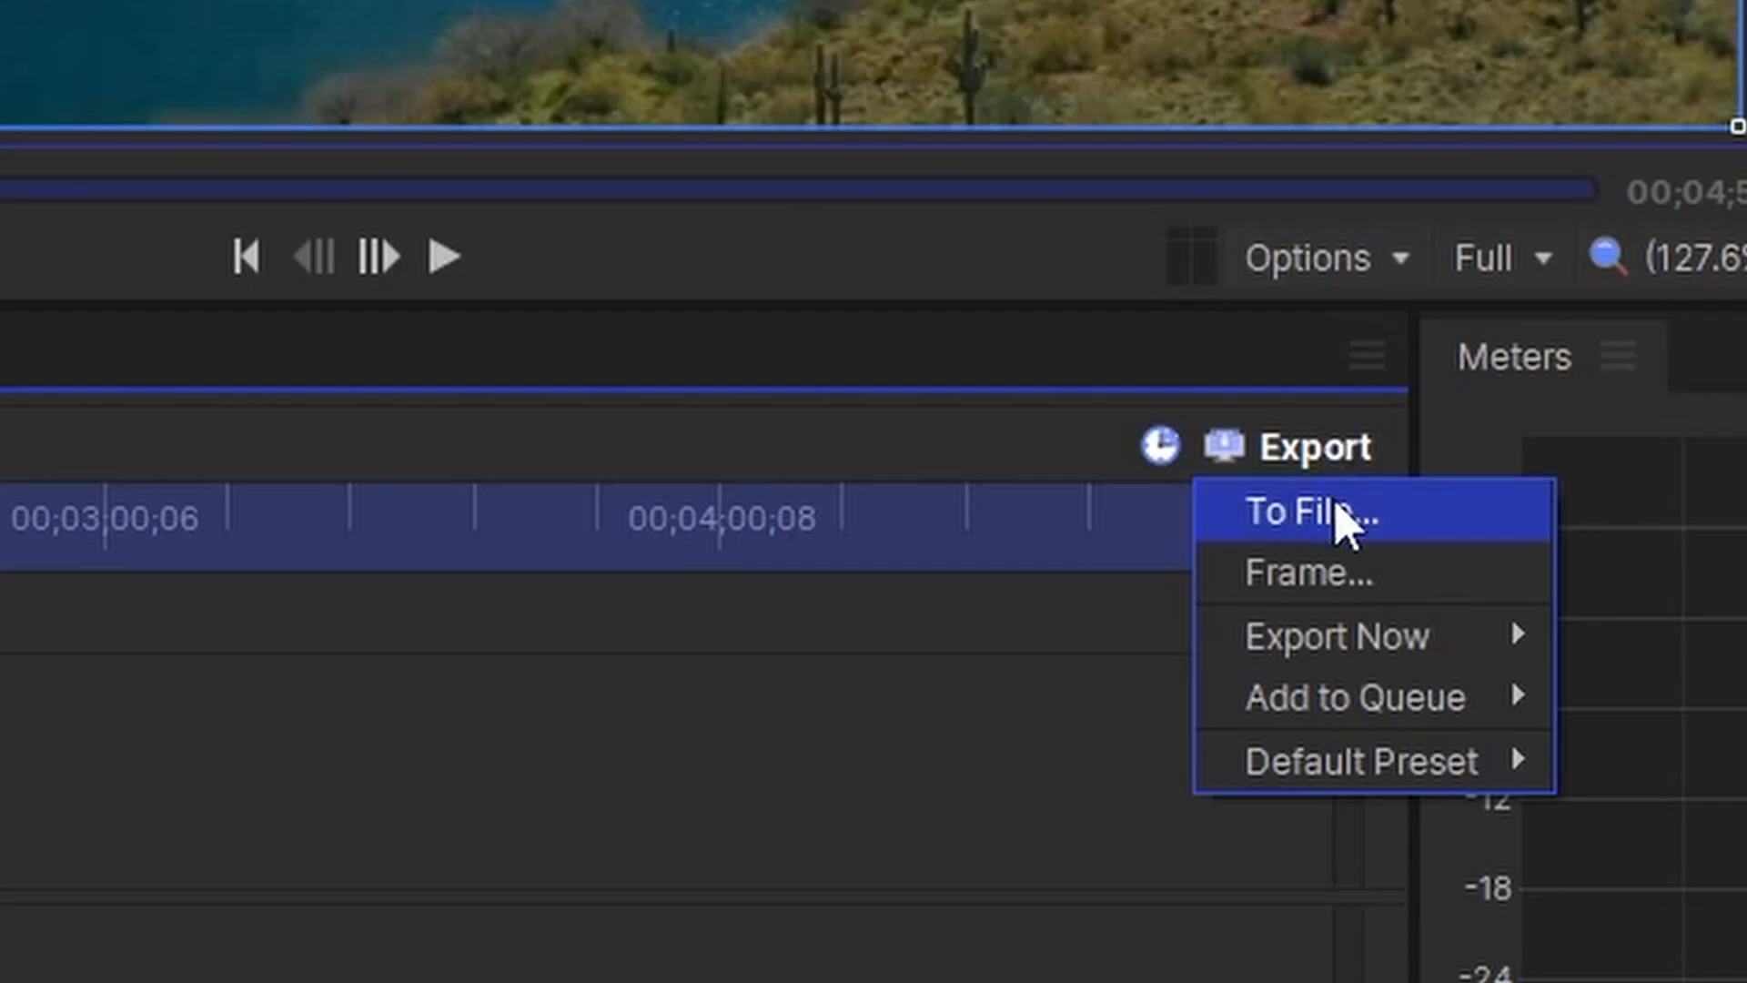
click(1326, 513)
text(River SD)
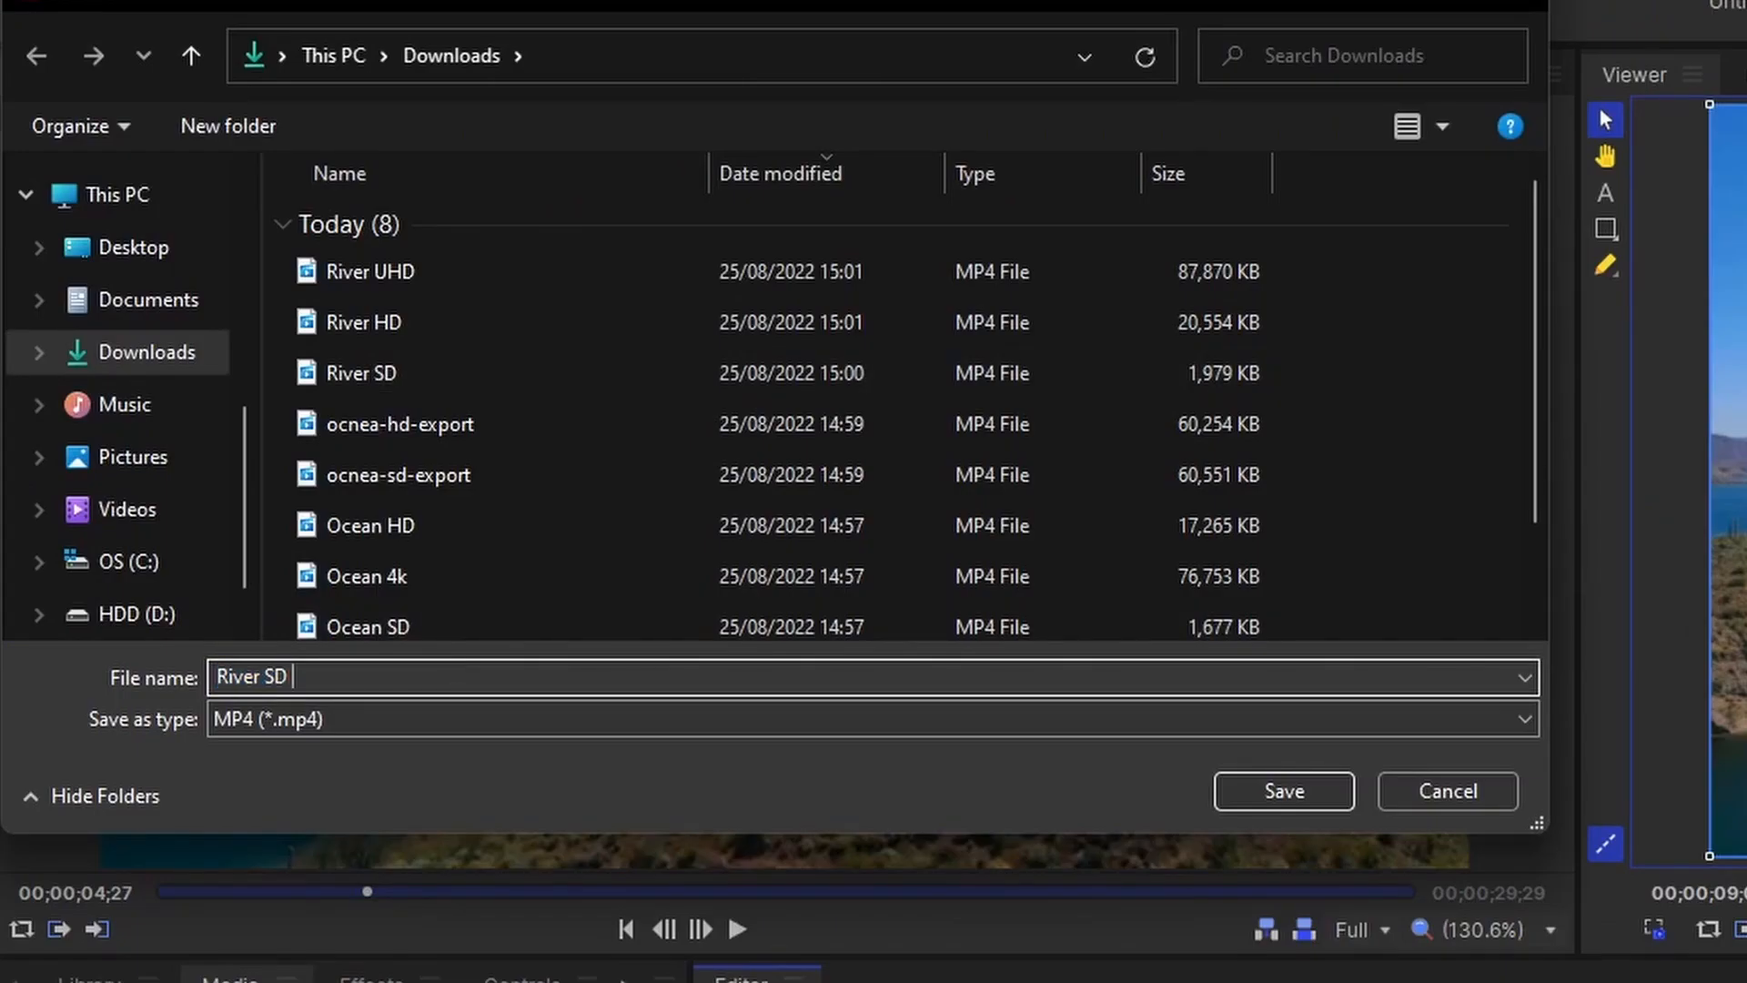
text(export)
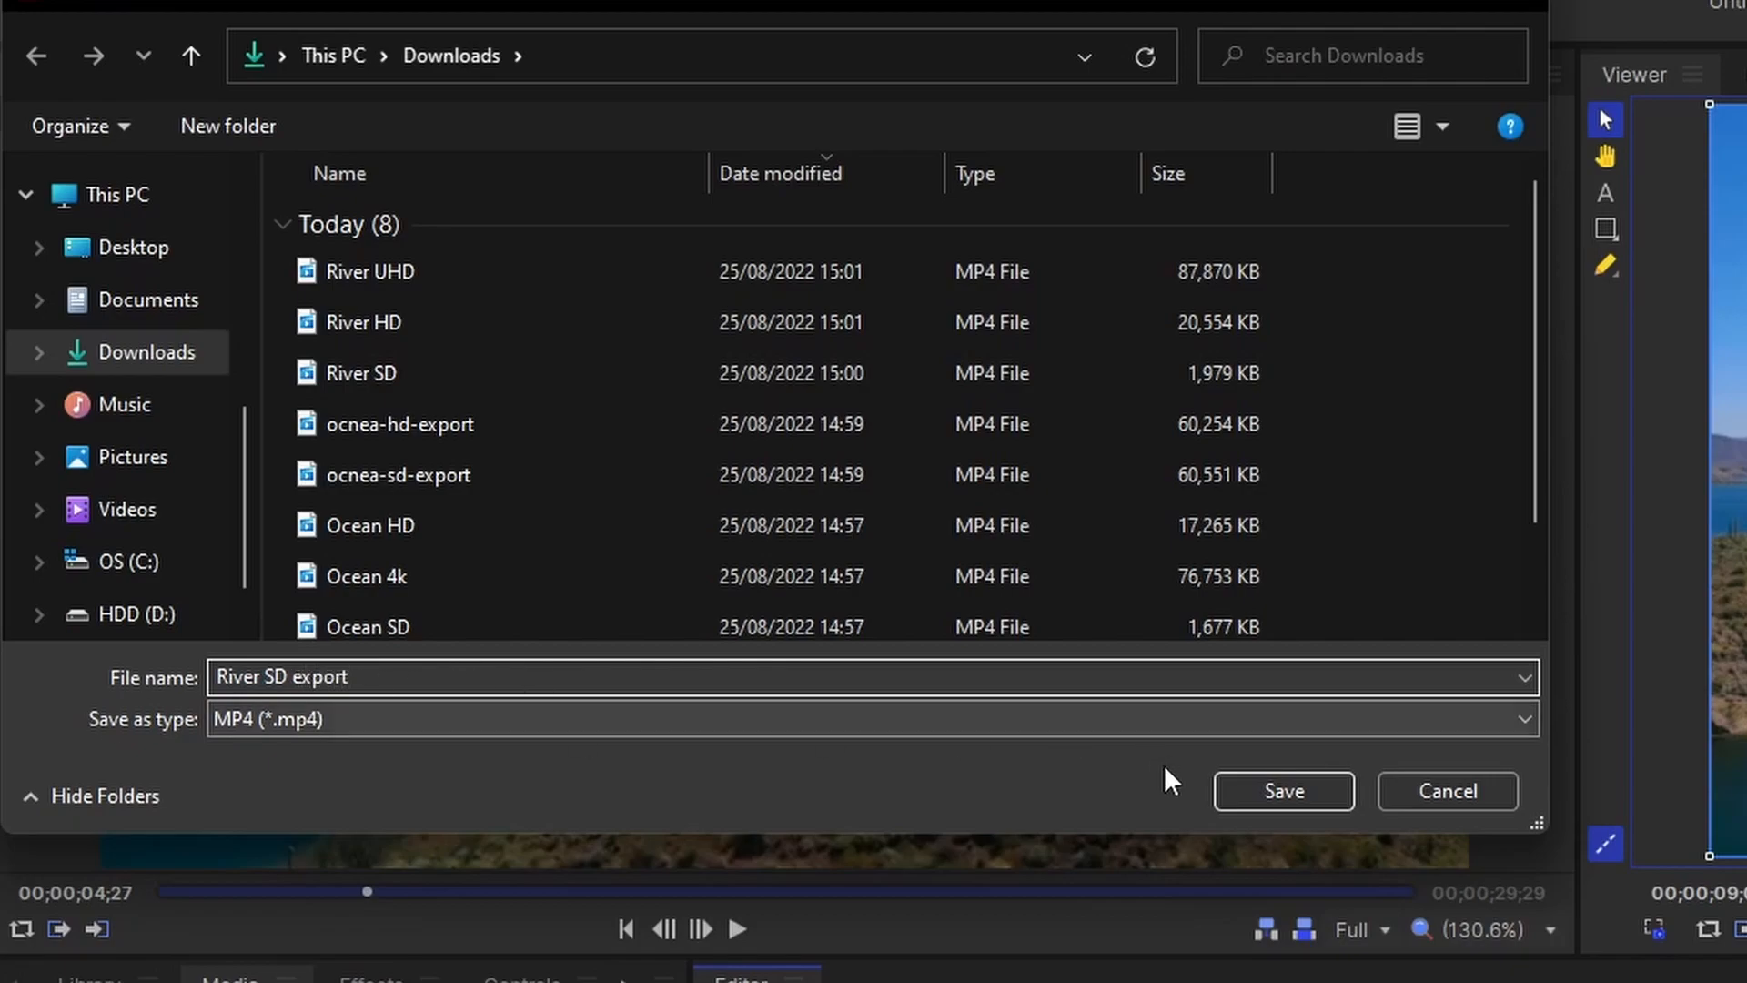
Step: Save the River SD export and continue past the watermark warning
click(1283, 791)
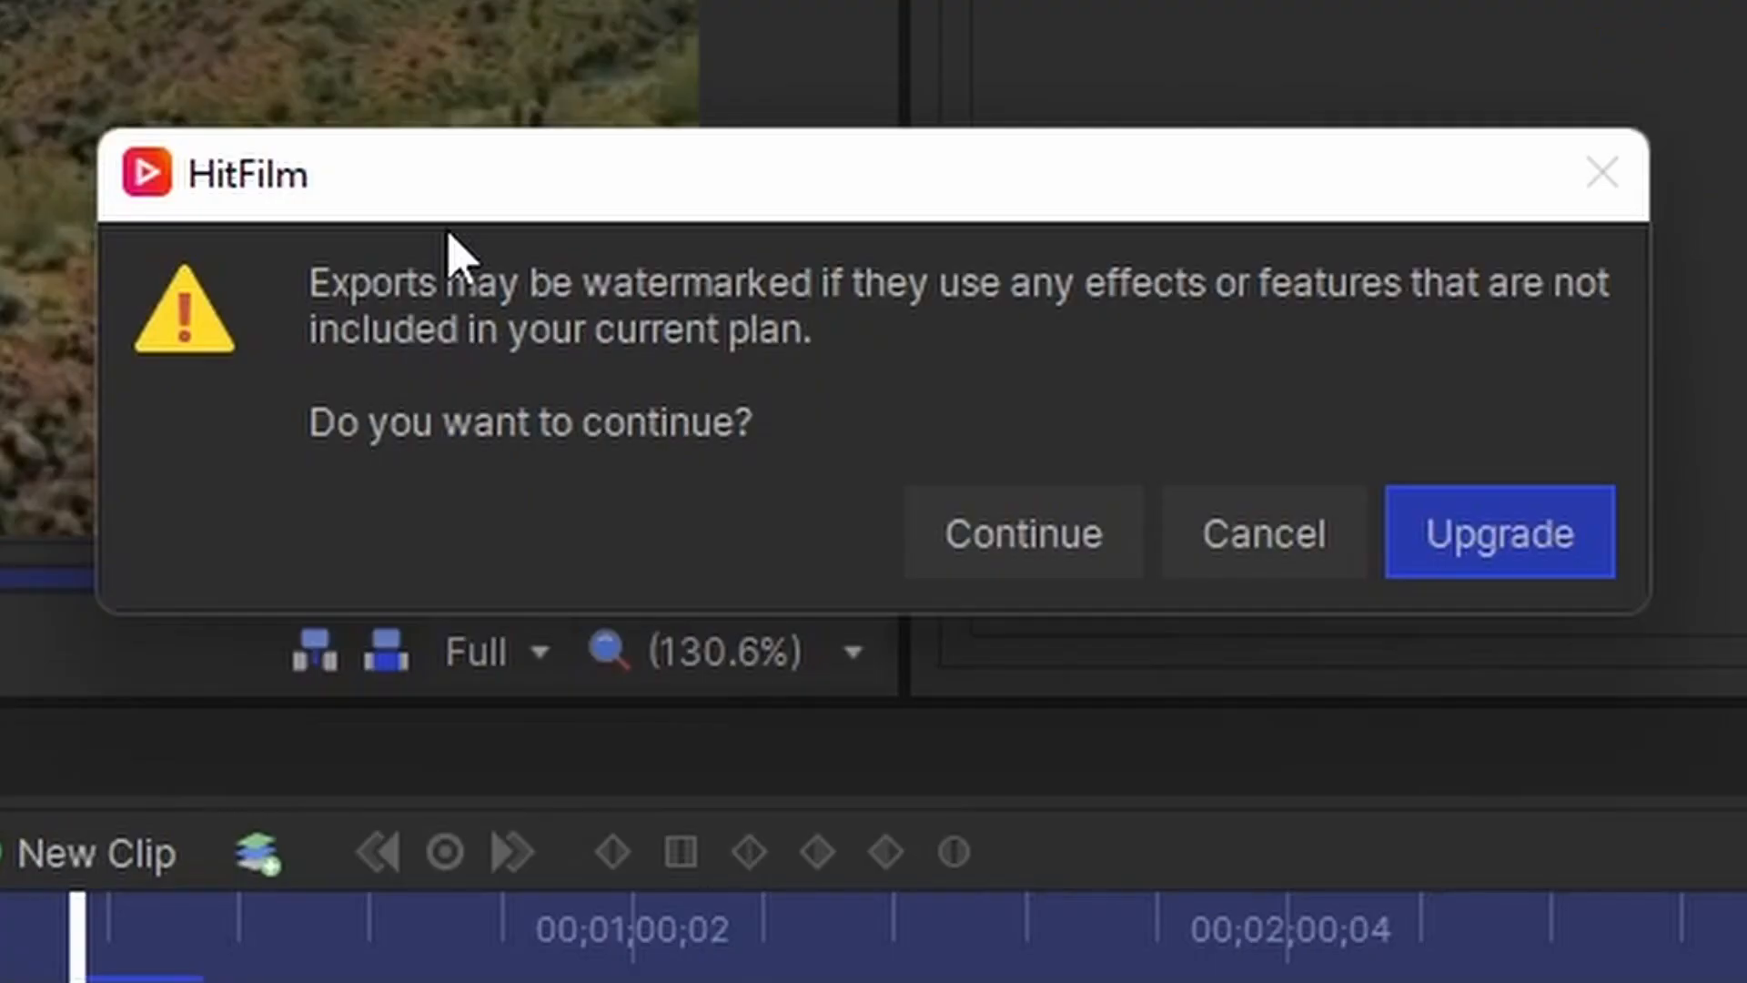
mouse_move(246, 240)
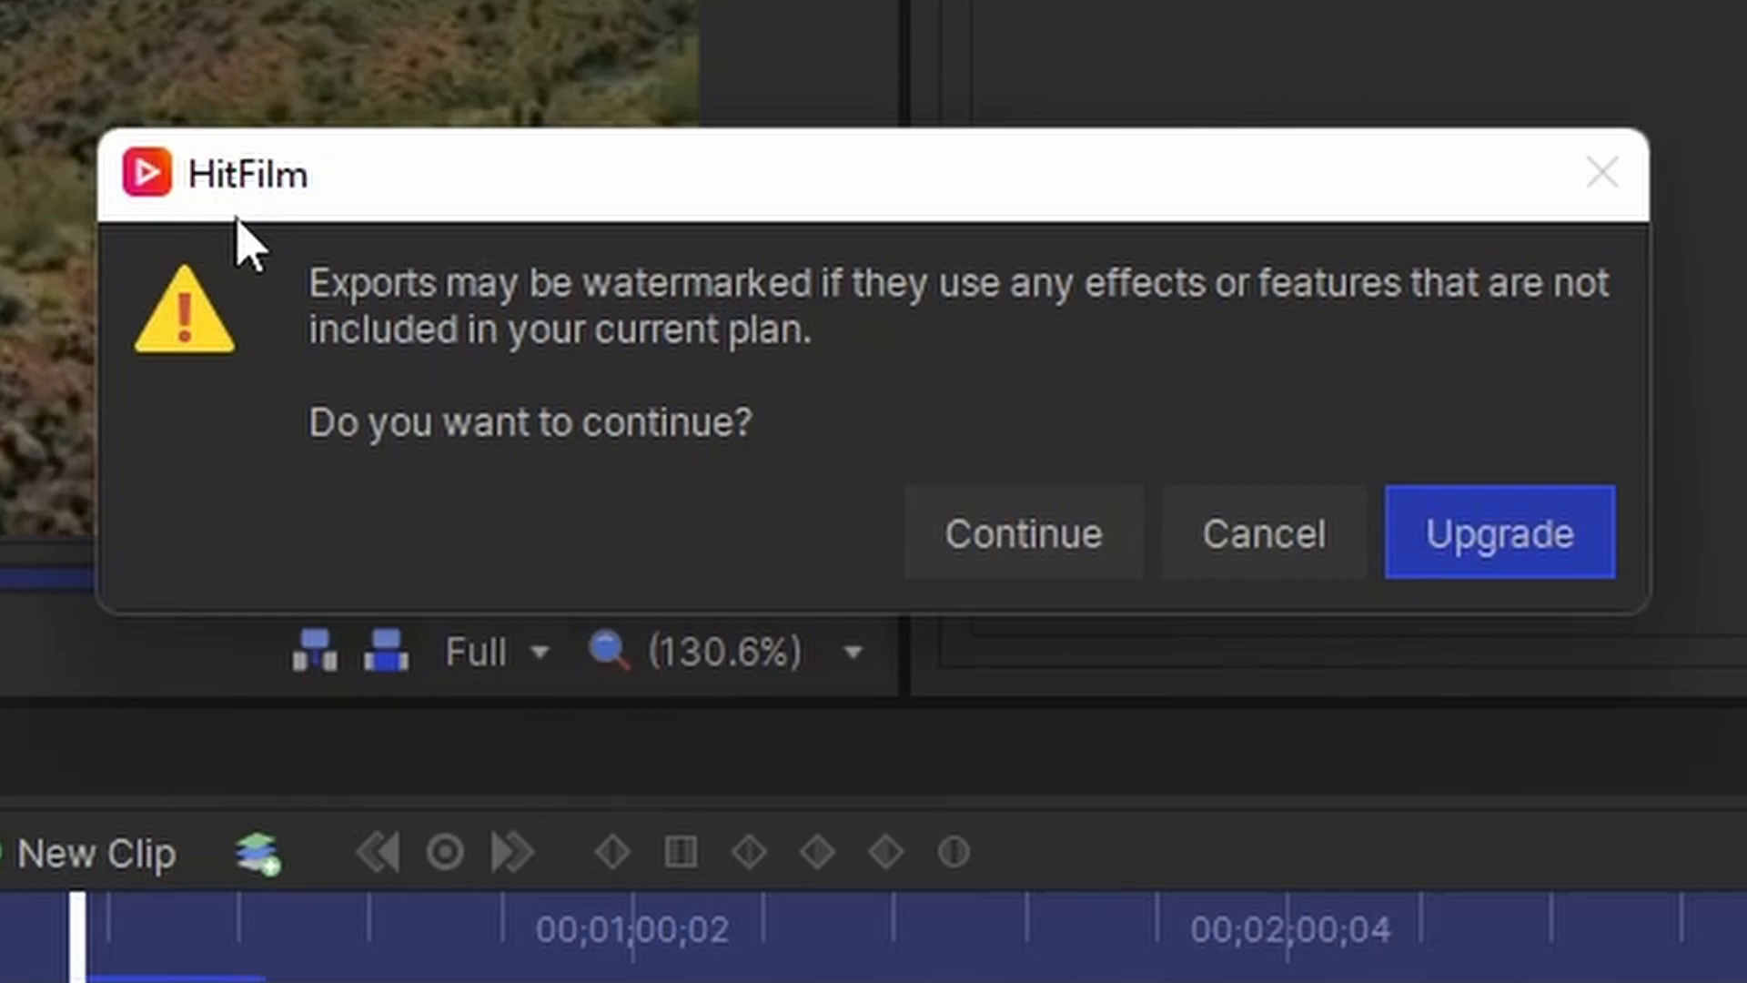
mouse_move(1132, 355)
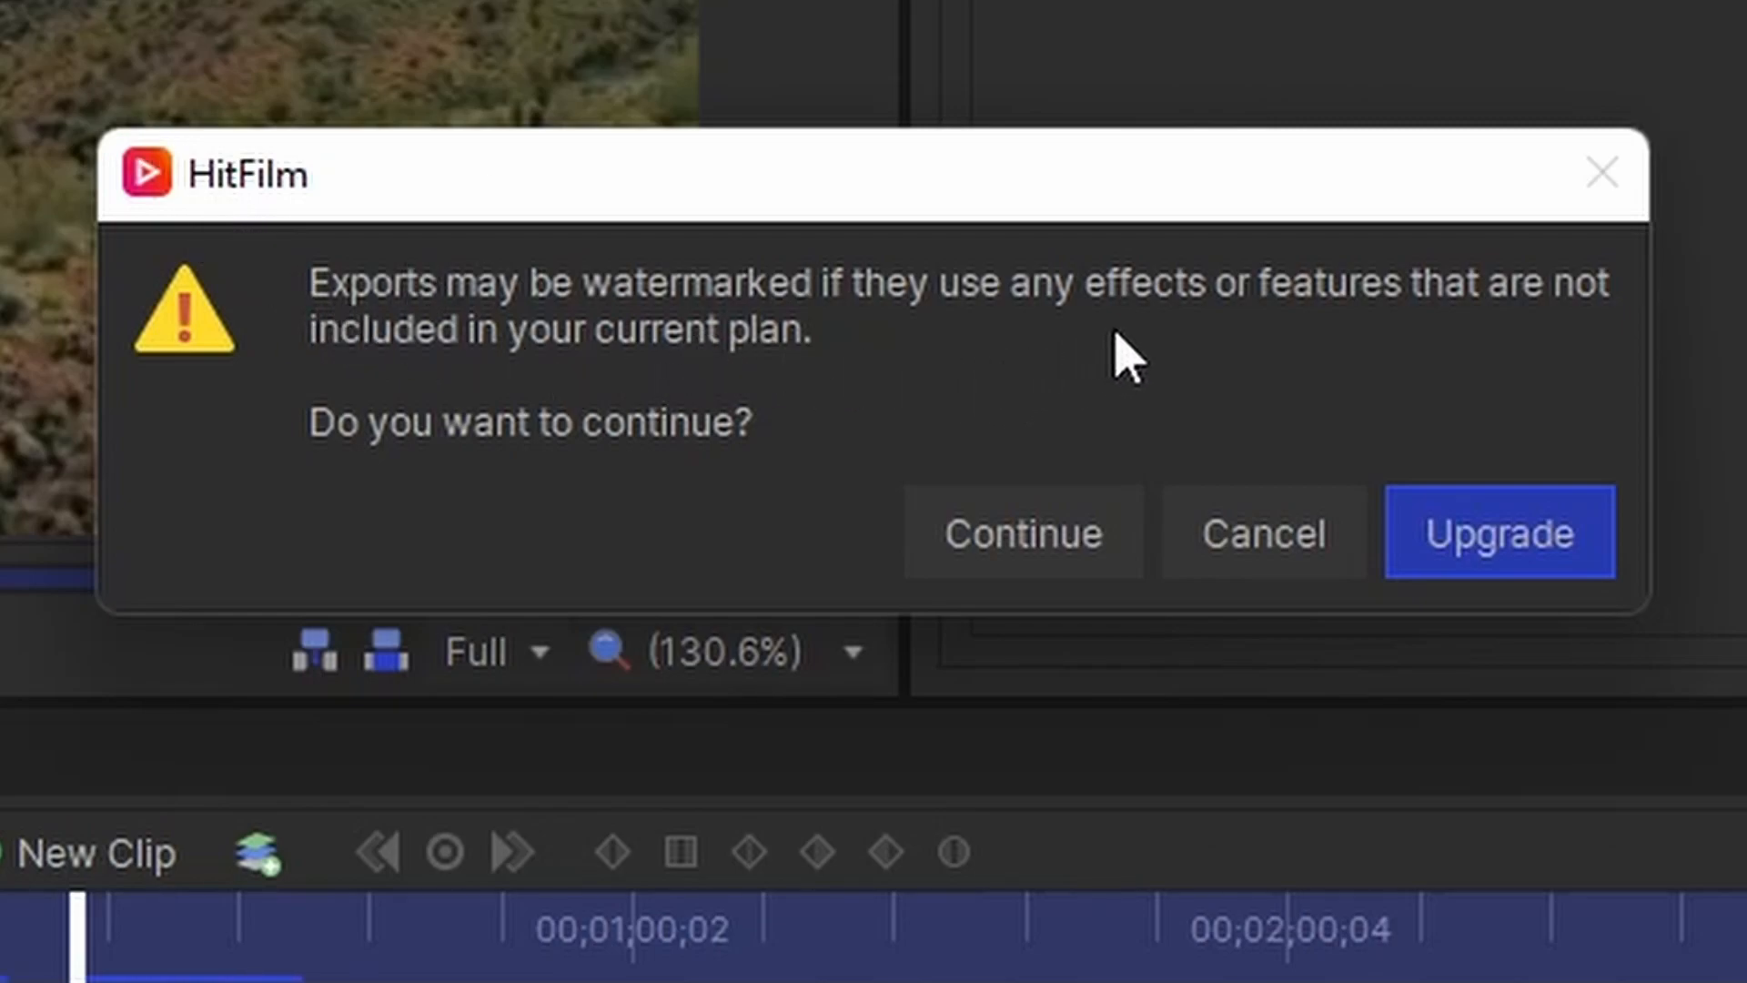
mouse_move(697, 368)
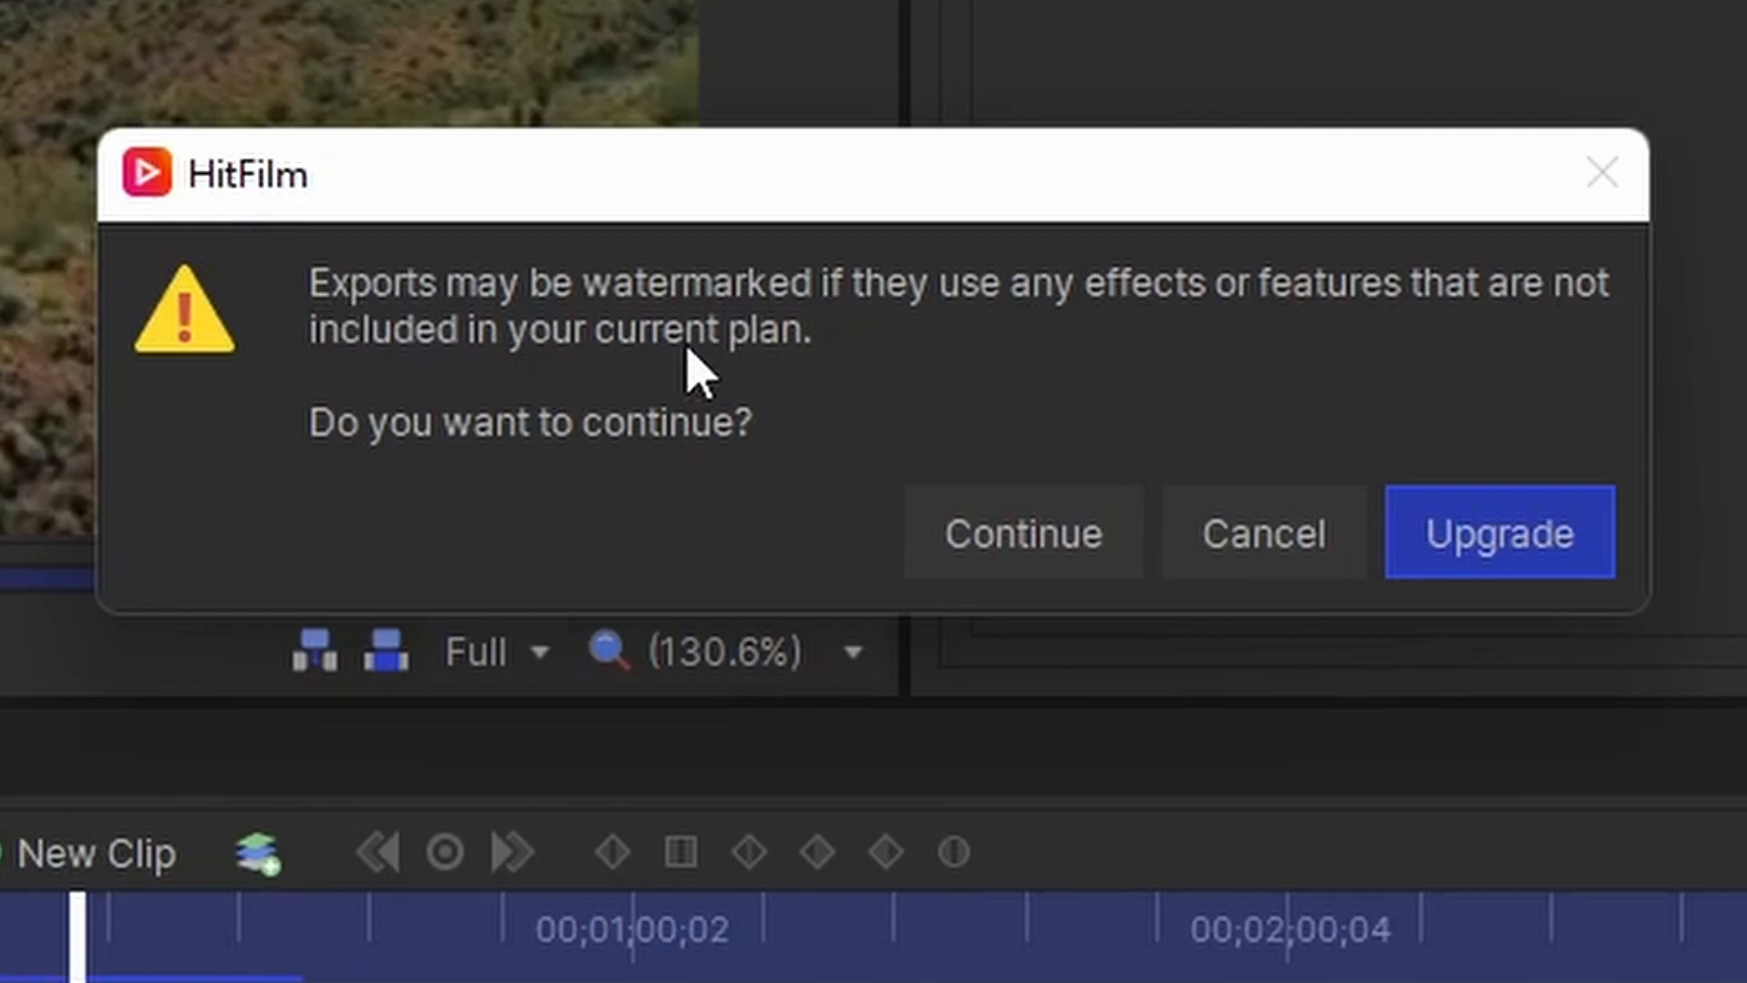
mouse_move(781, 478)
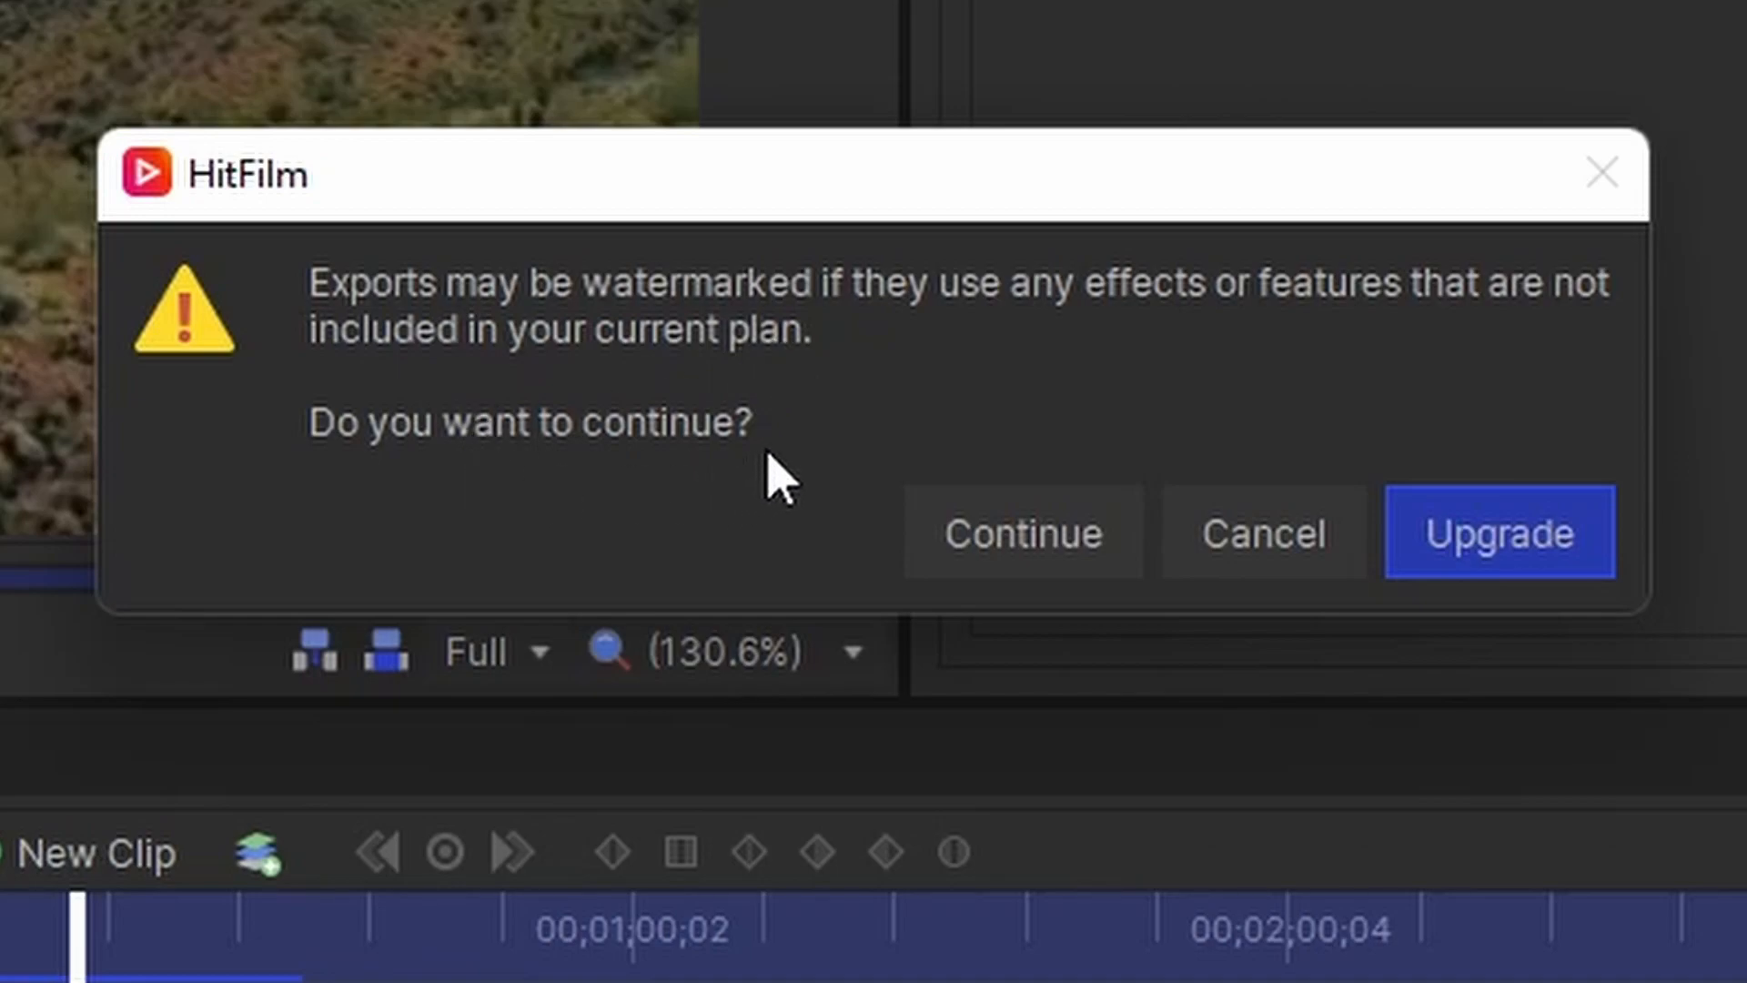
mouse_move(1423, 439)
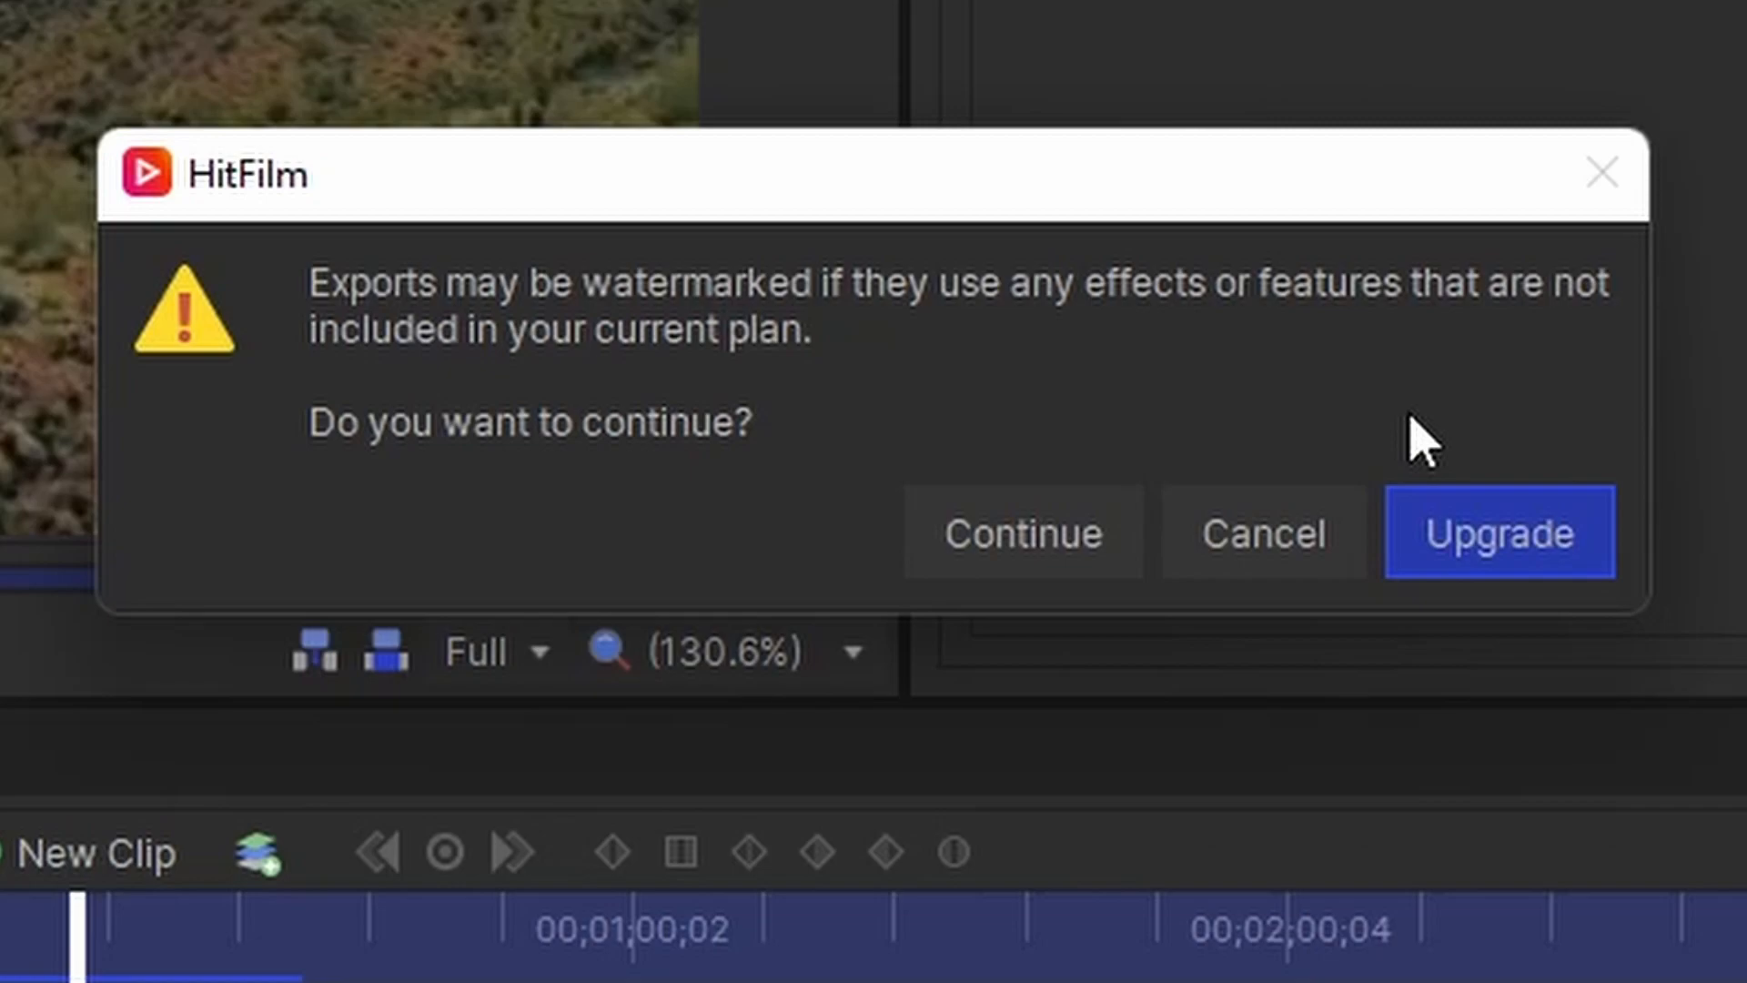
mouse_move(1487, 545)
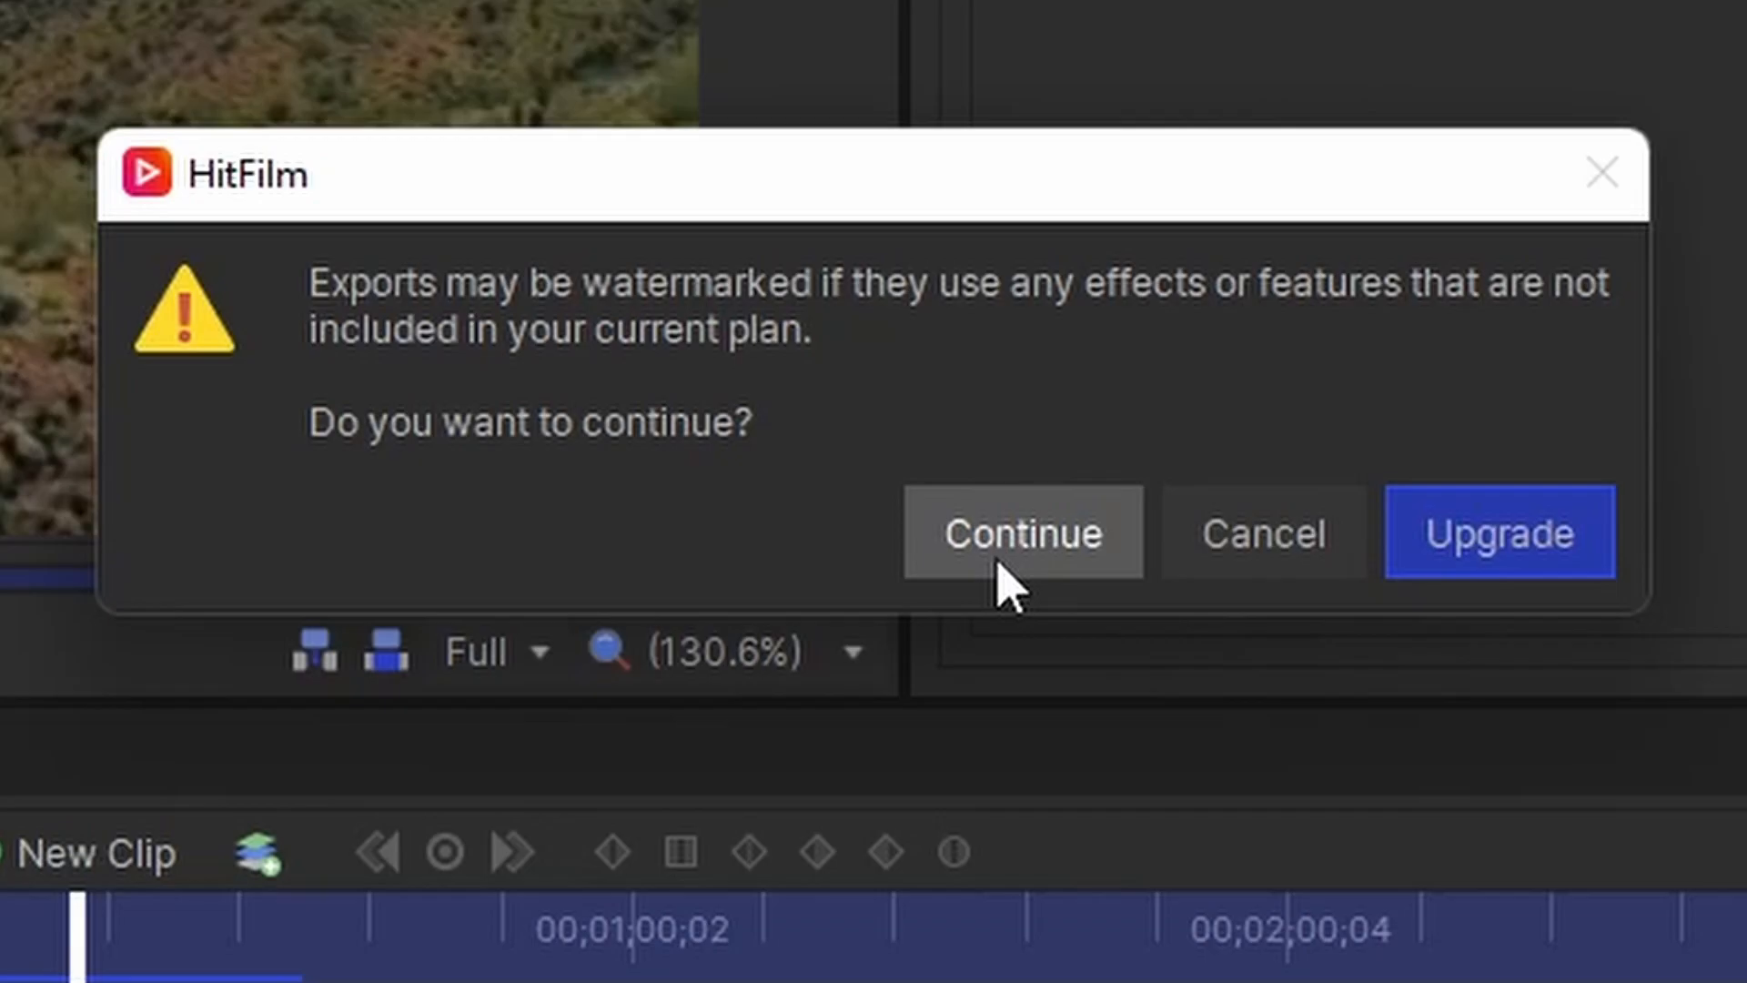
click(1021, 531)
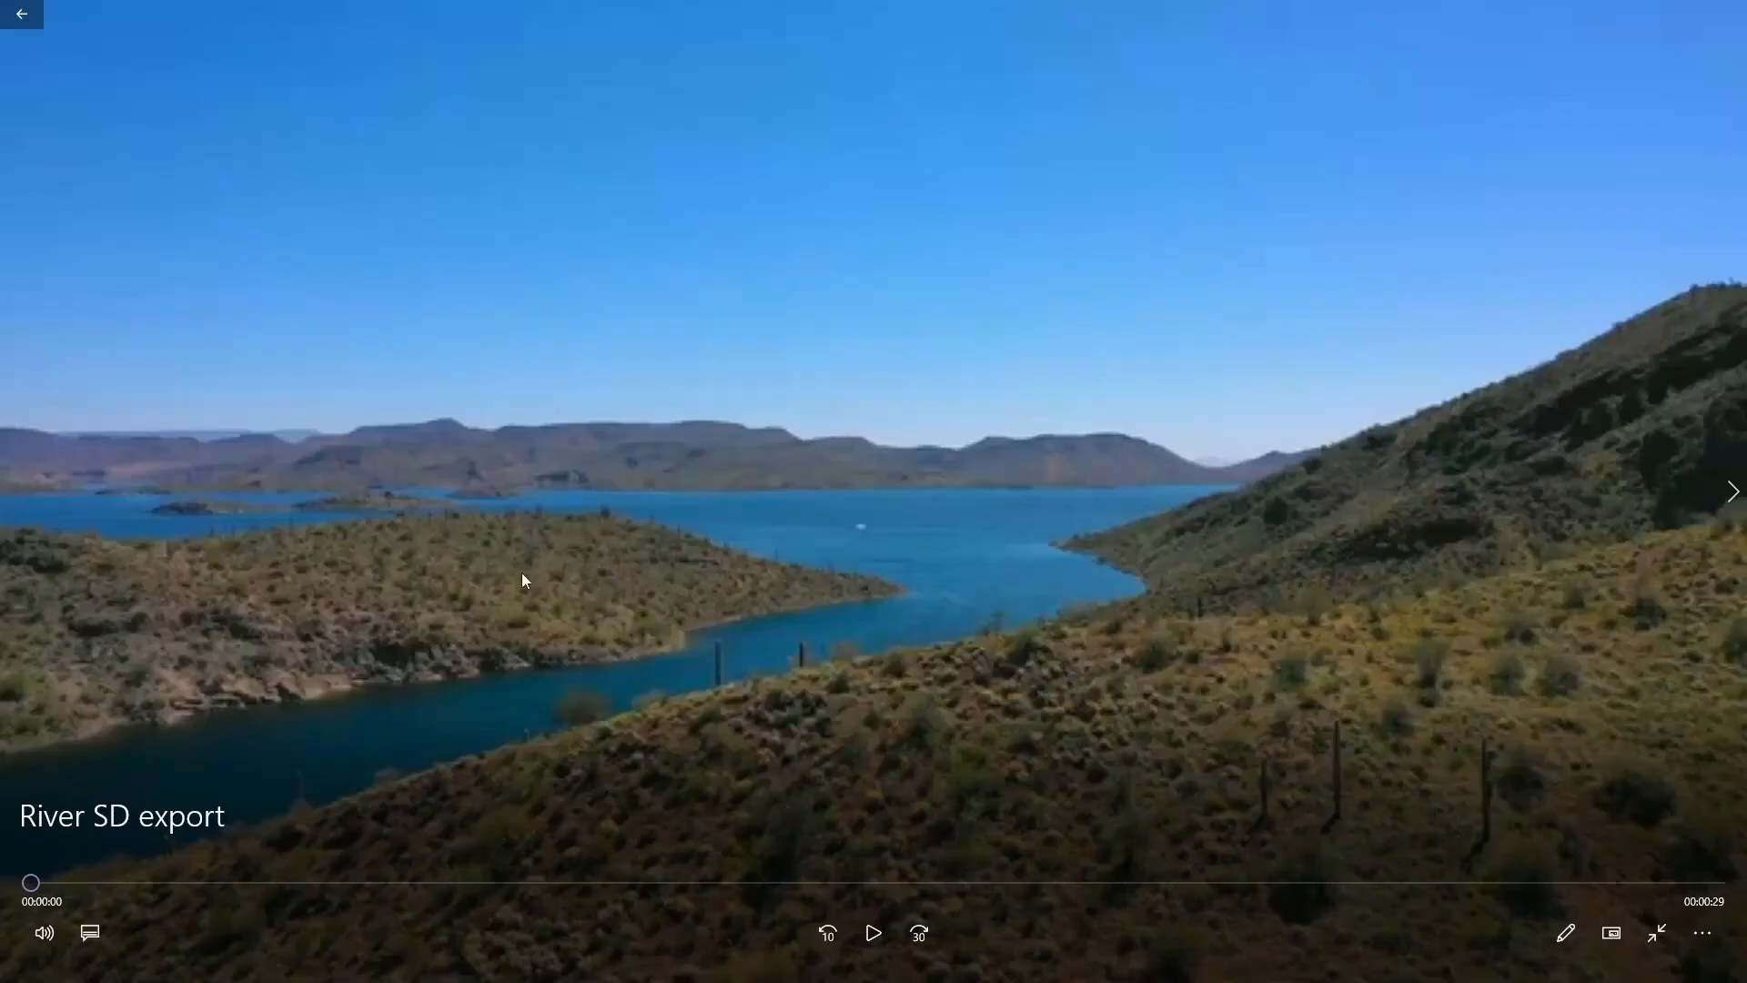
Step: Play River SD export.mp4 in Windows Media Player, then select River HD back in HitFilm
click(22, 13)
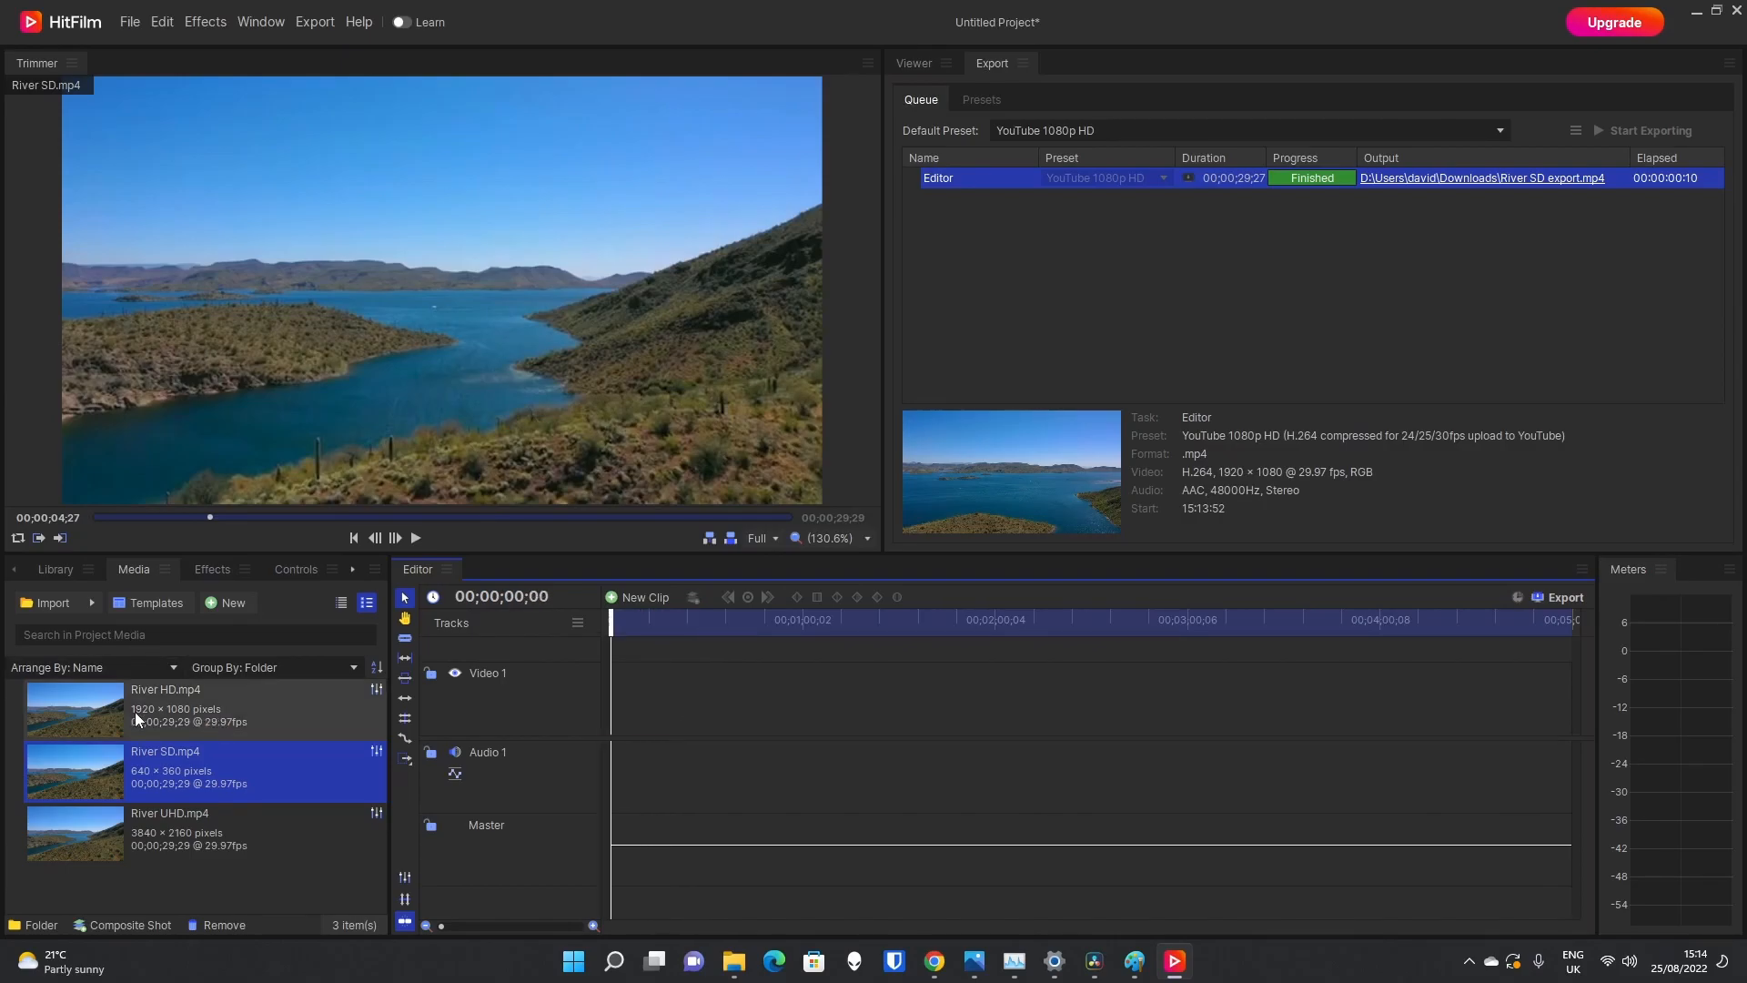
click(167, 709)
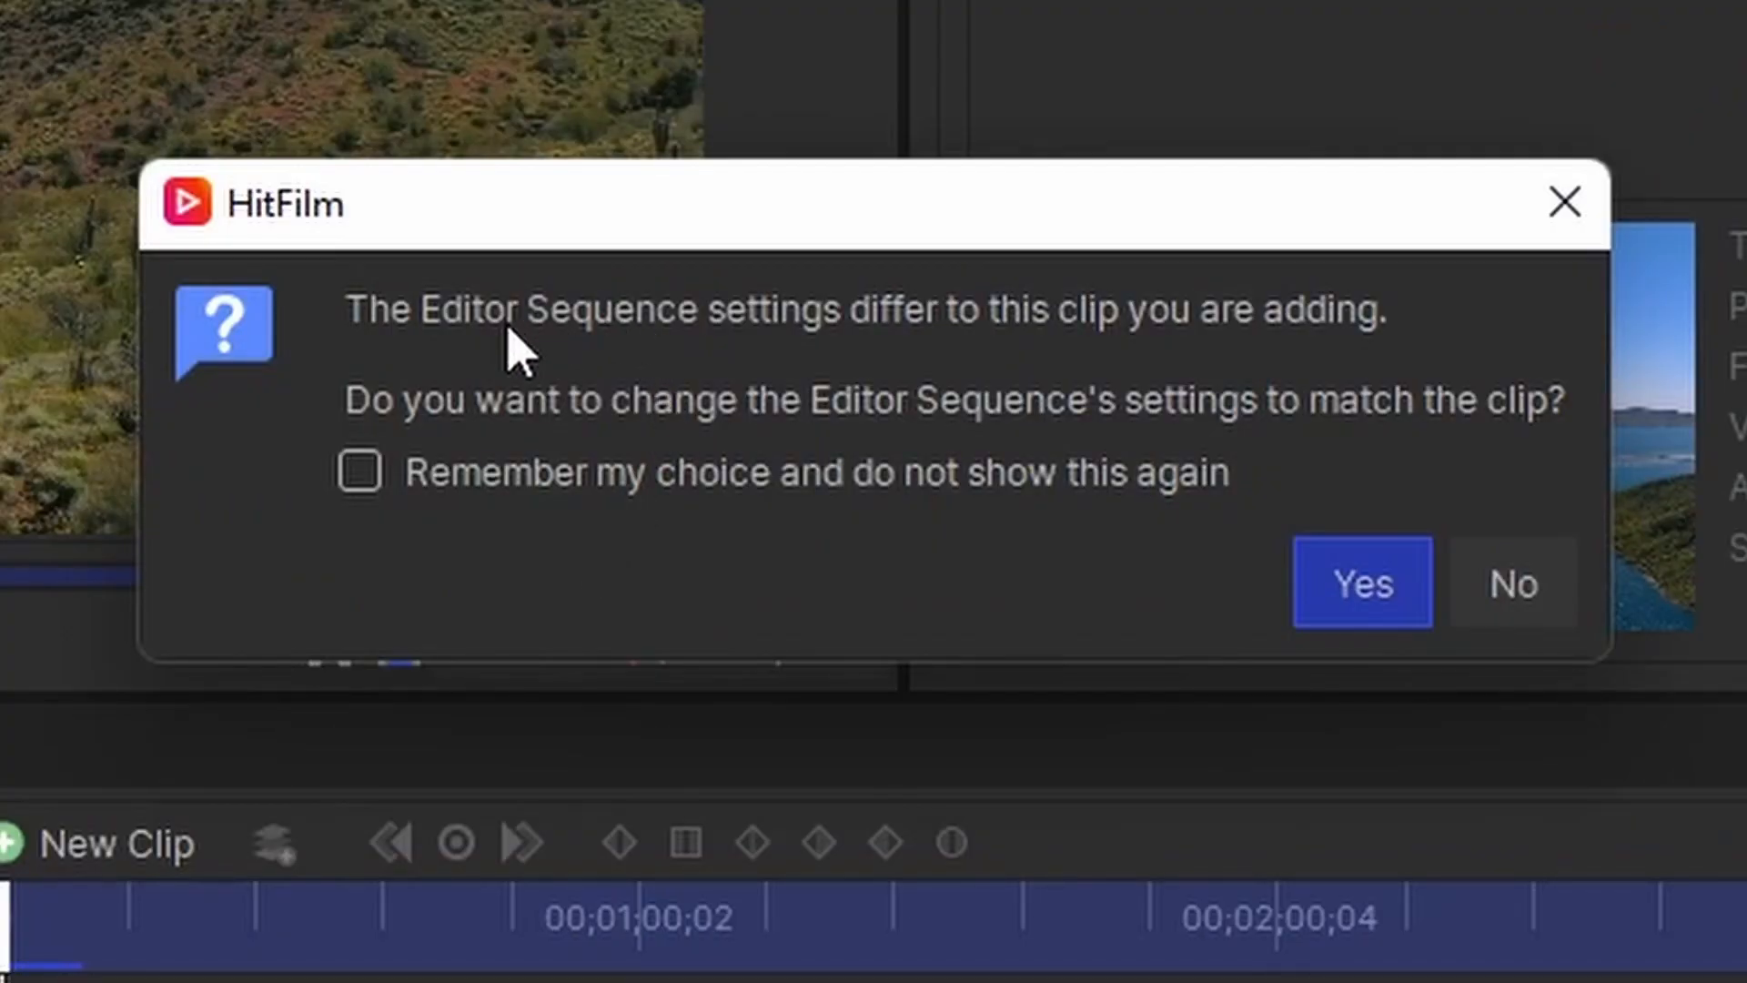
mouse_move(468, 546)
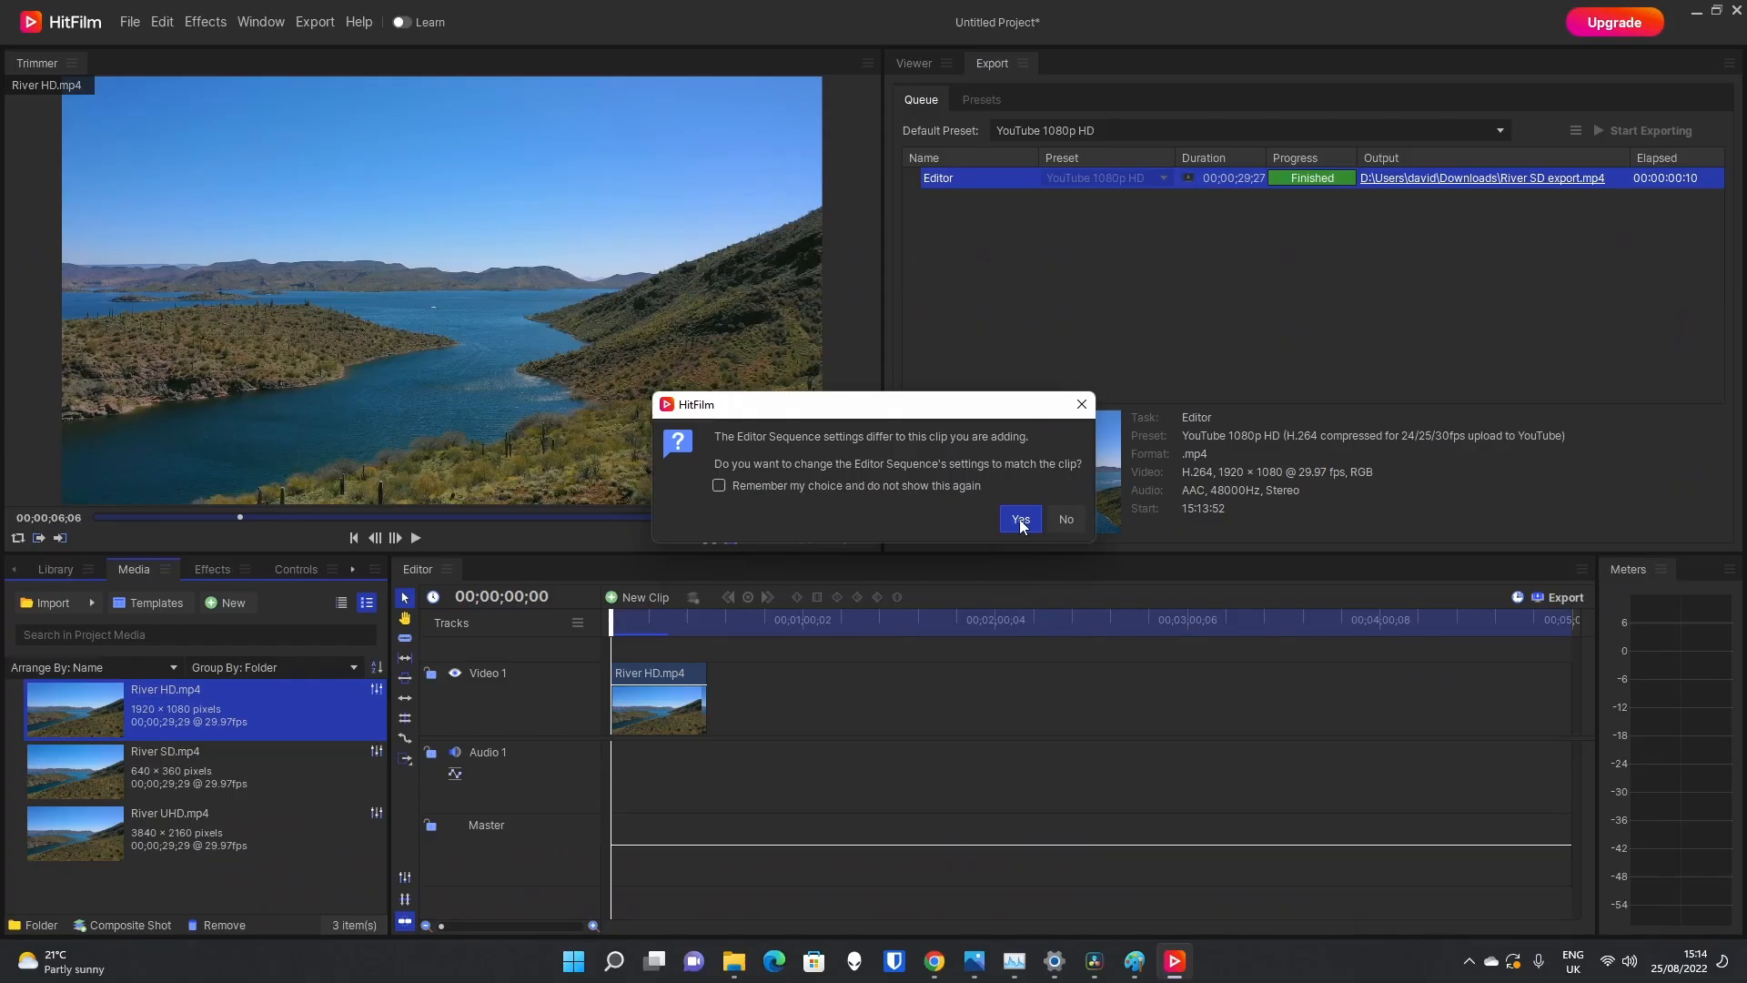
Step: Match the sequence to River HD.mp4, preview it in the viewer and show the export queue
click(1019, 518)
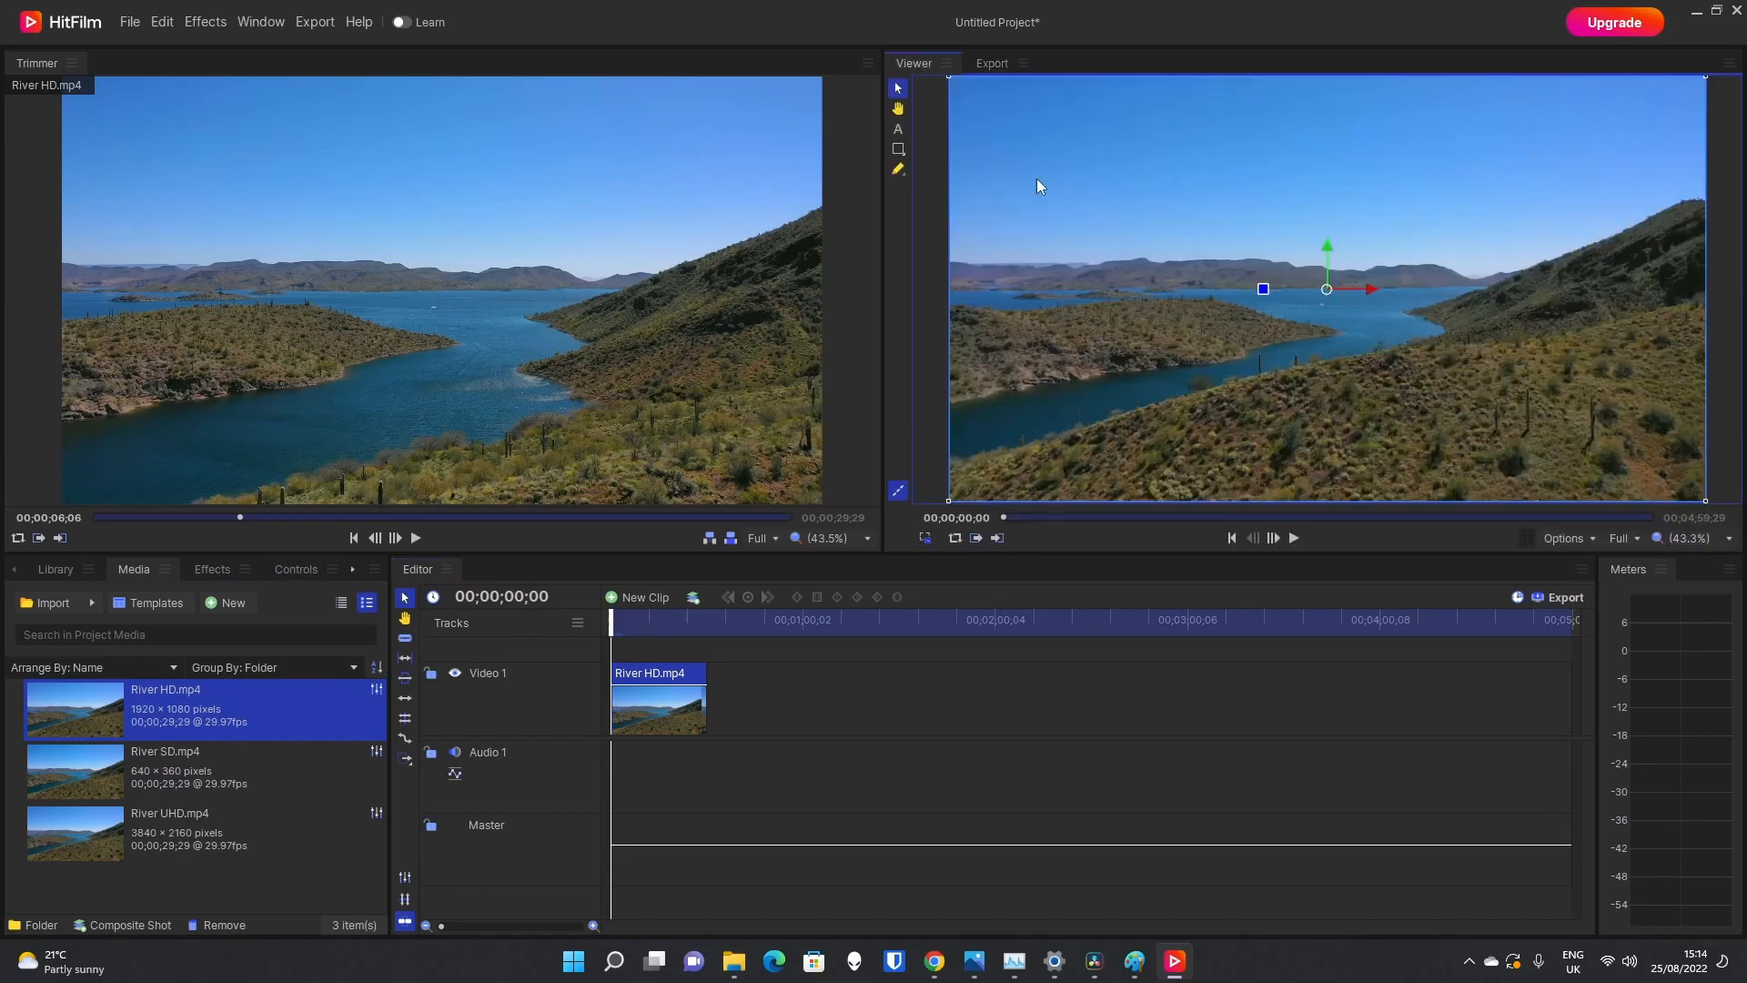
click(1292, 537)
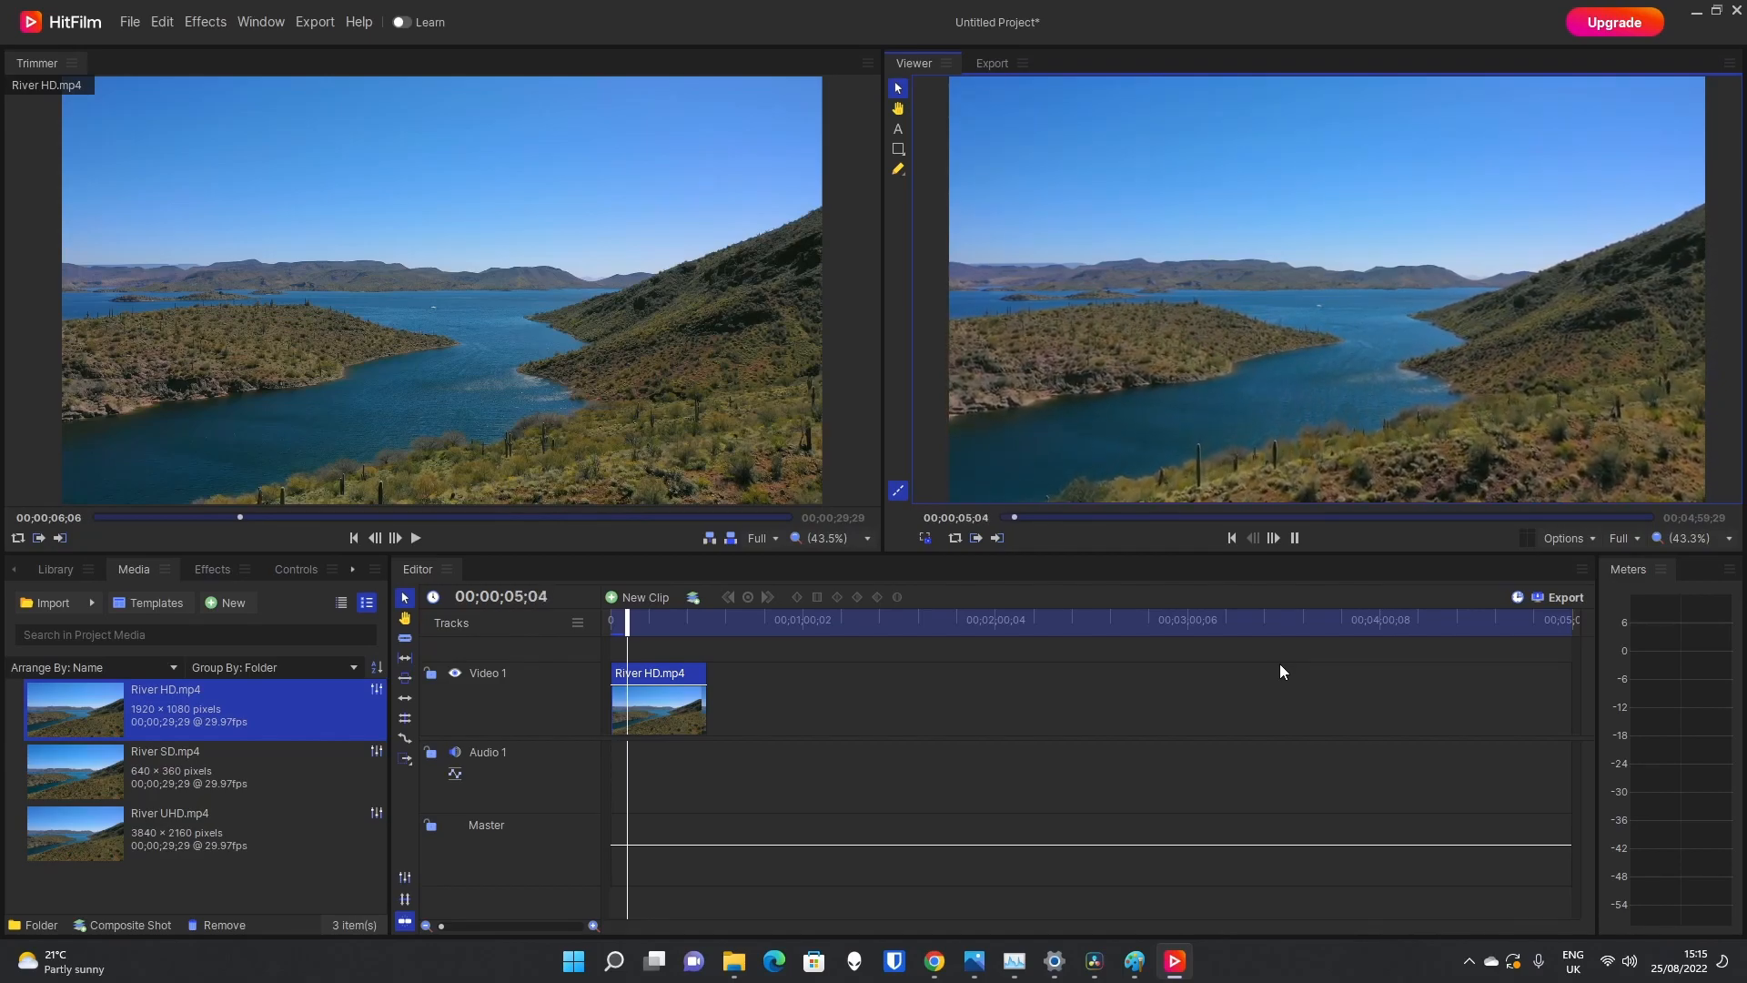
click(1271, 537)
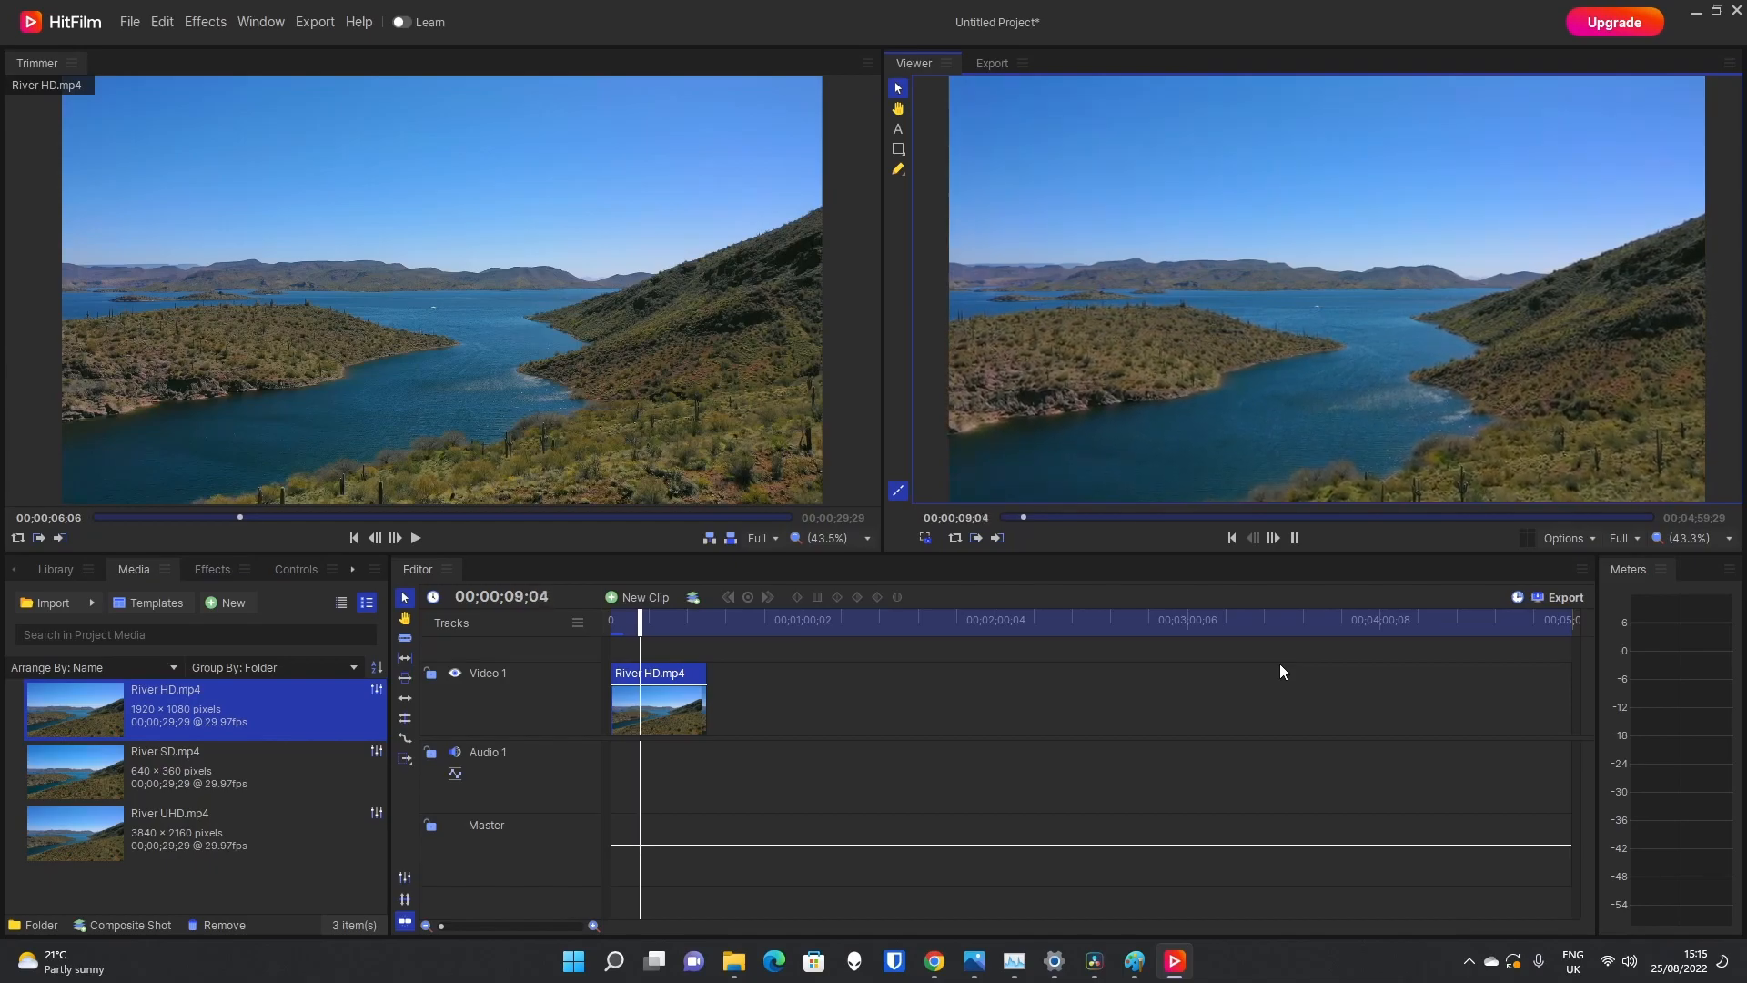
click(990, 64)
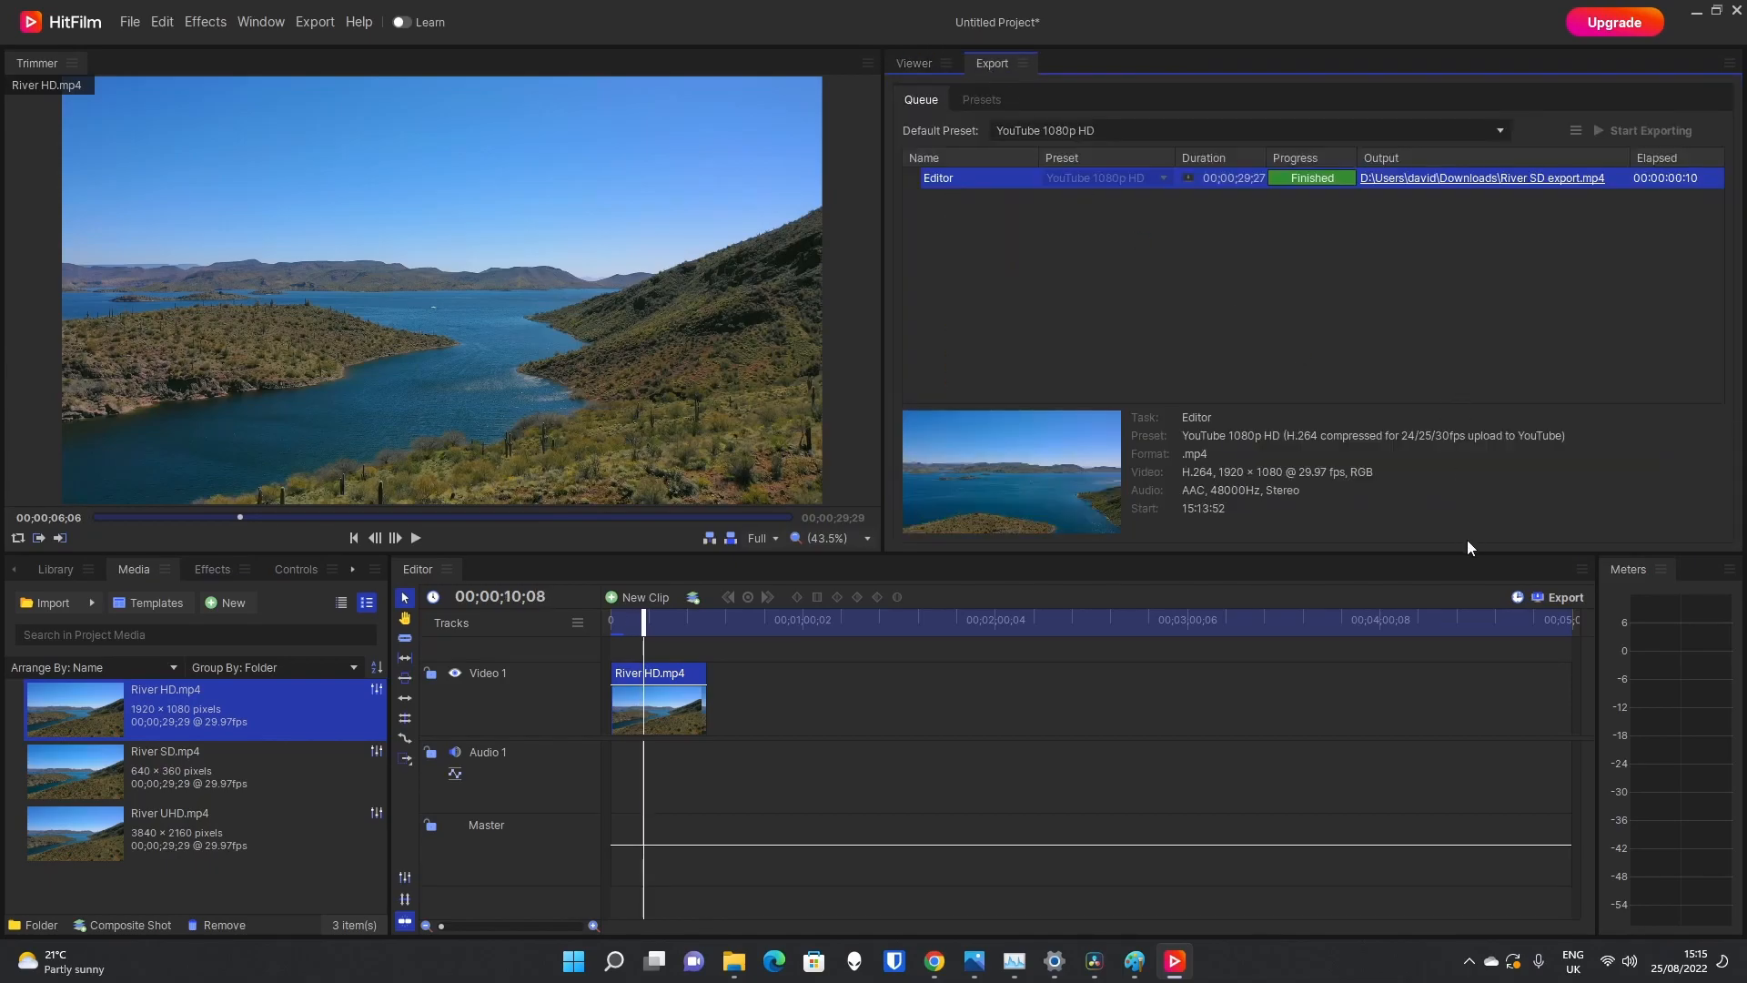
Step: Export the HD timeline to 'River HD export' in Downloads and start rendering
click(1565, 597)
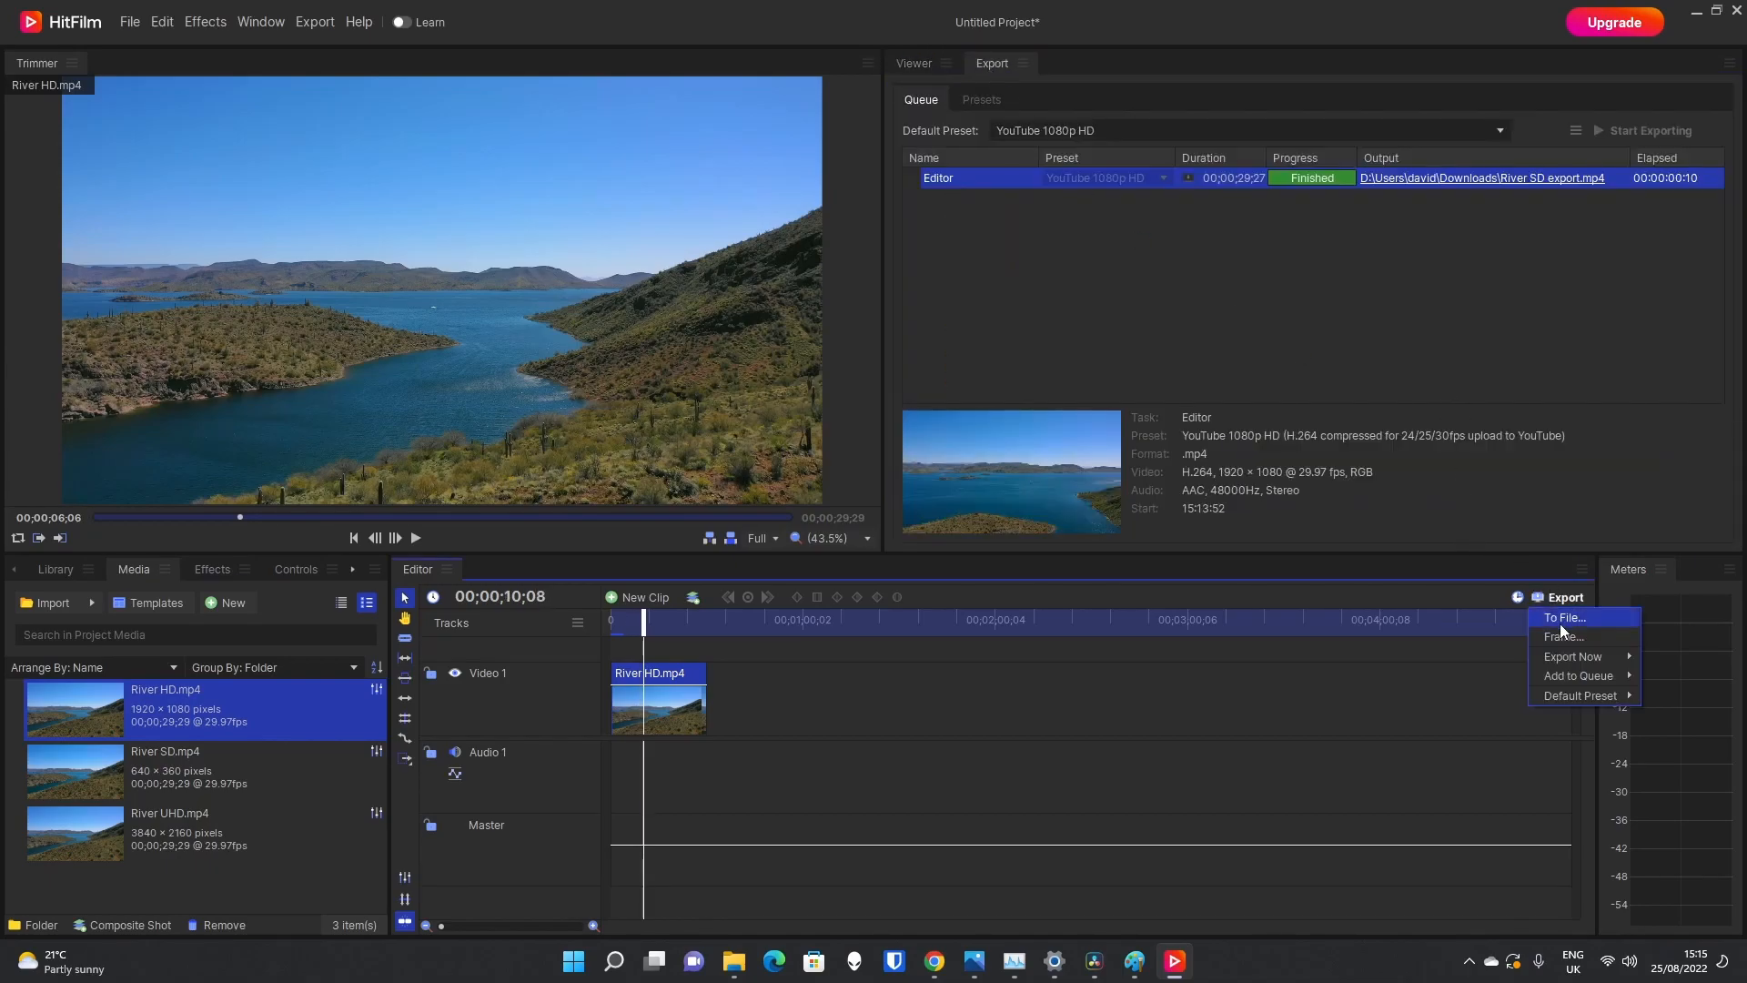
click(1565, 617)
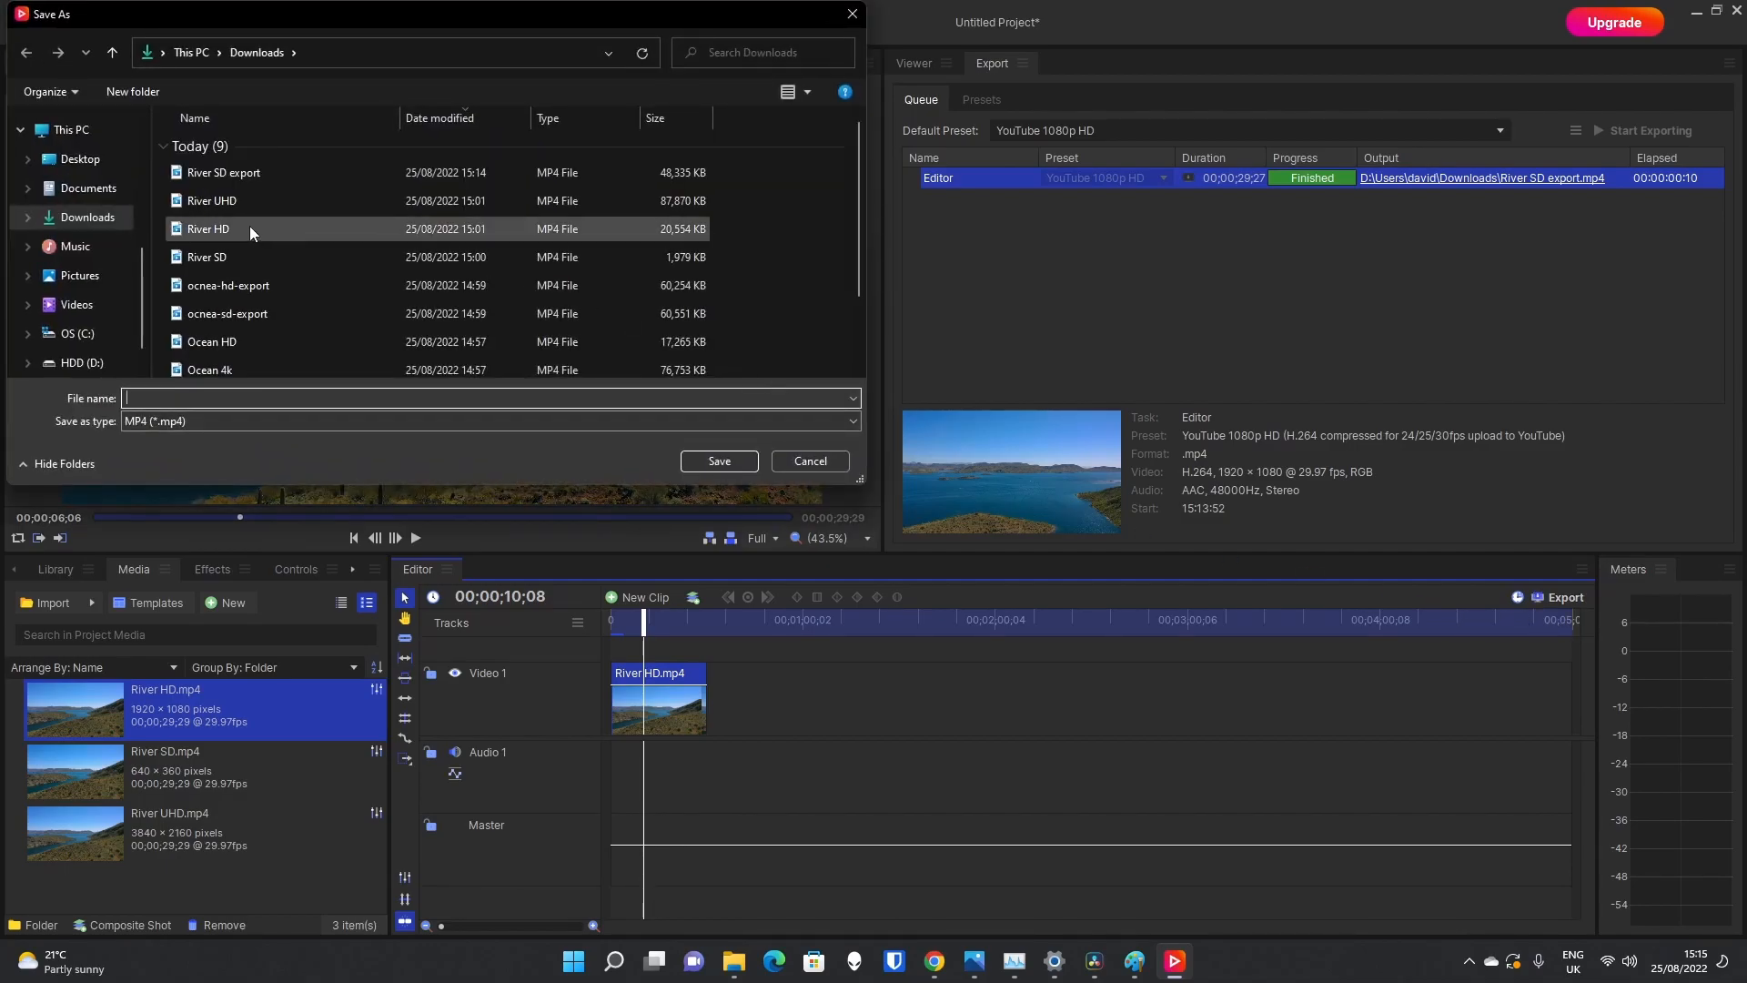
click(208, 230)
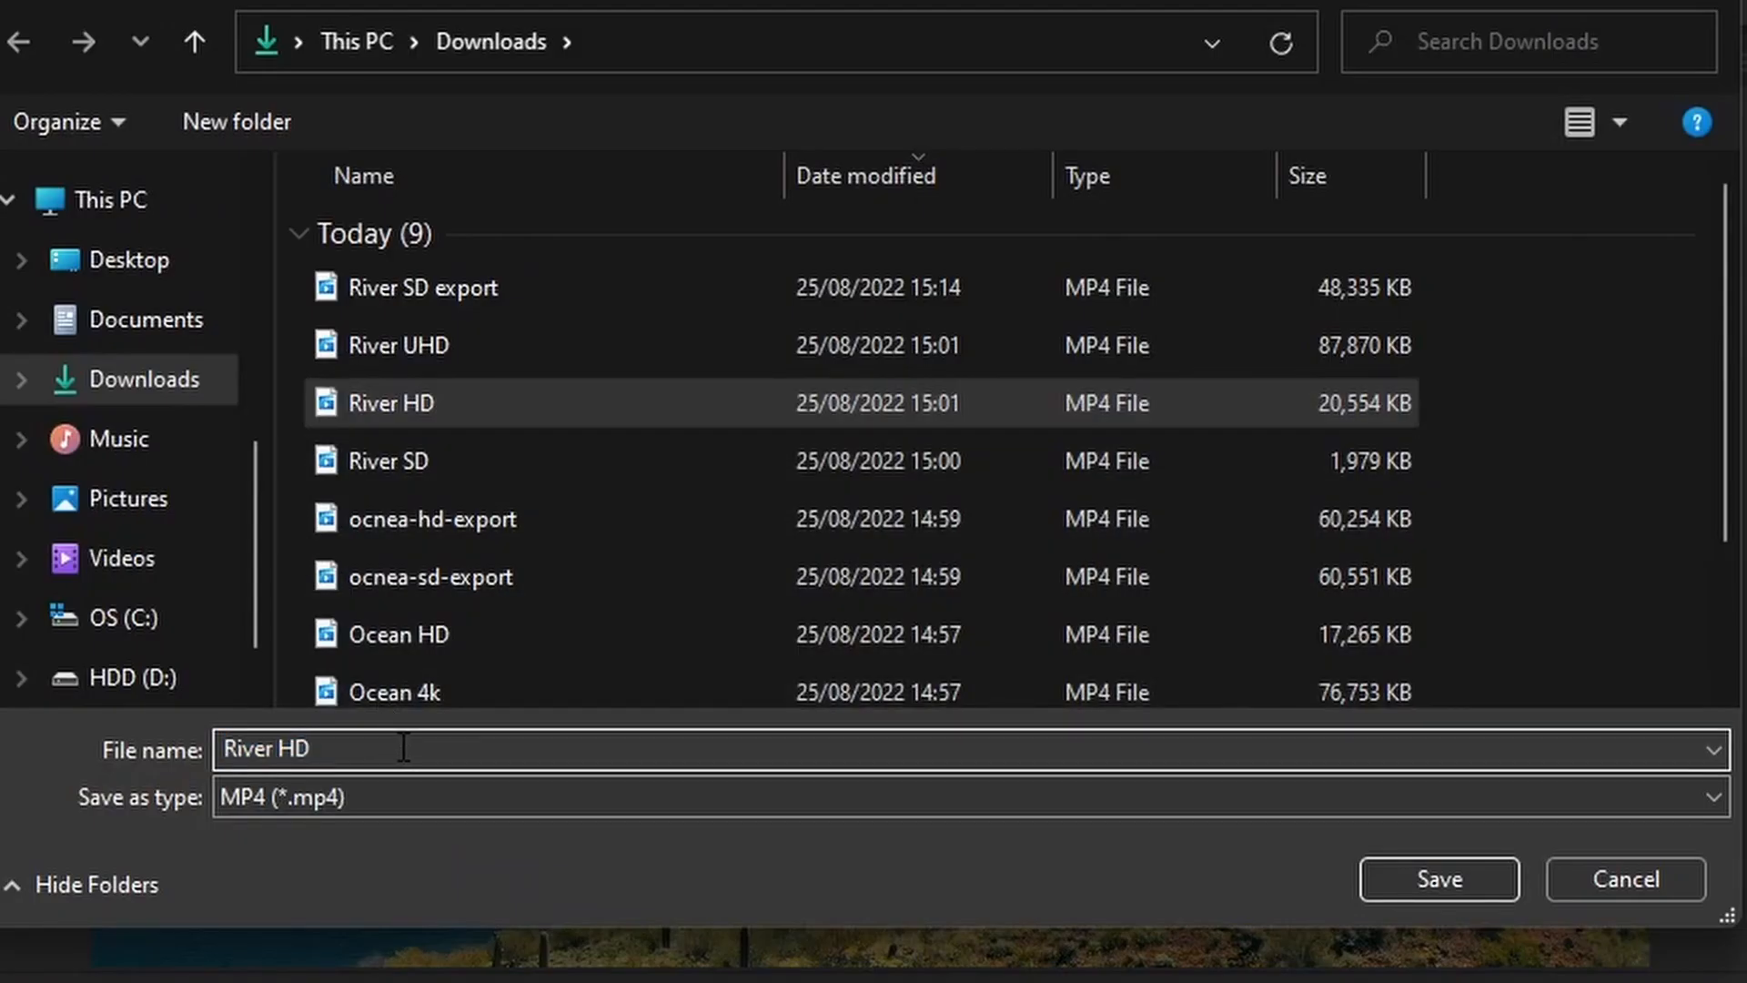
text(export)
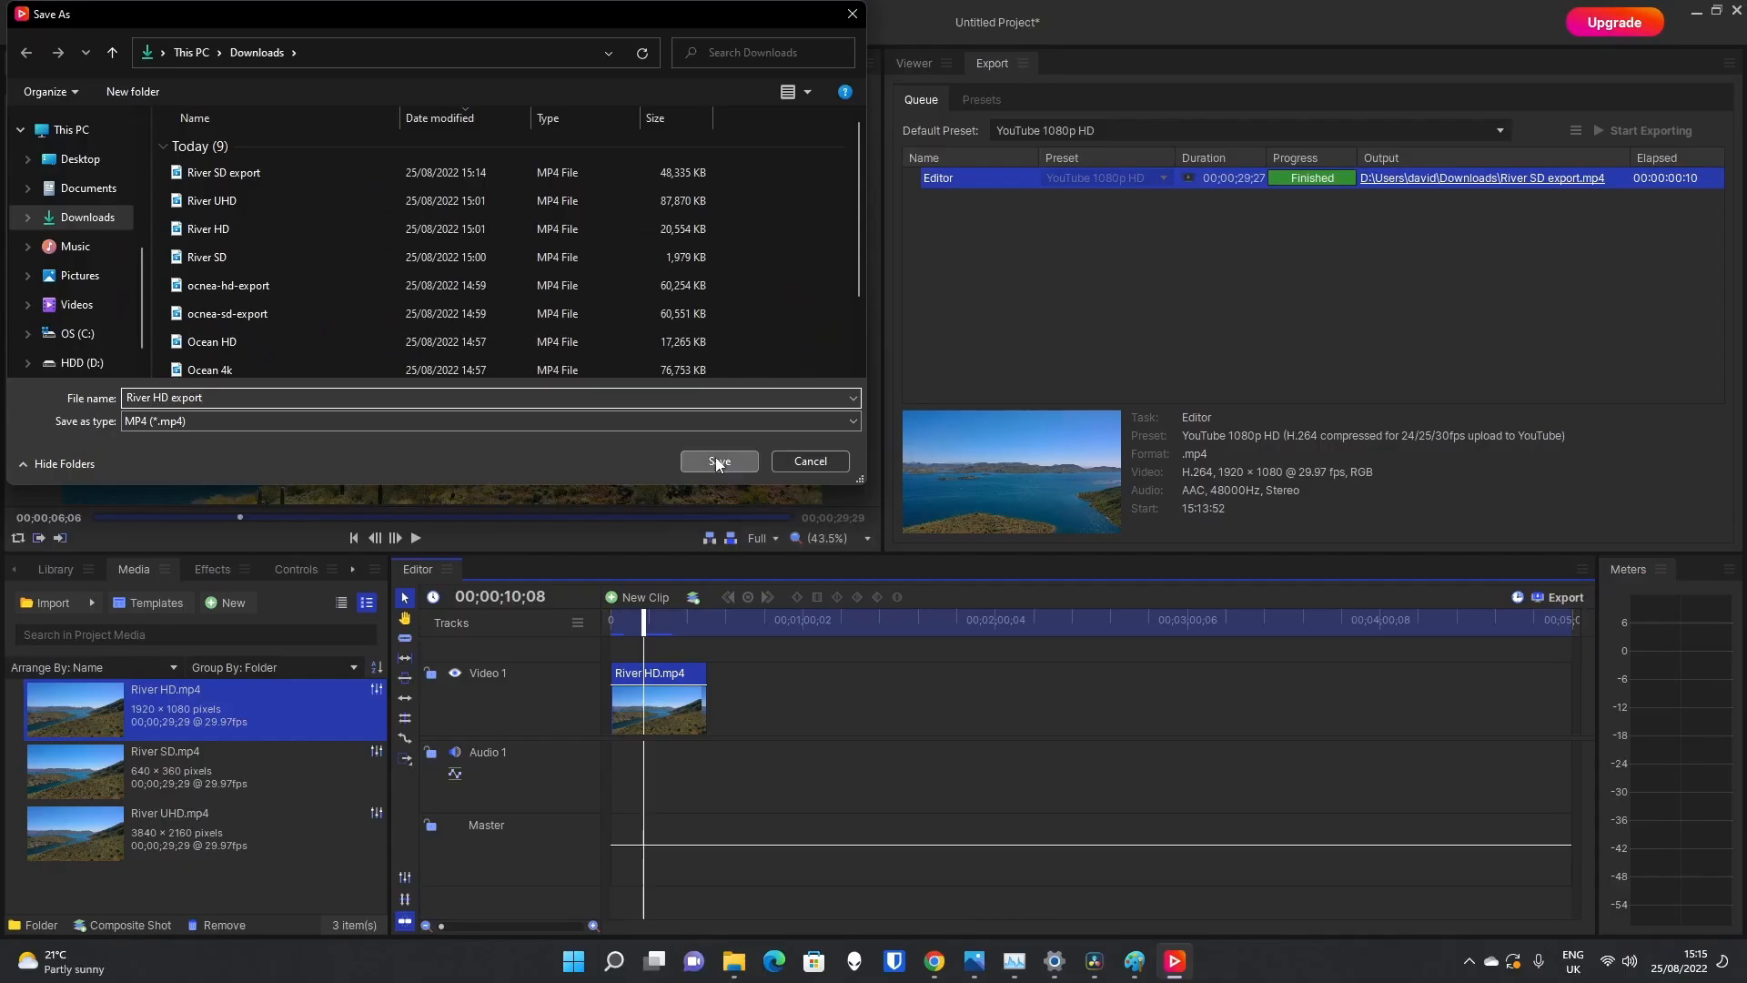
click(718, 461)
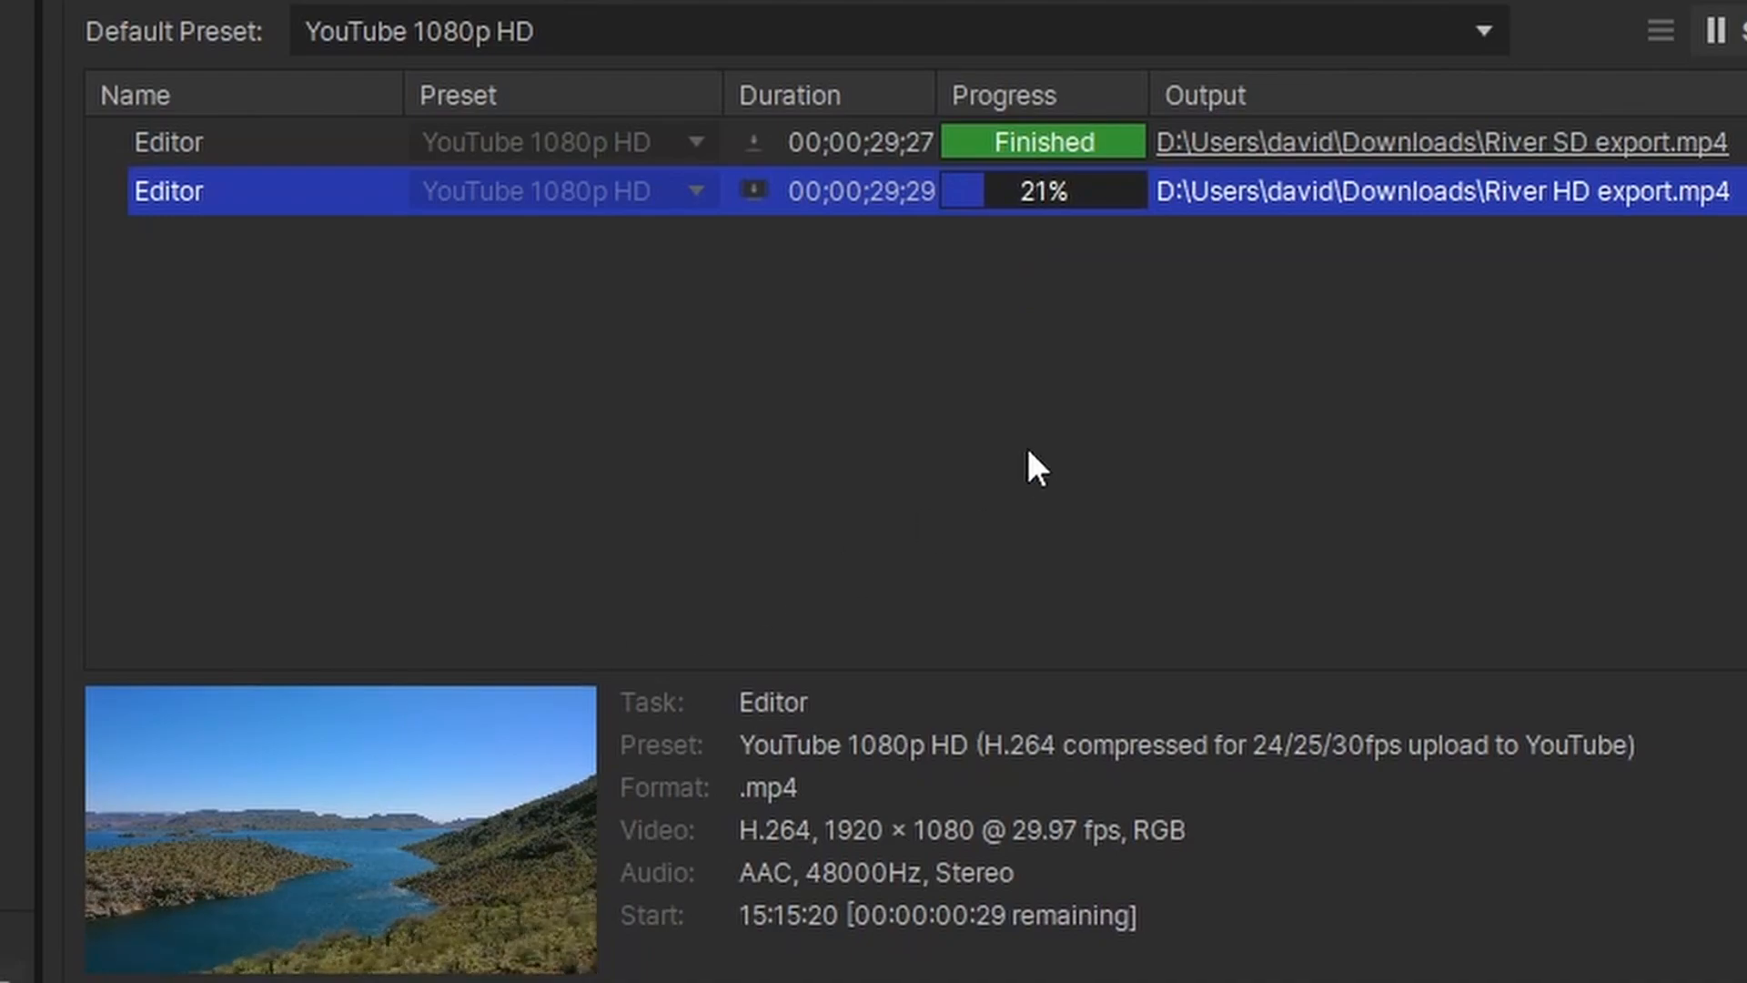
mouse_move(1130, 437)
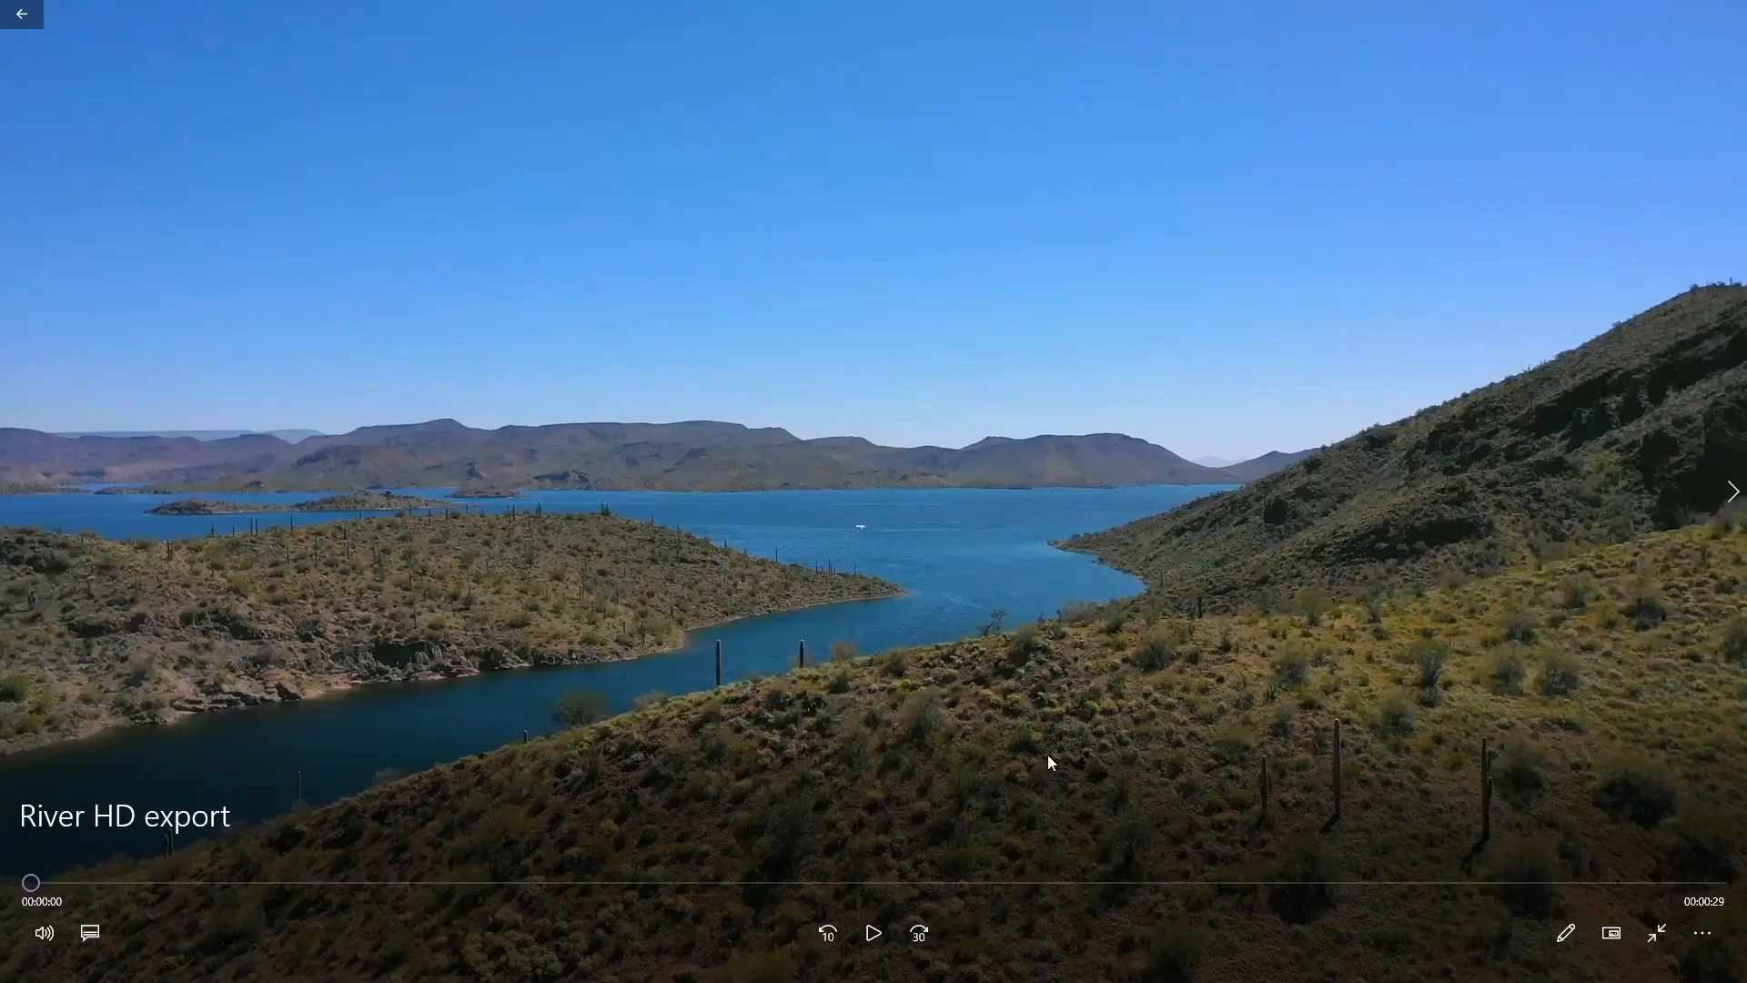
mouse_move(949, 737)
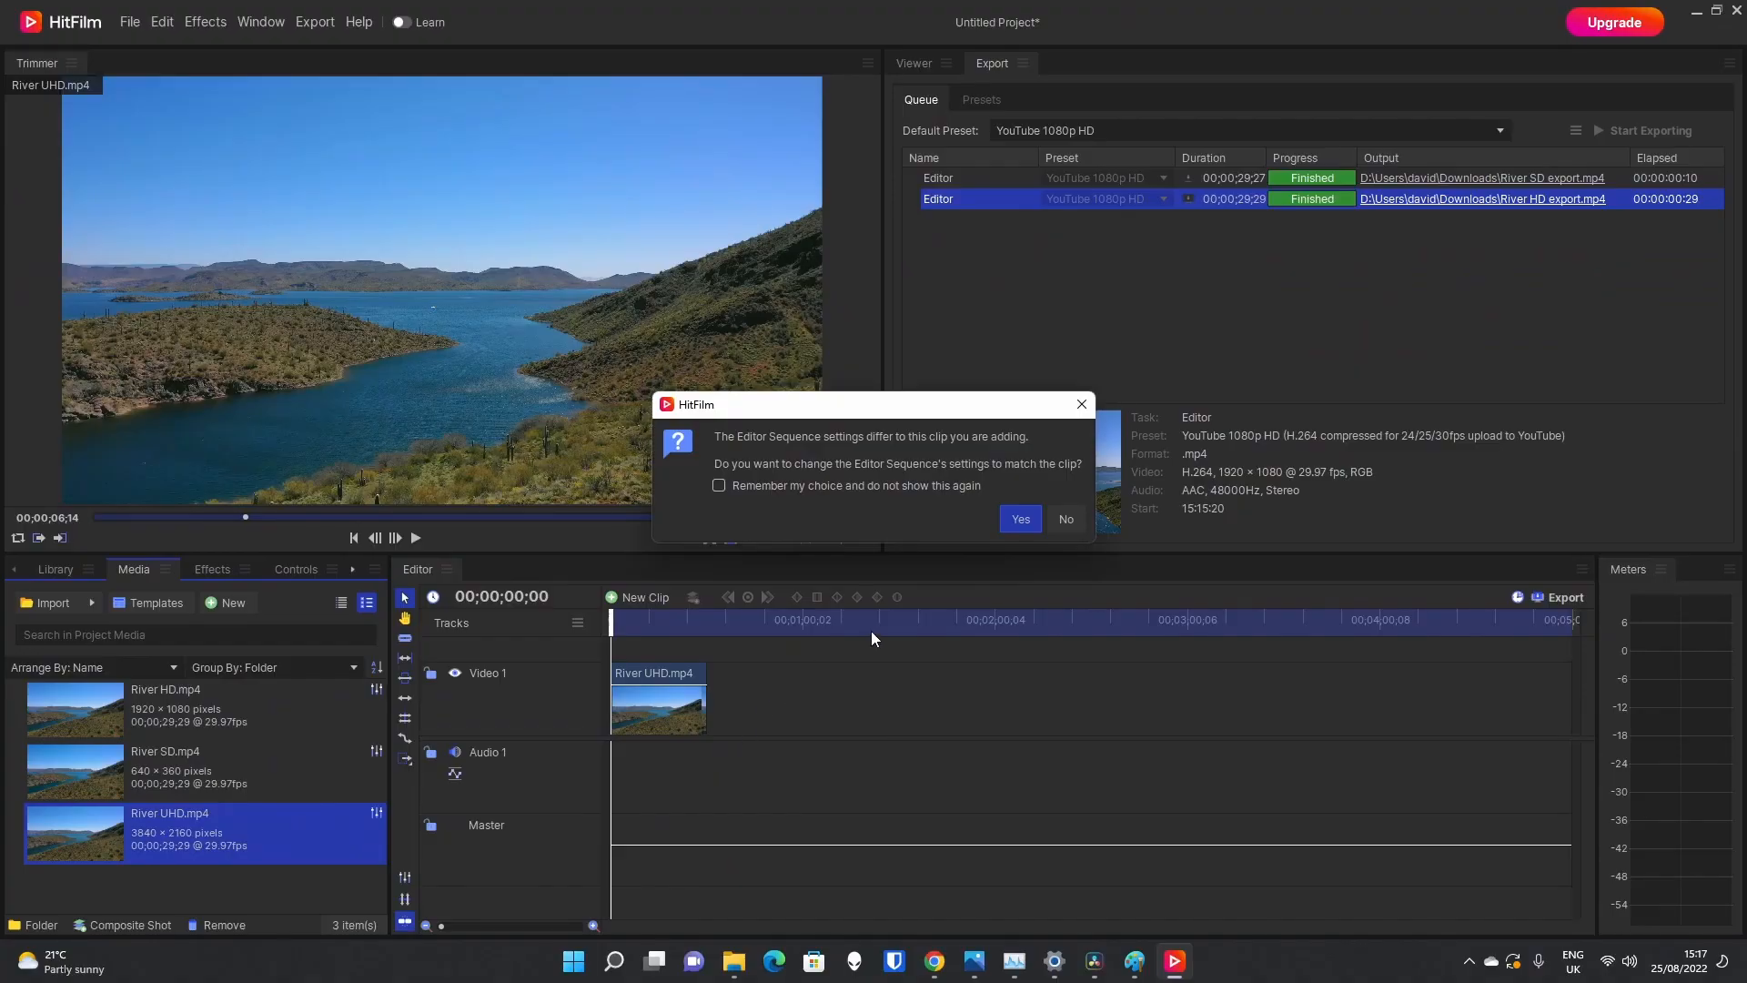
mouse_move(801, 540)
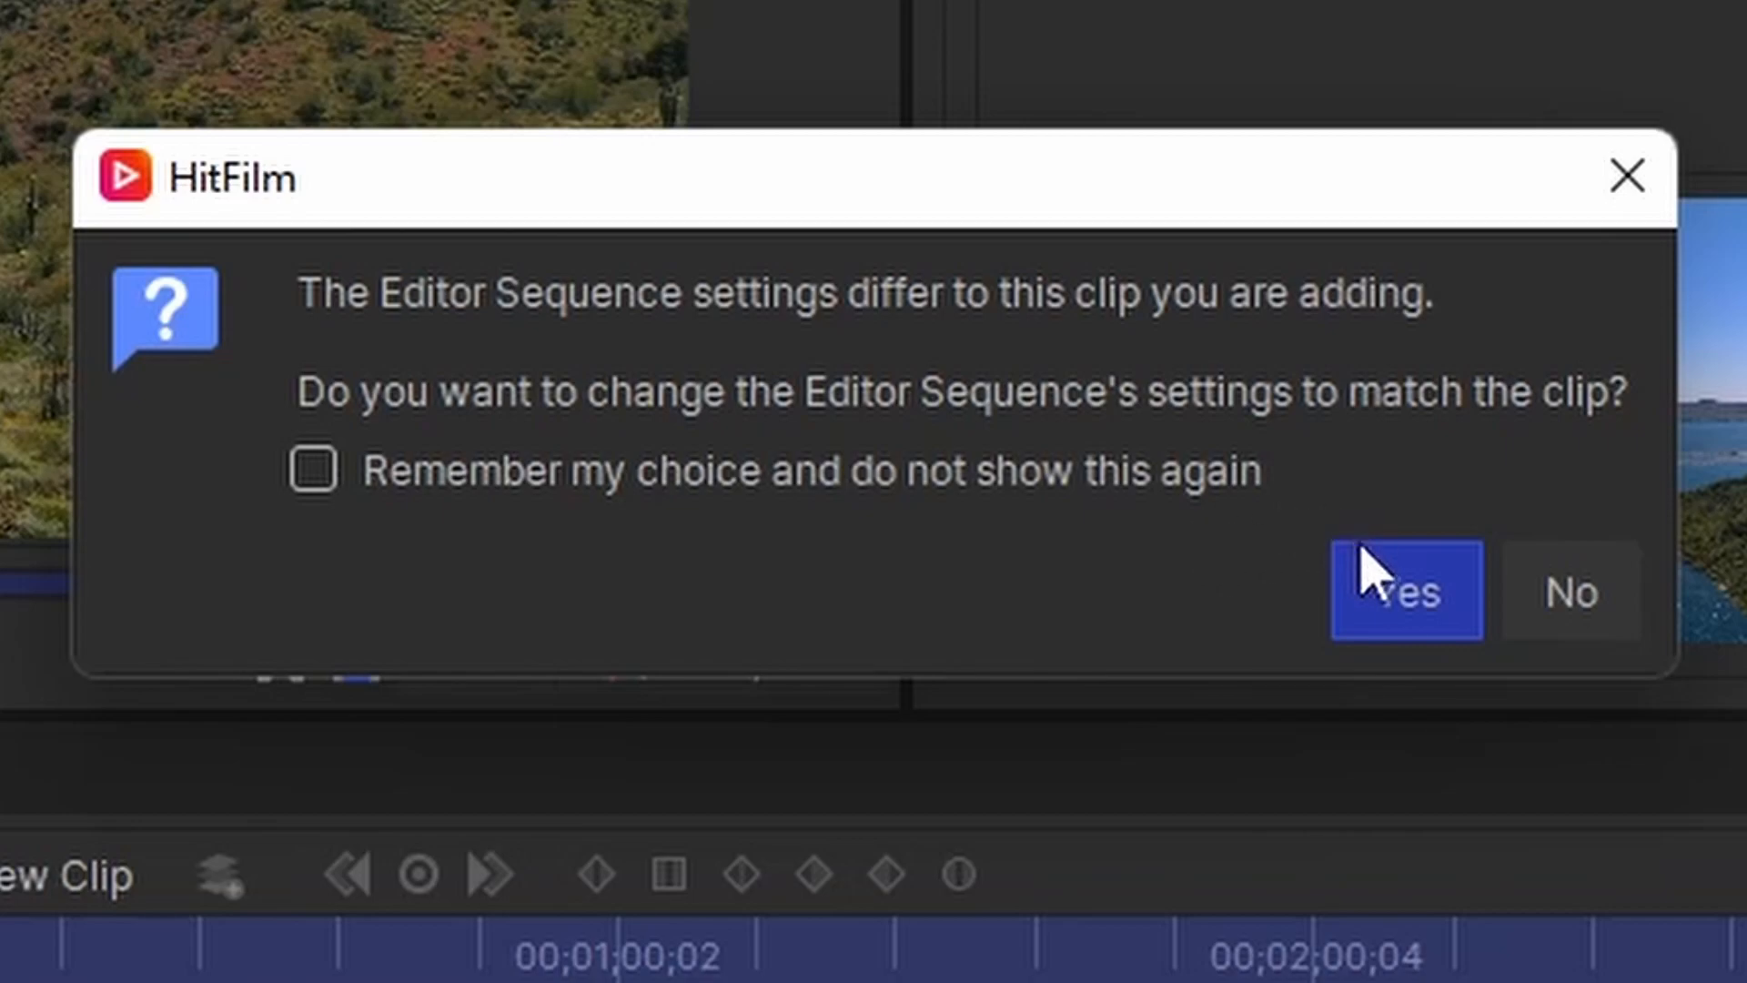
Step: Match the sequence to River UHD.mp4, preview it with the HitFilm watermark, and return to Export
click(1403, 589)
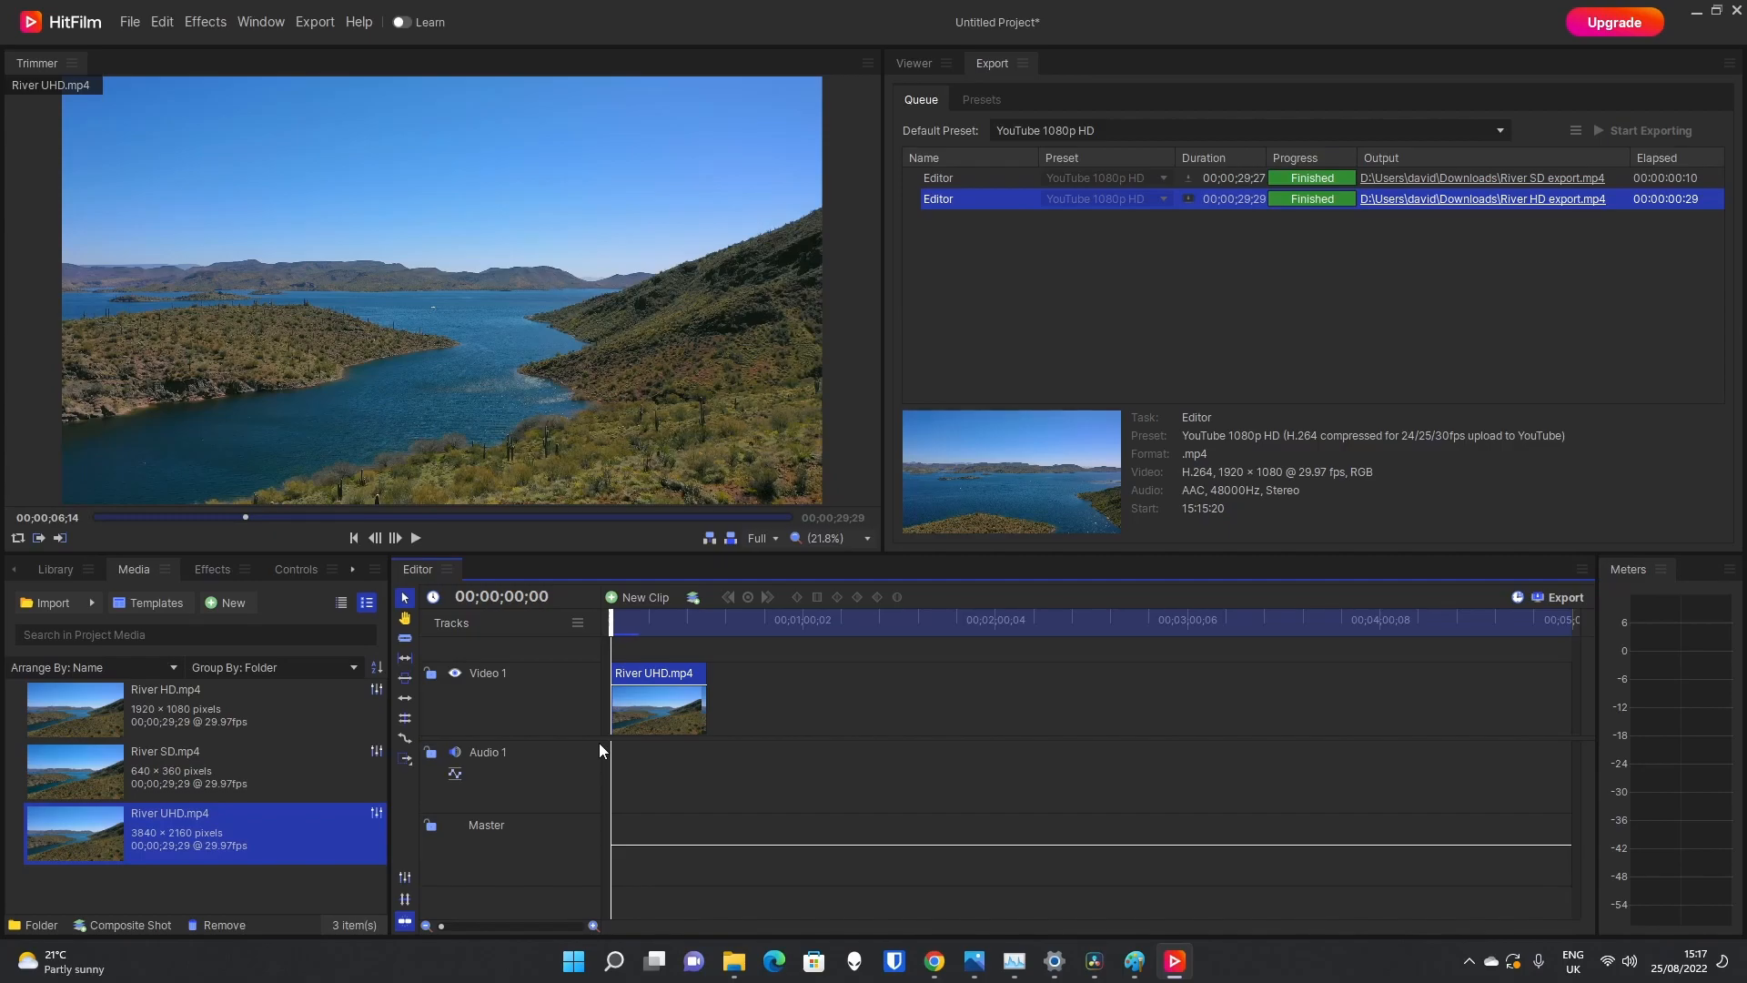
mouse_move(1619, 28)
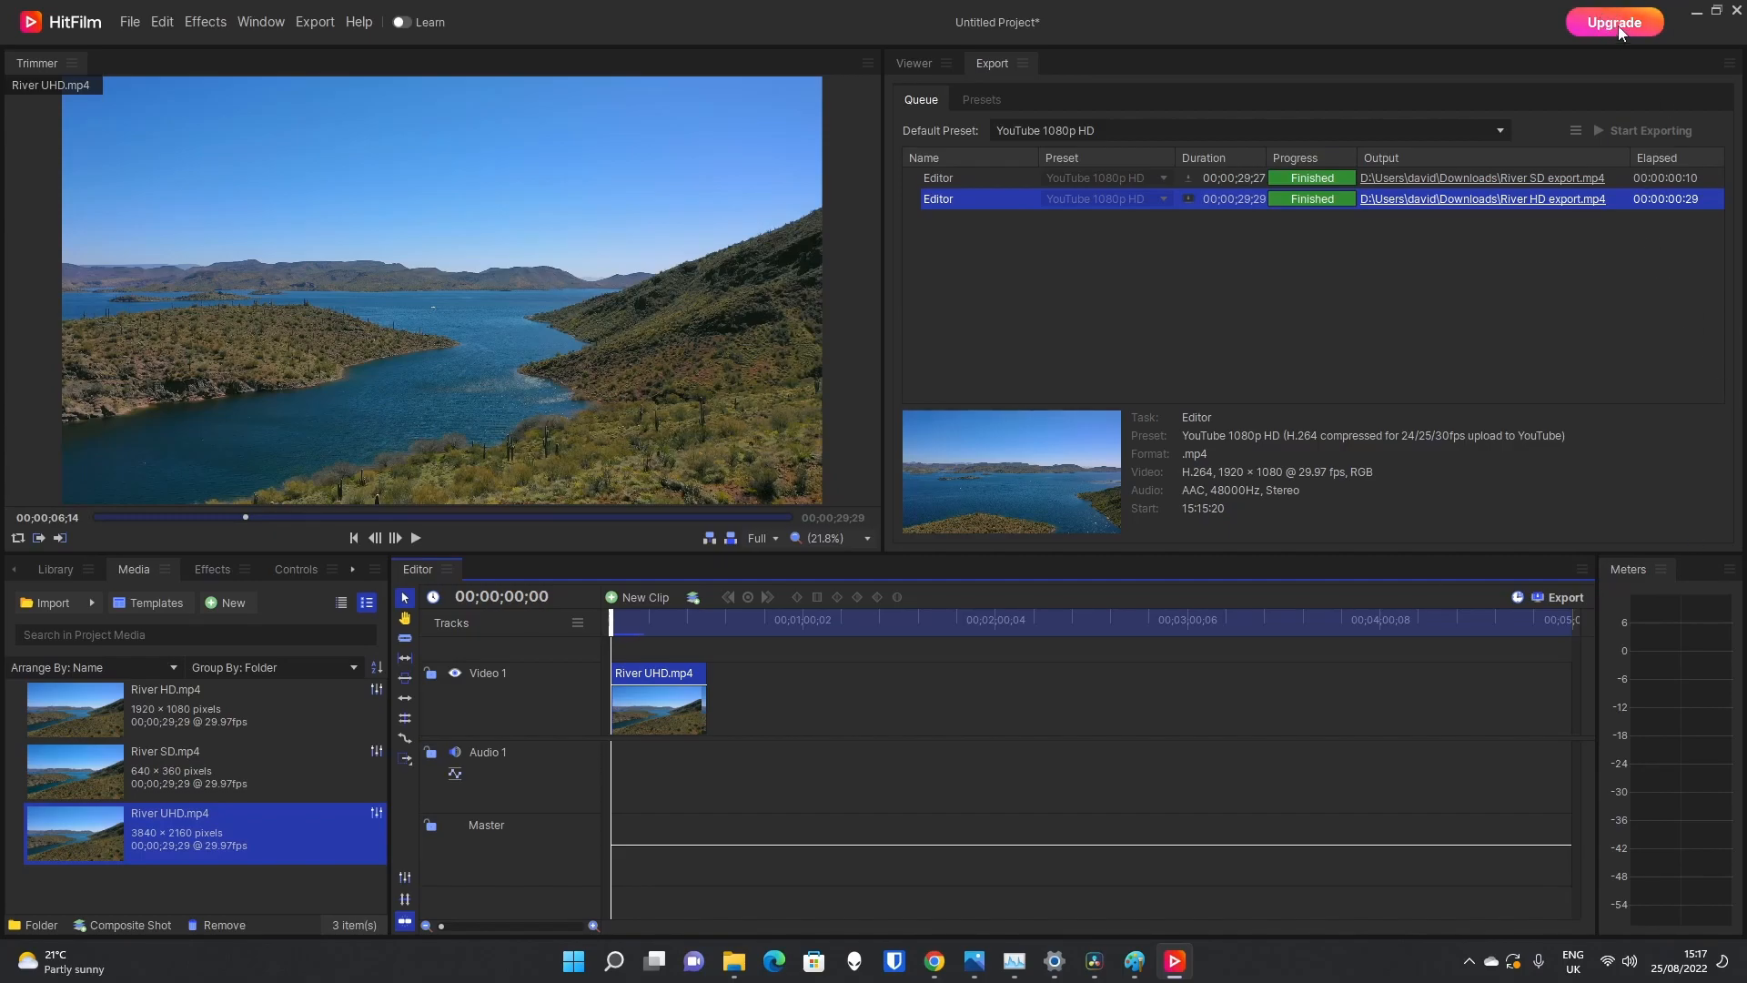
mouse_move(661, 688)
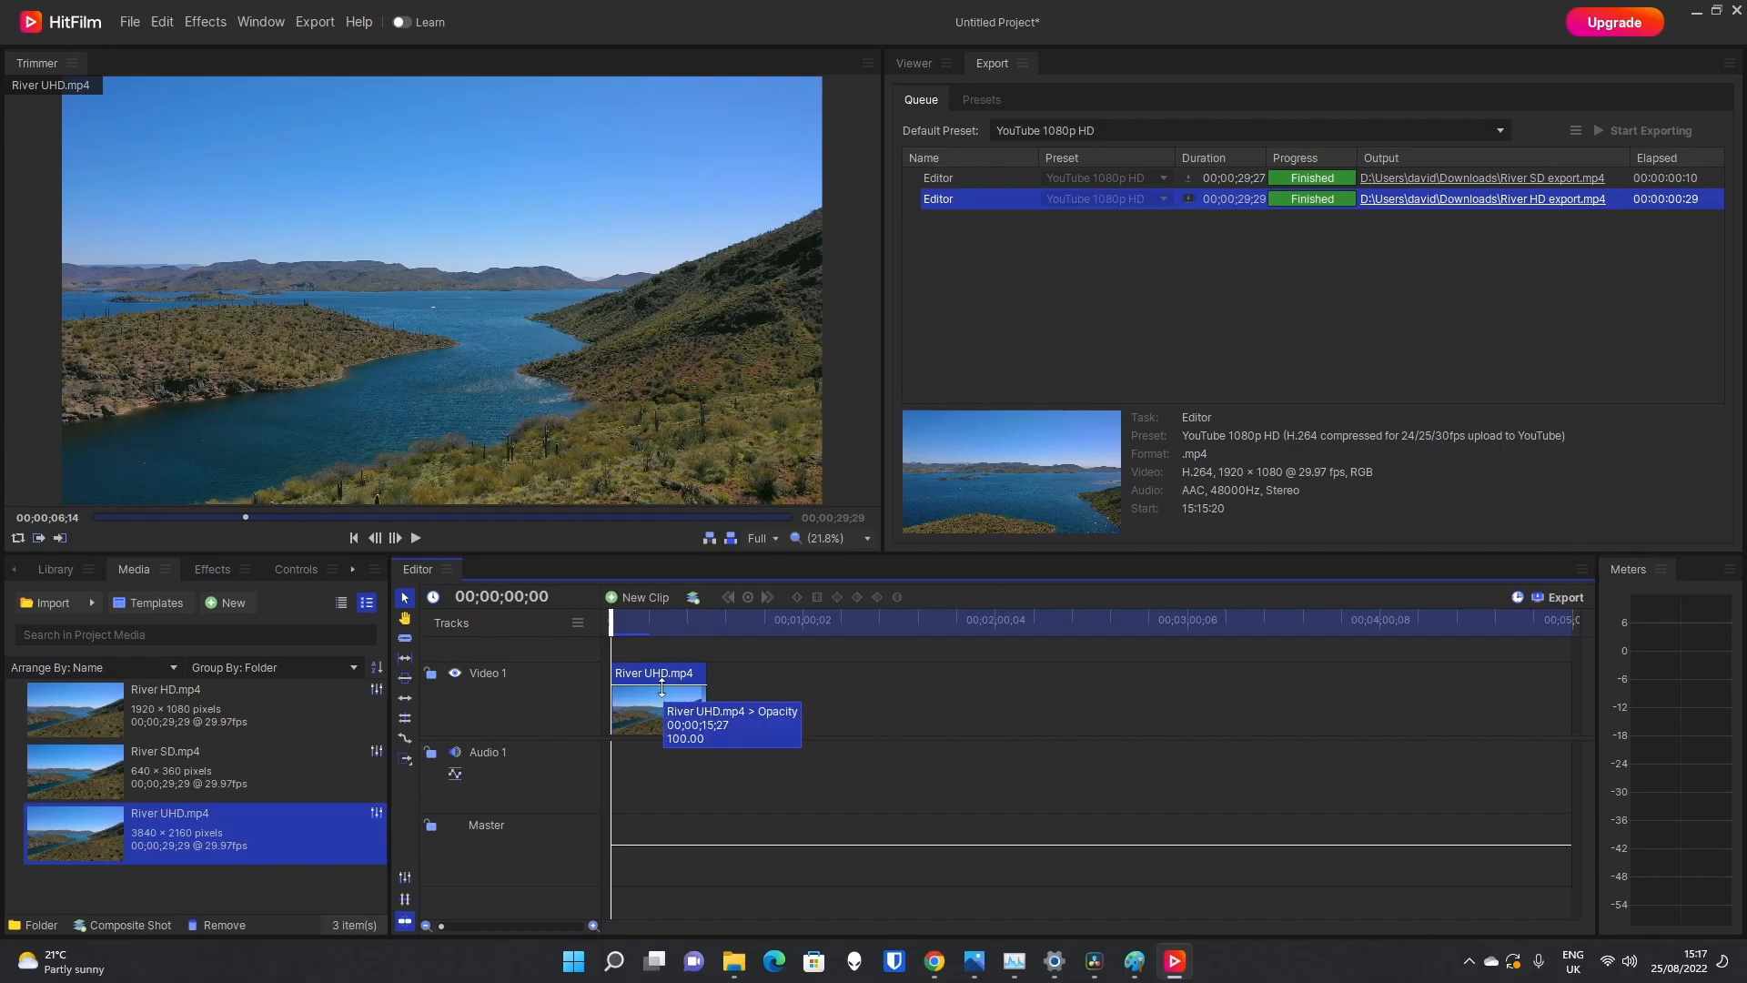
click(911, 62)
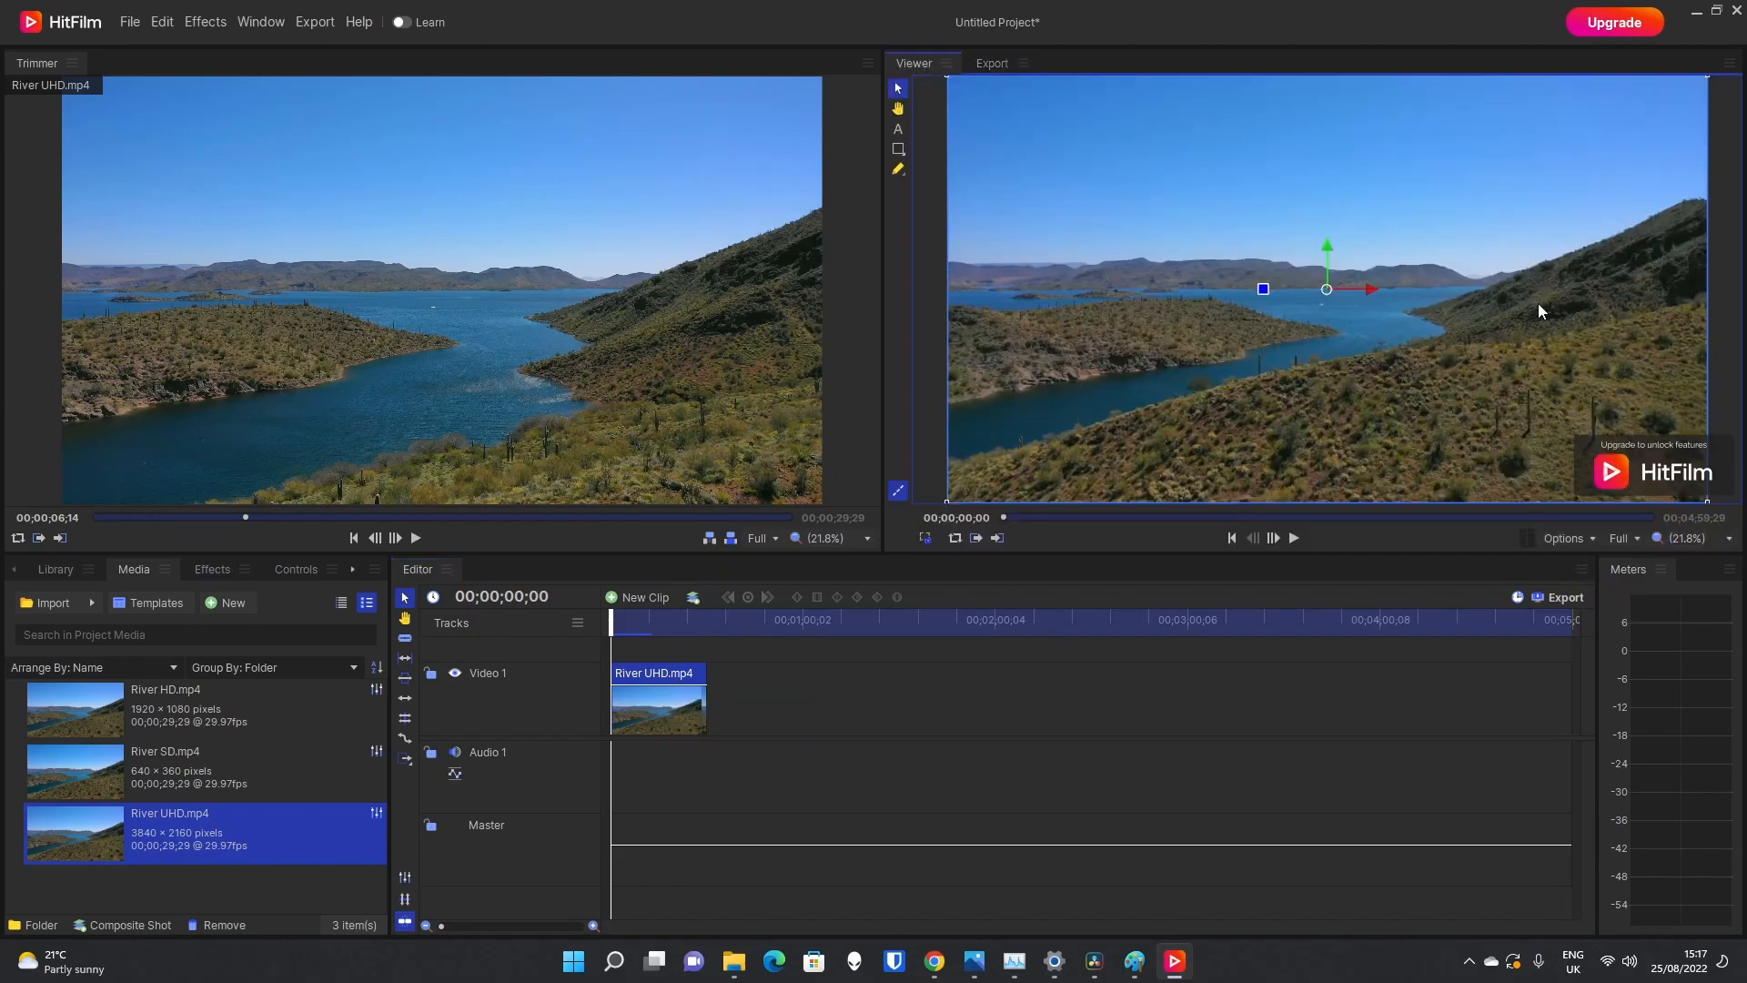
mouse_move(1014, 313)
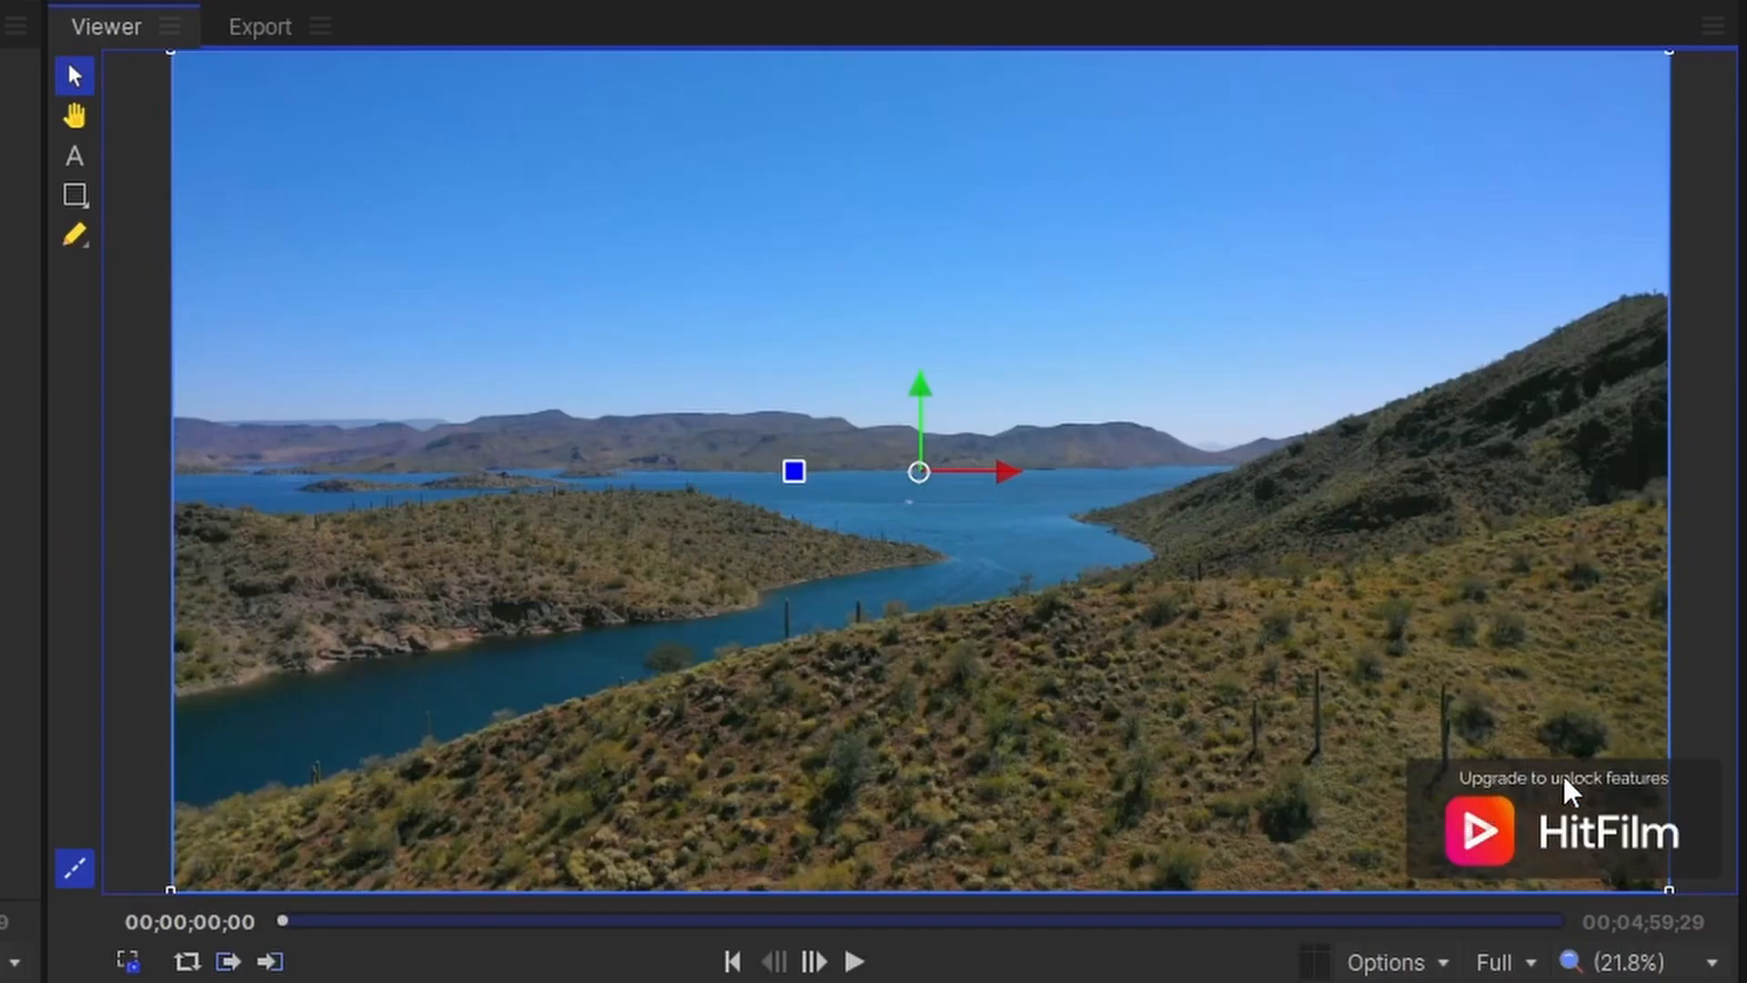
click(853, 961)
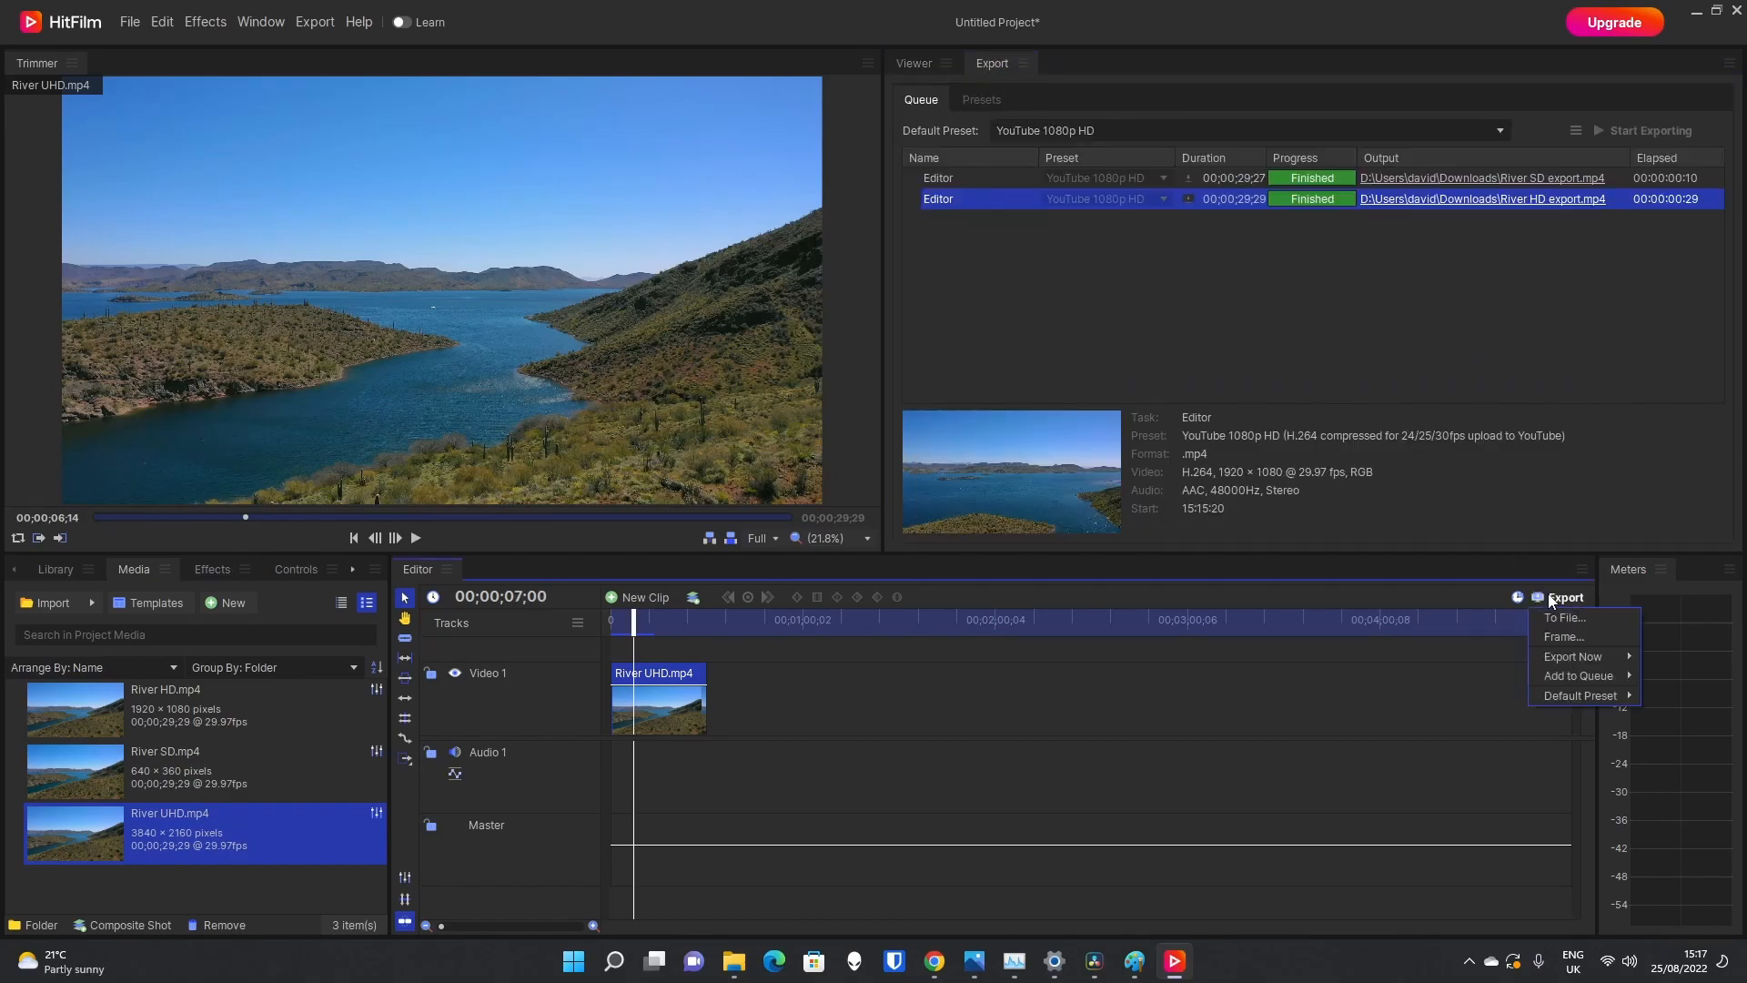
Step: Export the timeline to 'River UHD export.mp4' in Downloads and let it render
click(1563, 617)
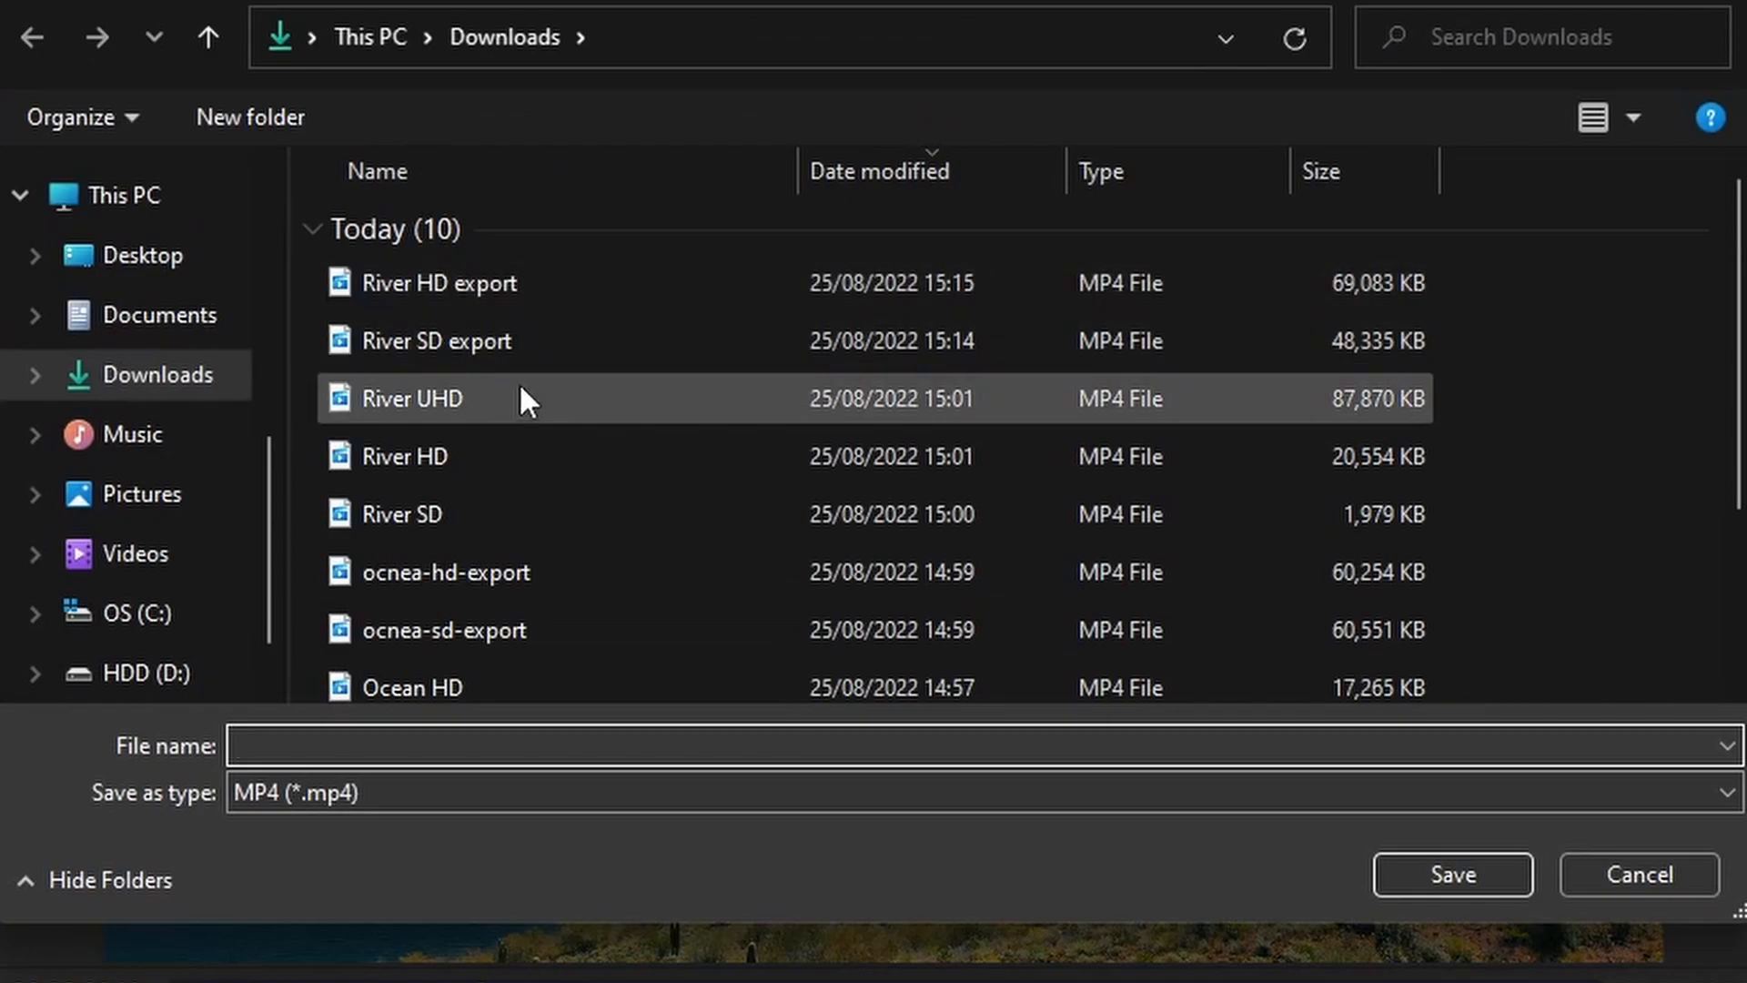
click(411, 398)
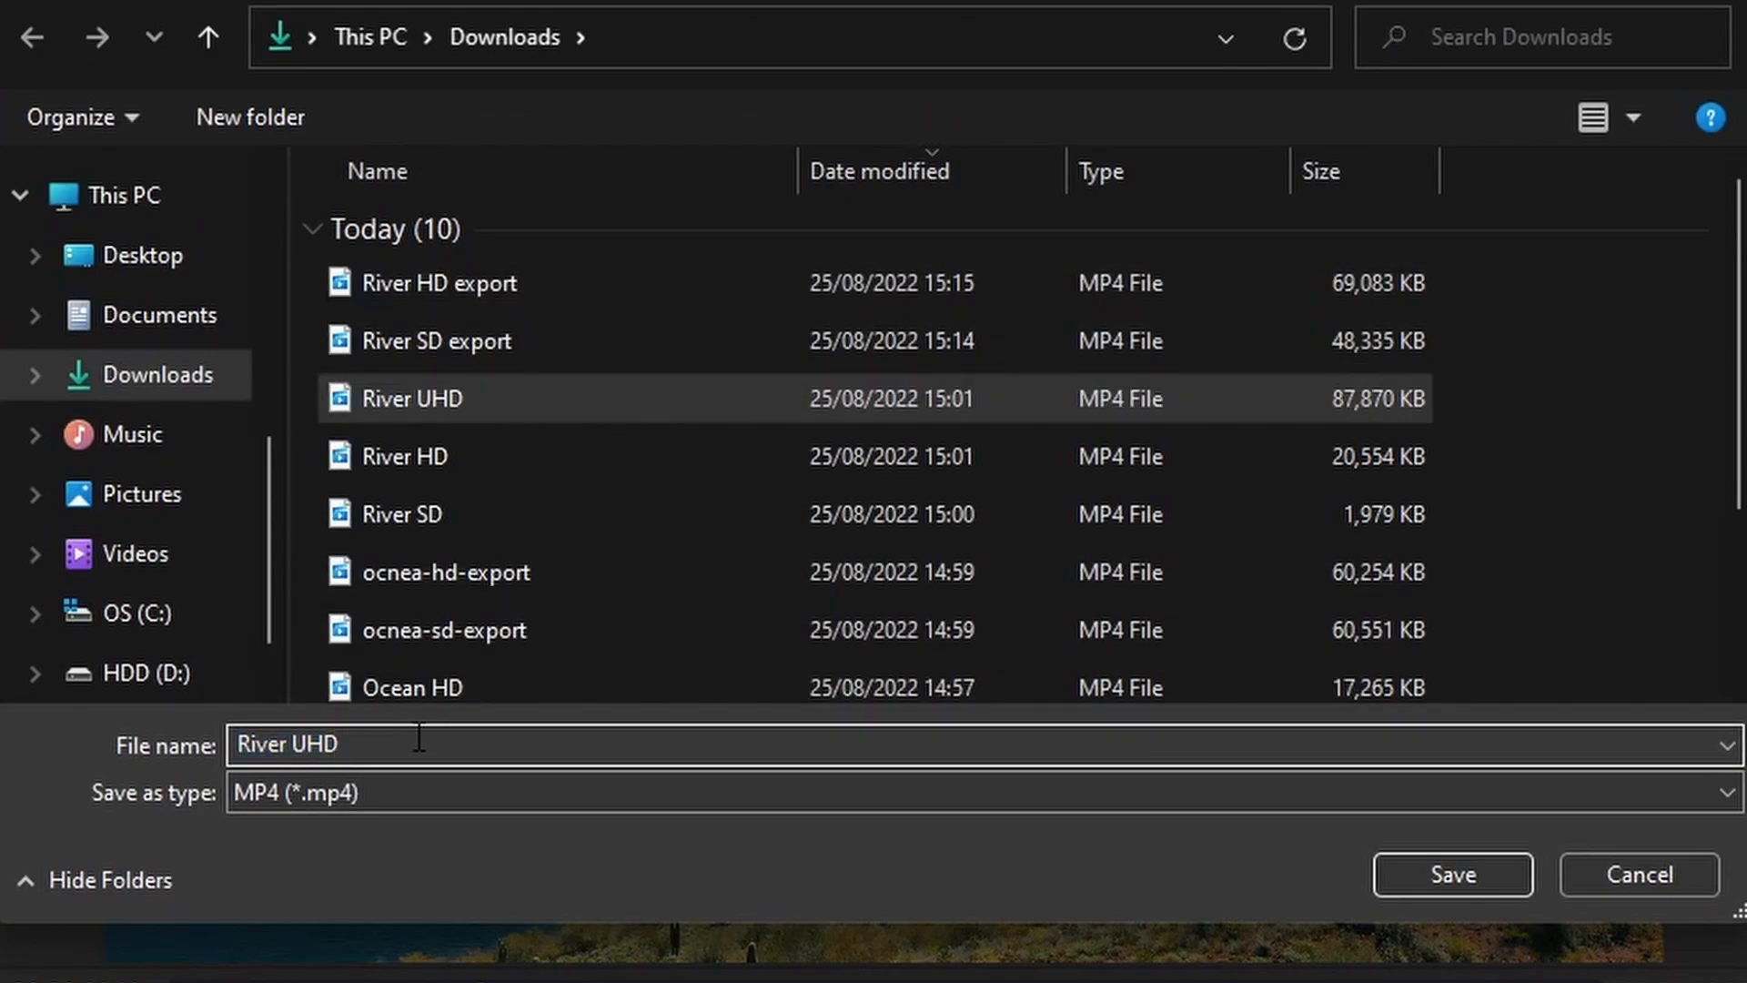
click(1450, 873)
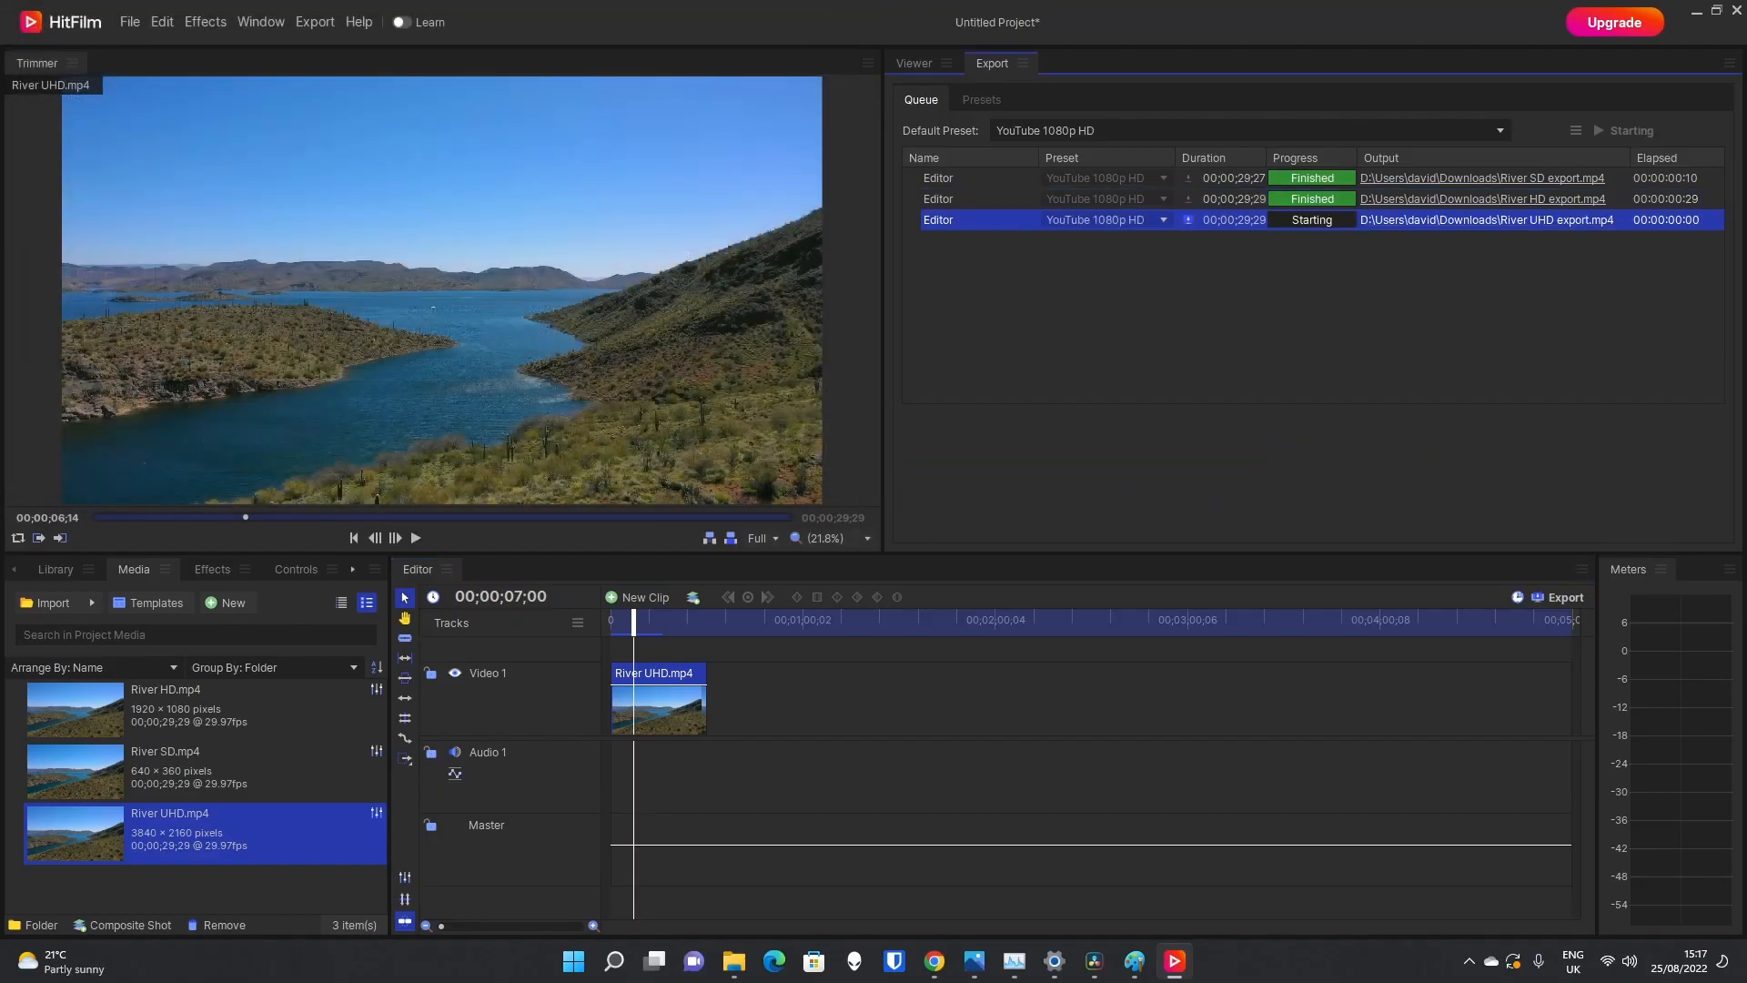
click(1629, 132)
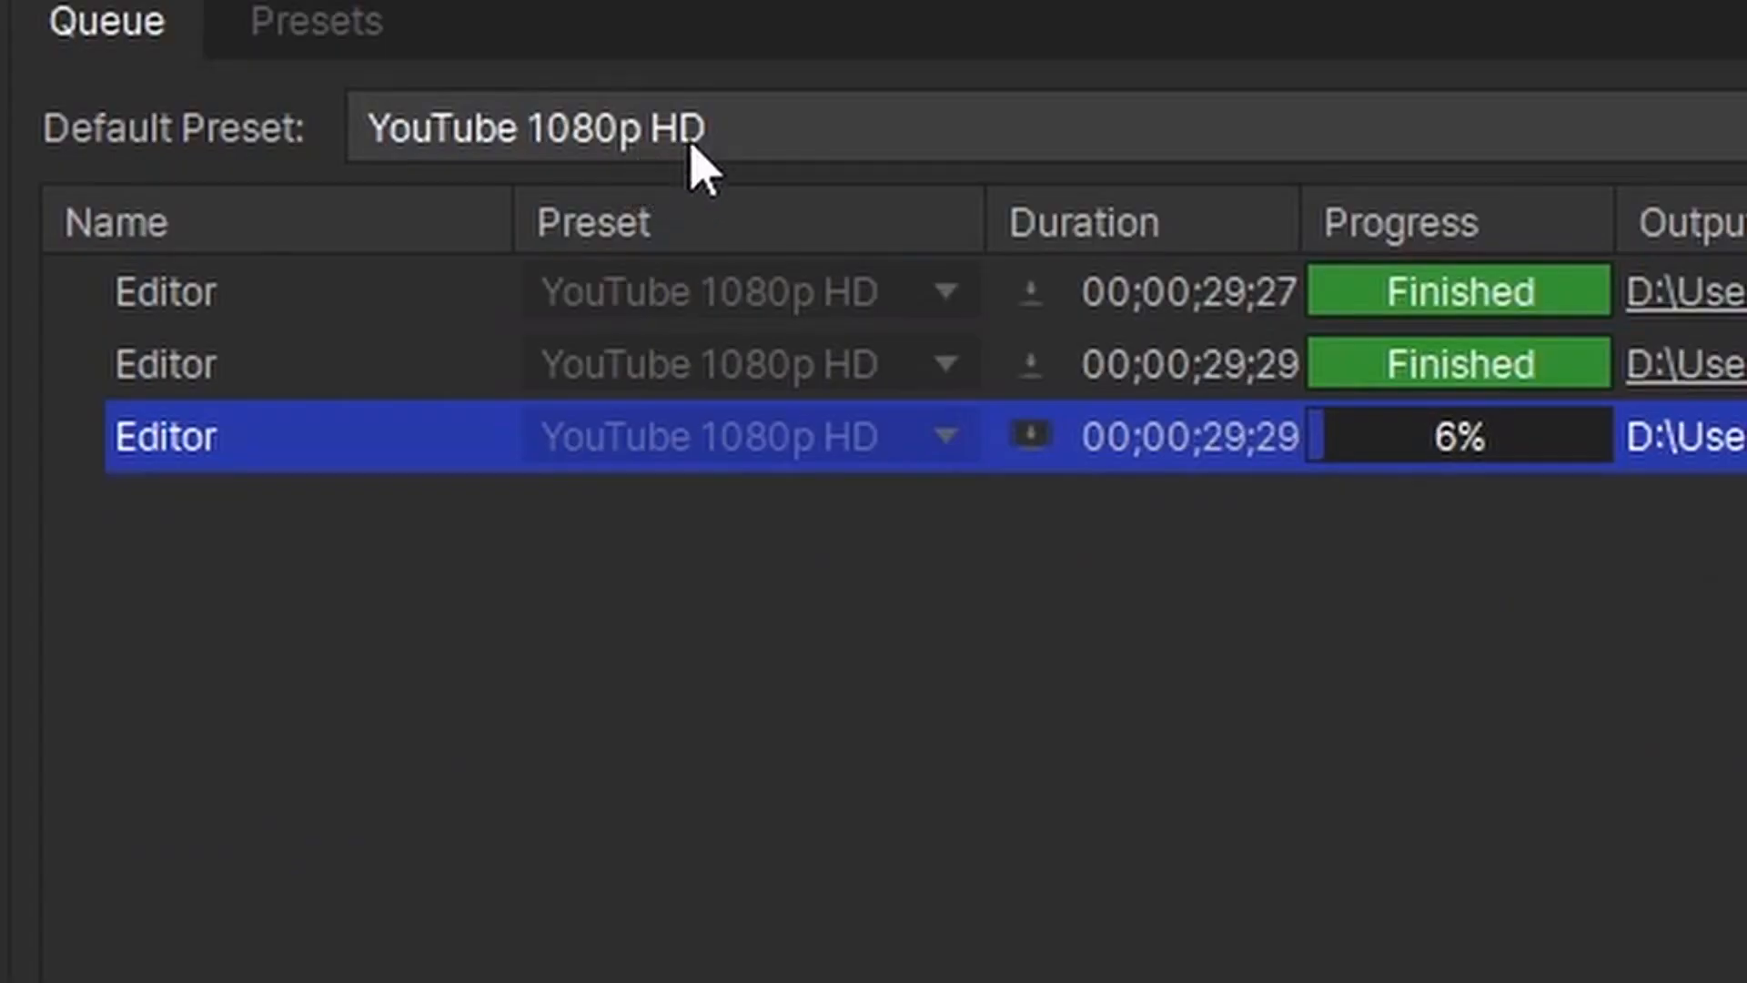
mouse_move(1154, 929)
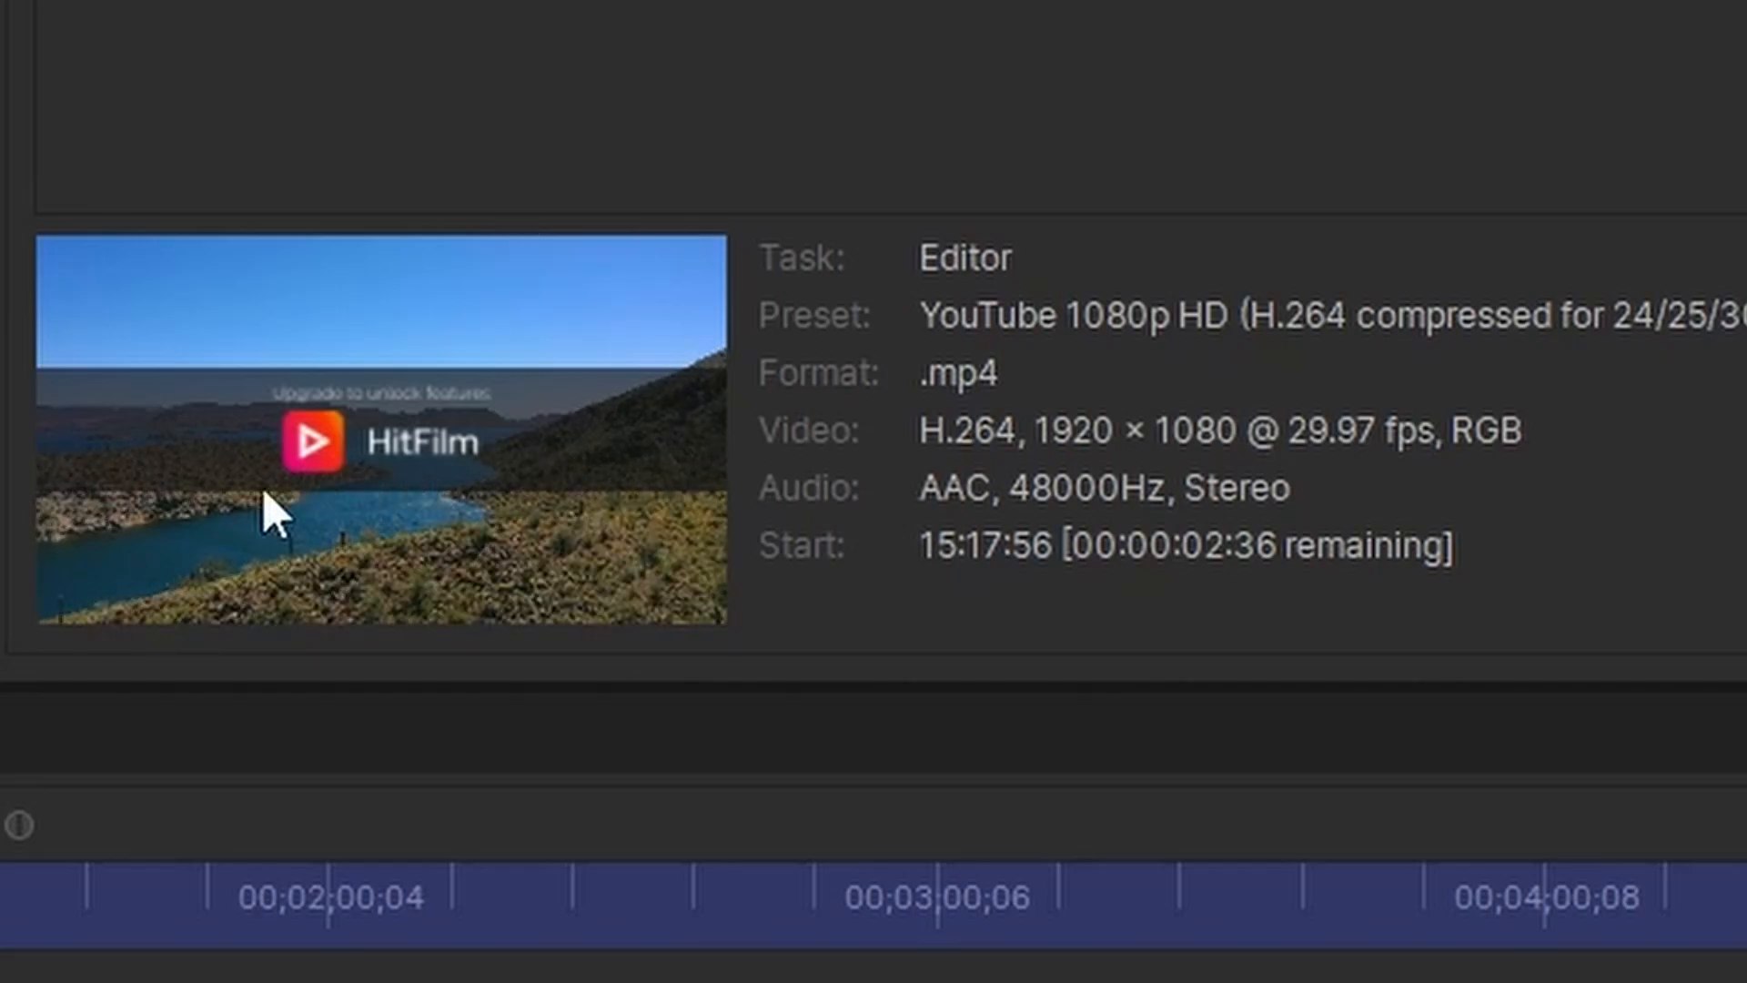
mouse_move(211, 424)
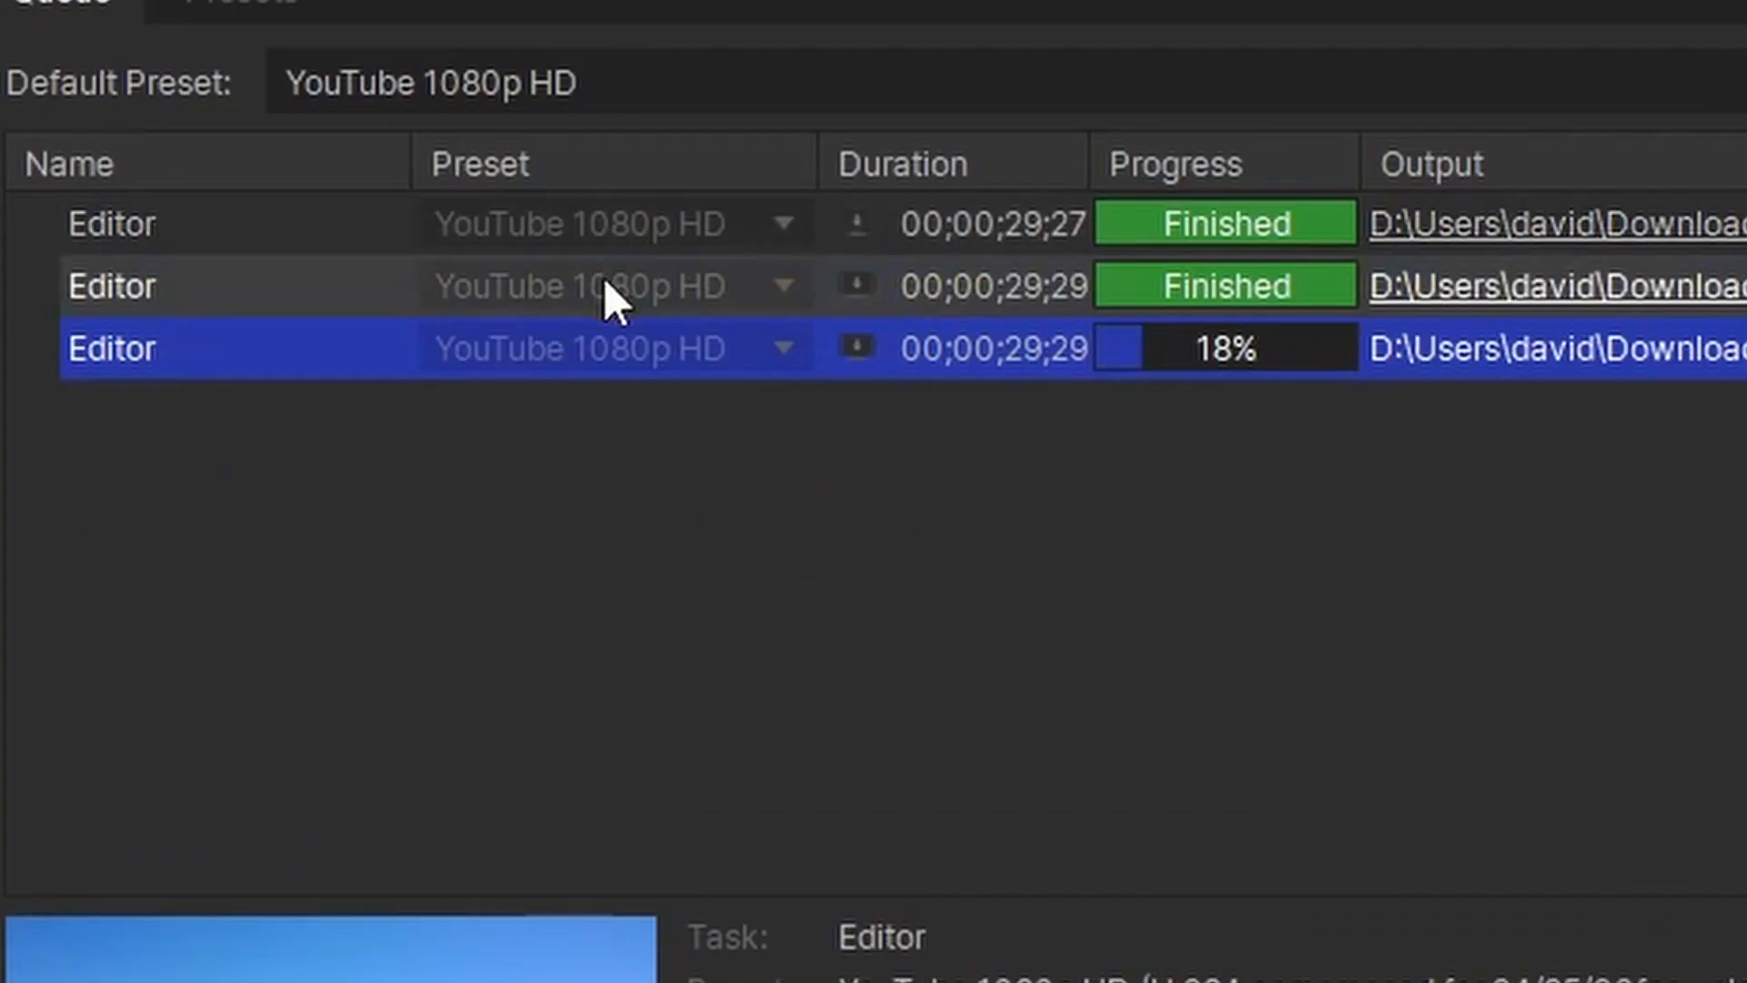
mouse_move(730, 379)
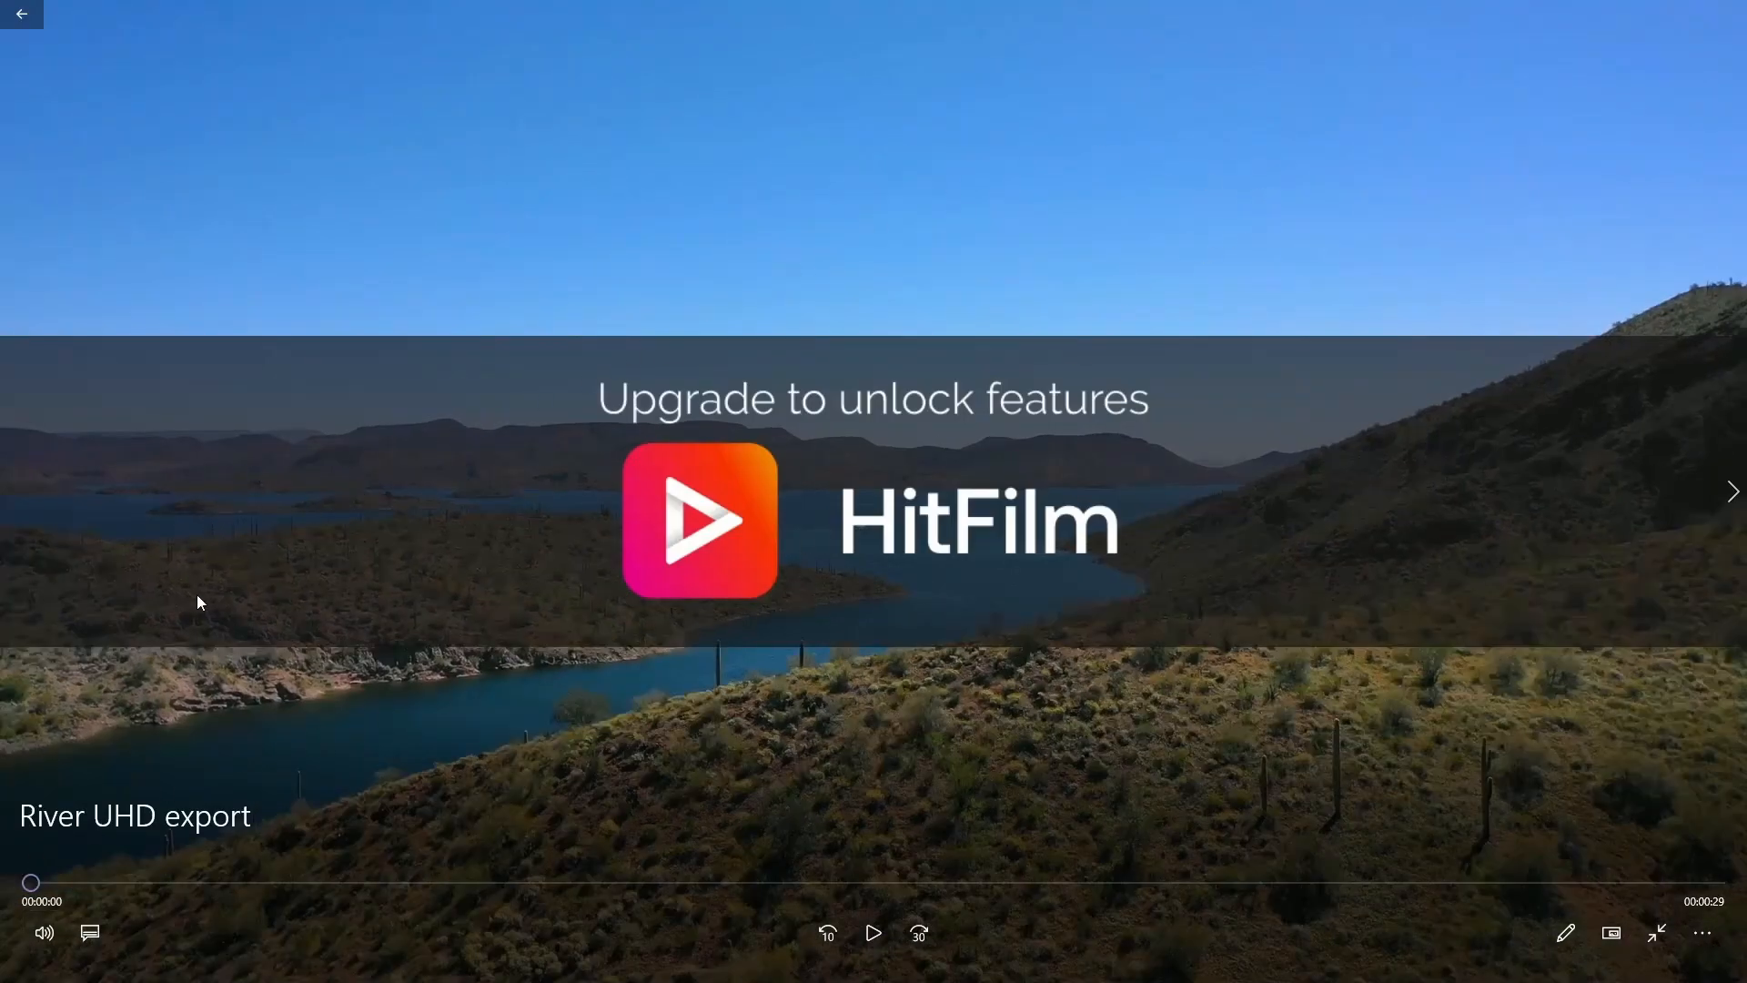
mouse_move(727, 791)
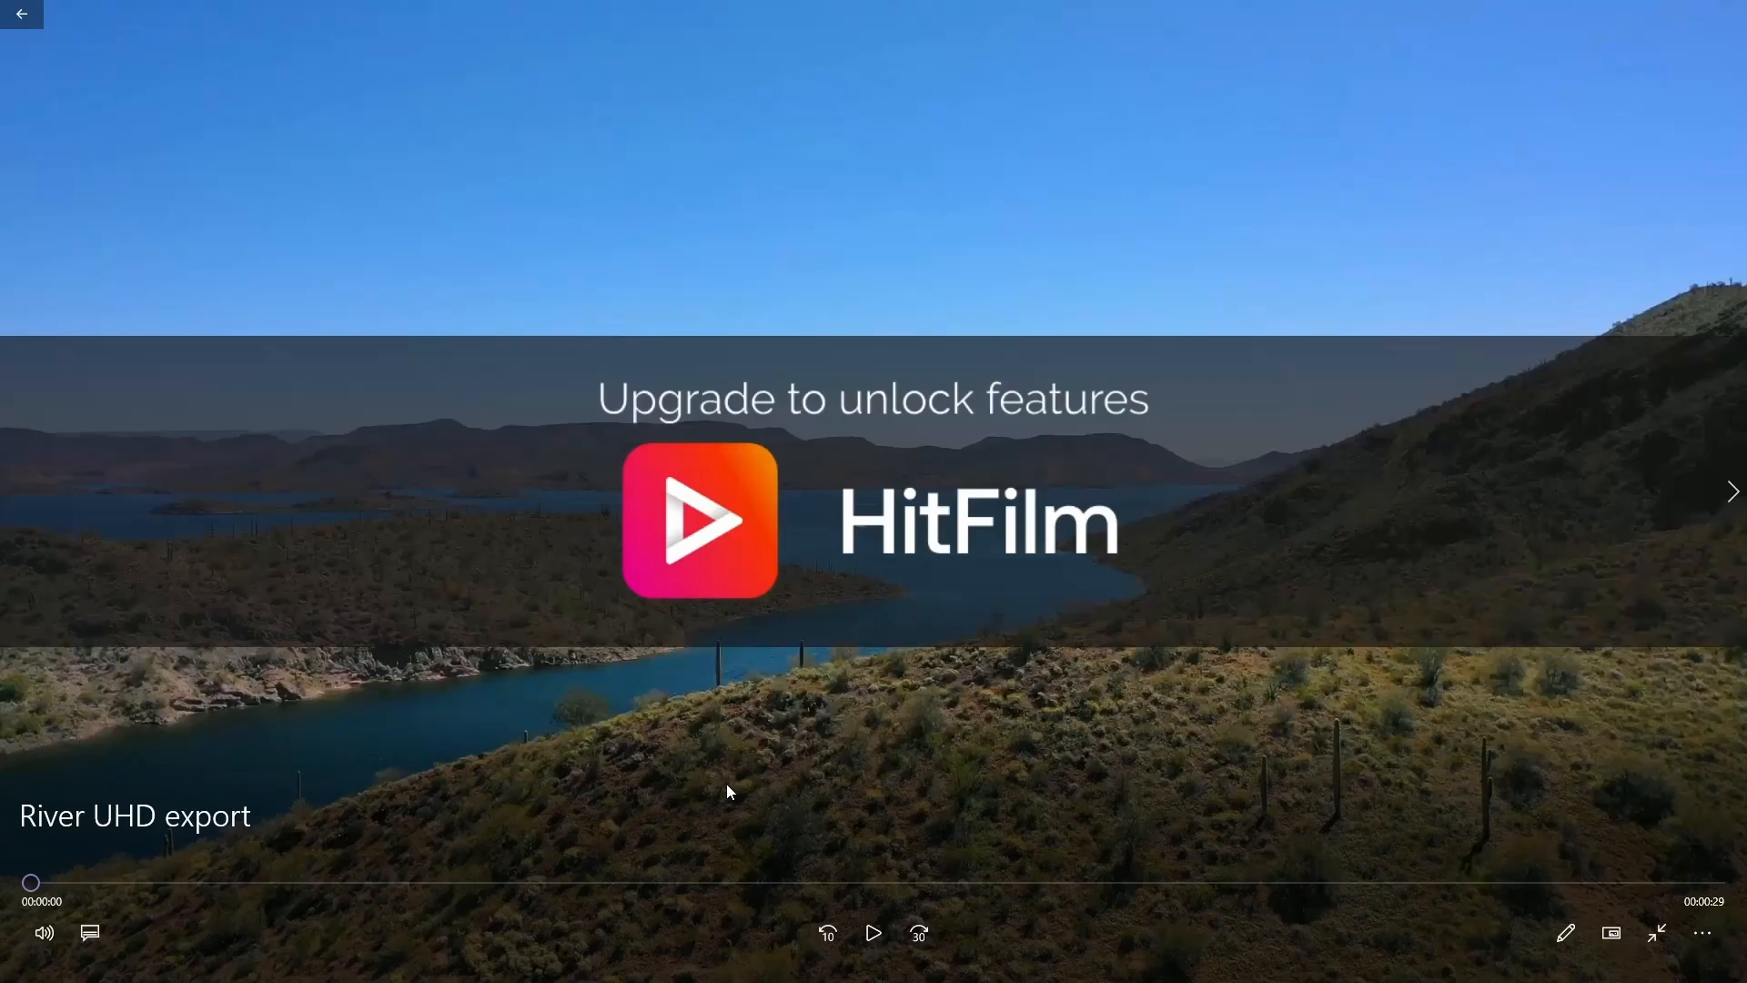
mouse_move(876, 900)
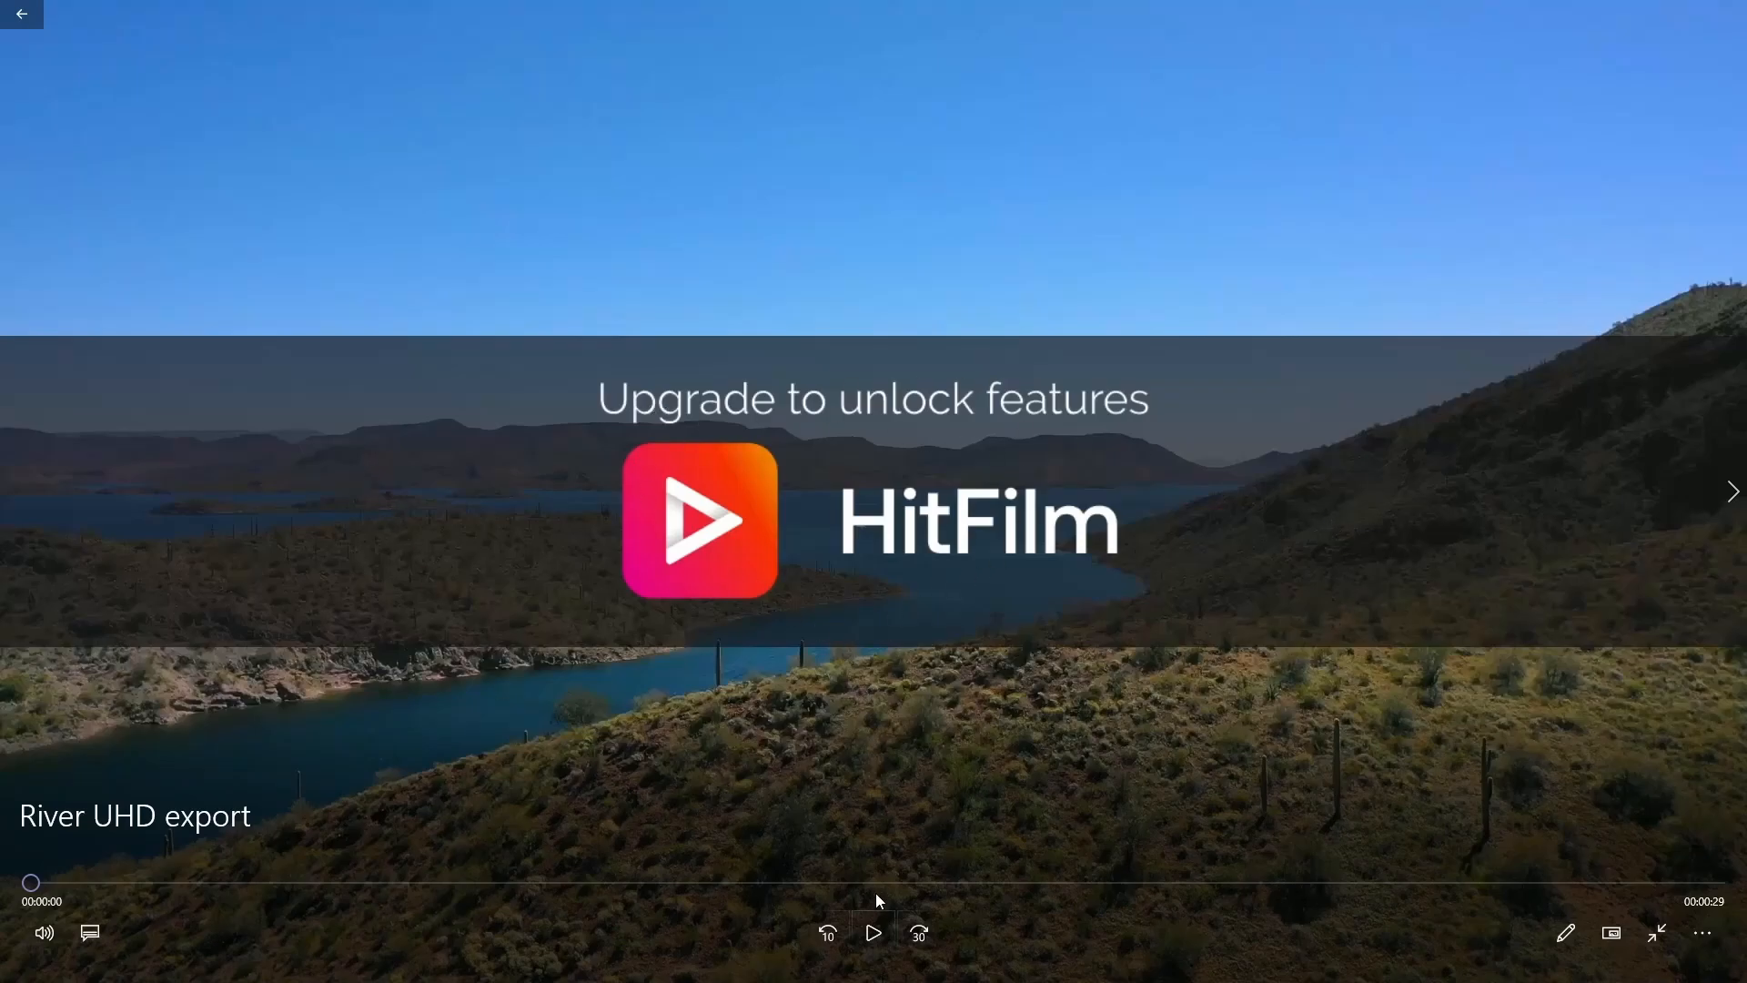
Step: Play the River UHD export in Windows Media Player, showing the large HitFilm watermark
click(874, 932)
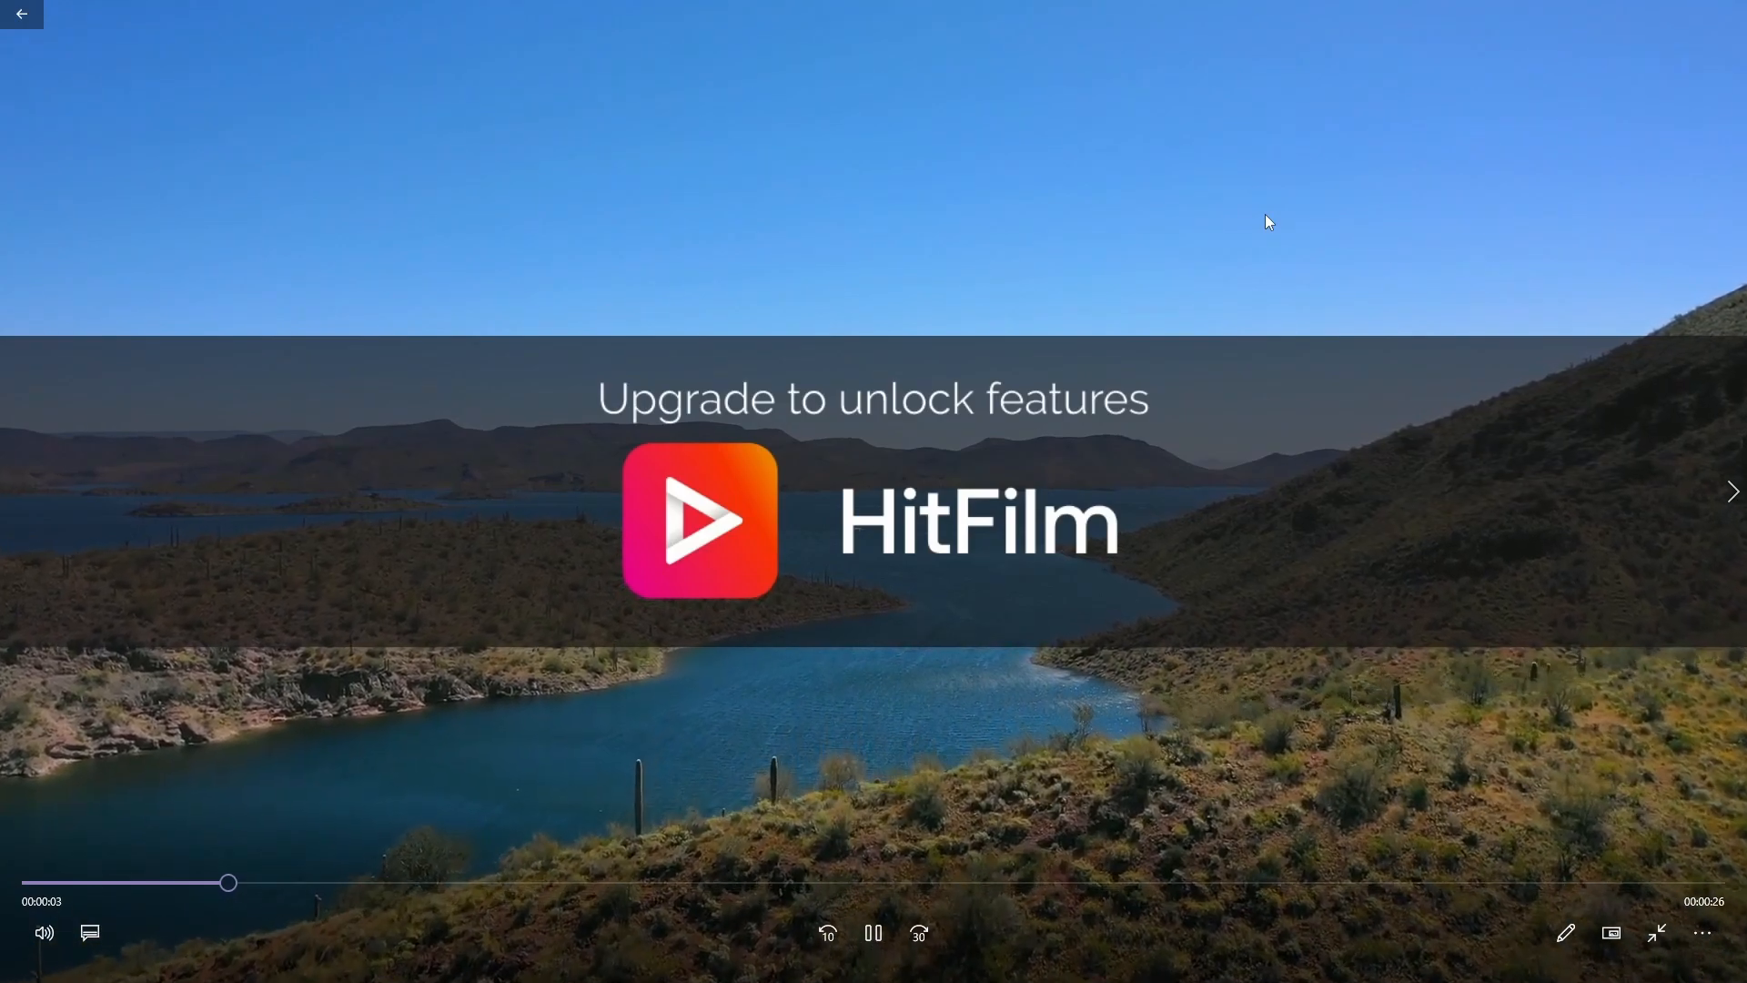
click(20, 12)
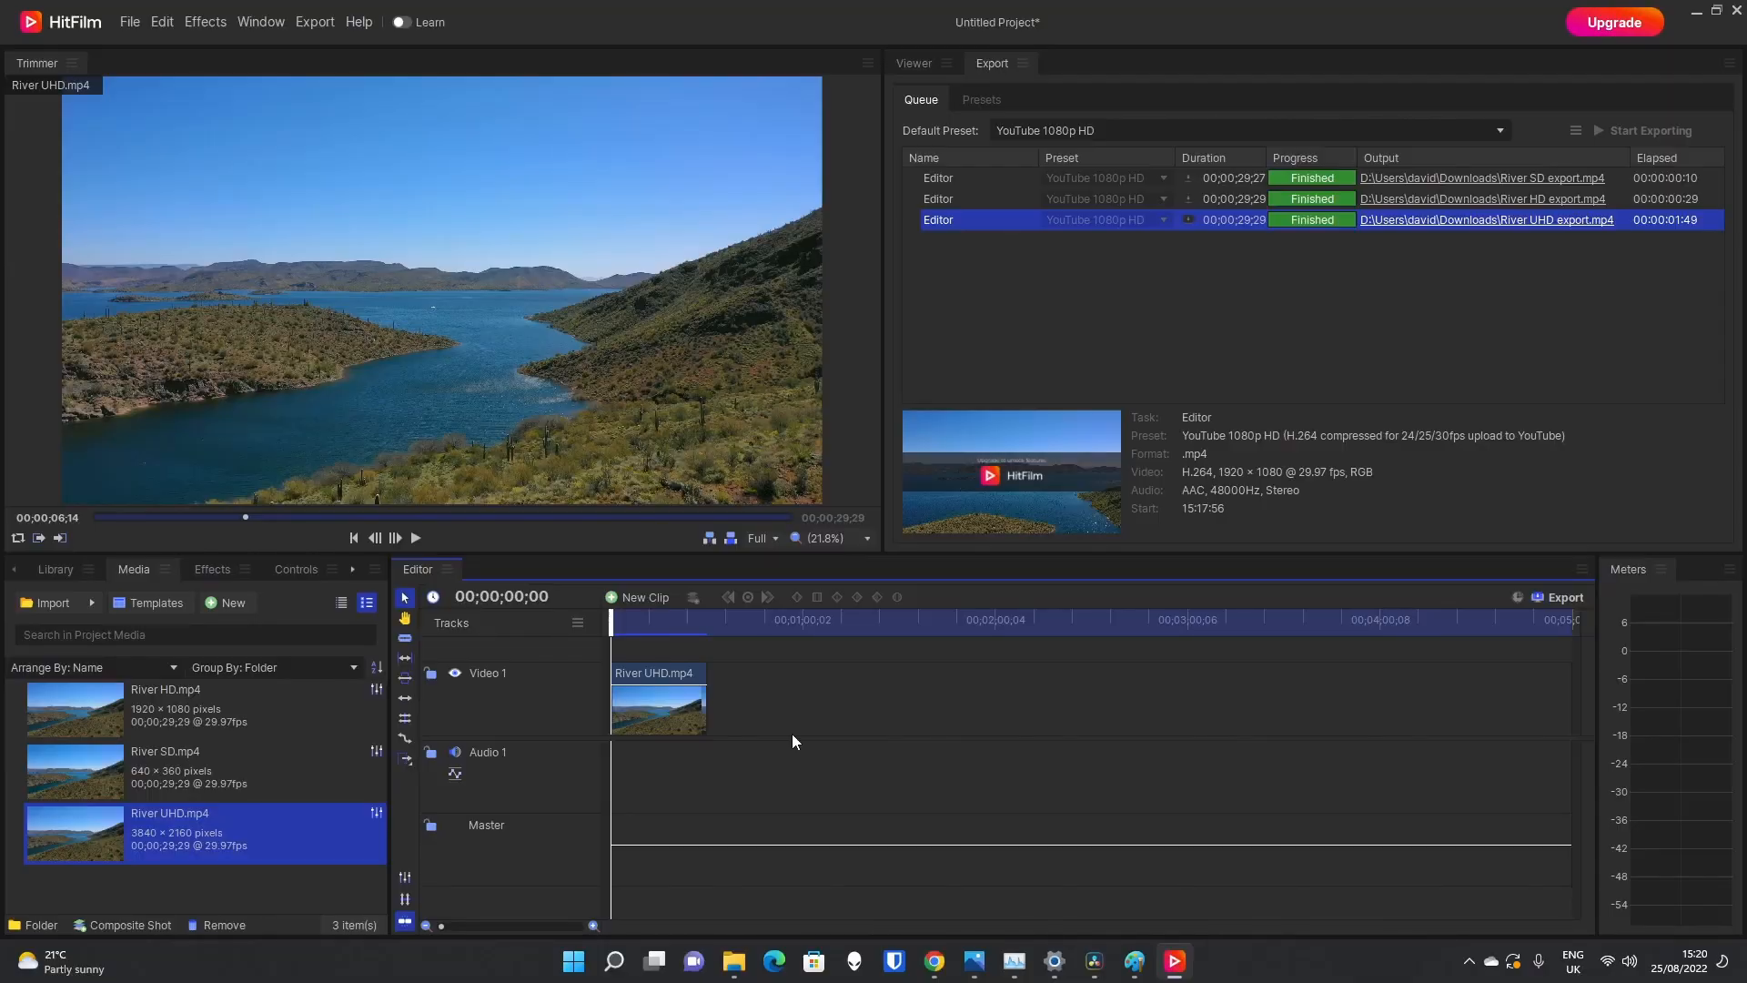
Step: Preview the River SD, River UHD and River HD source clips in the Trimmer in turn
click(168, 766)
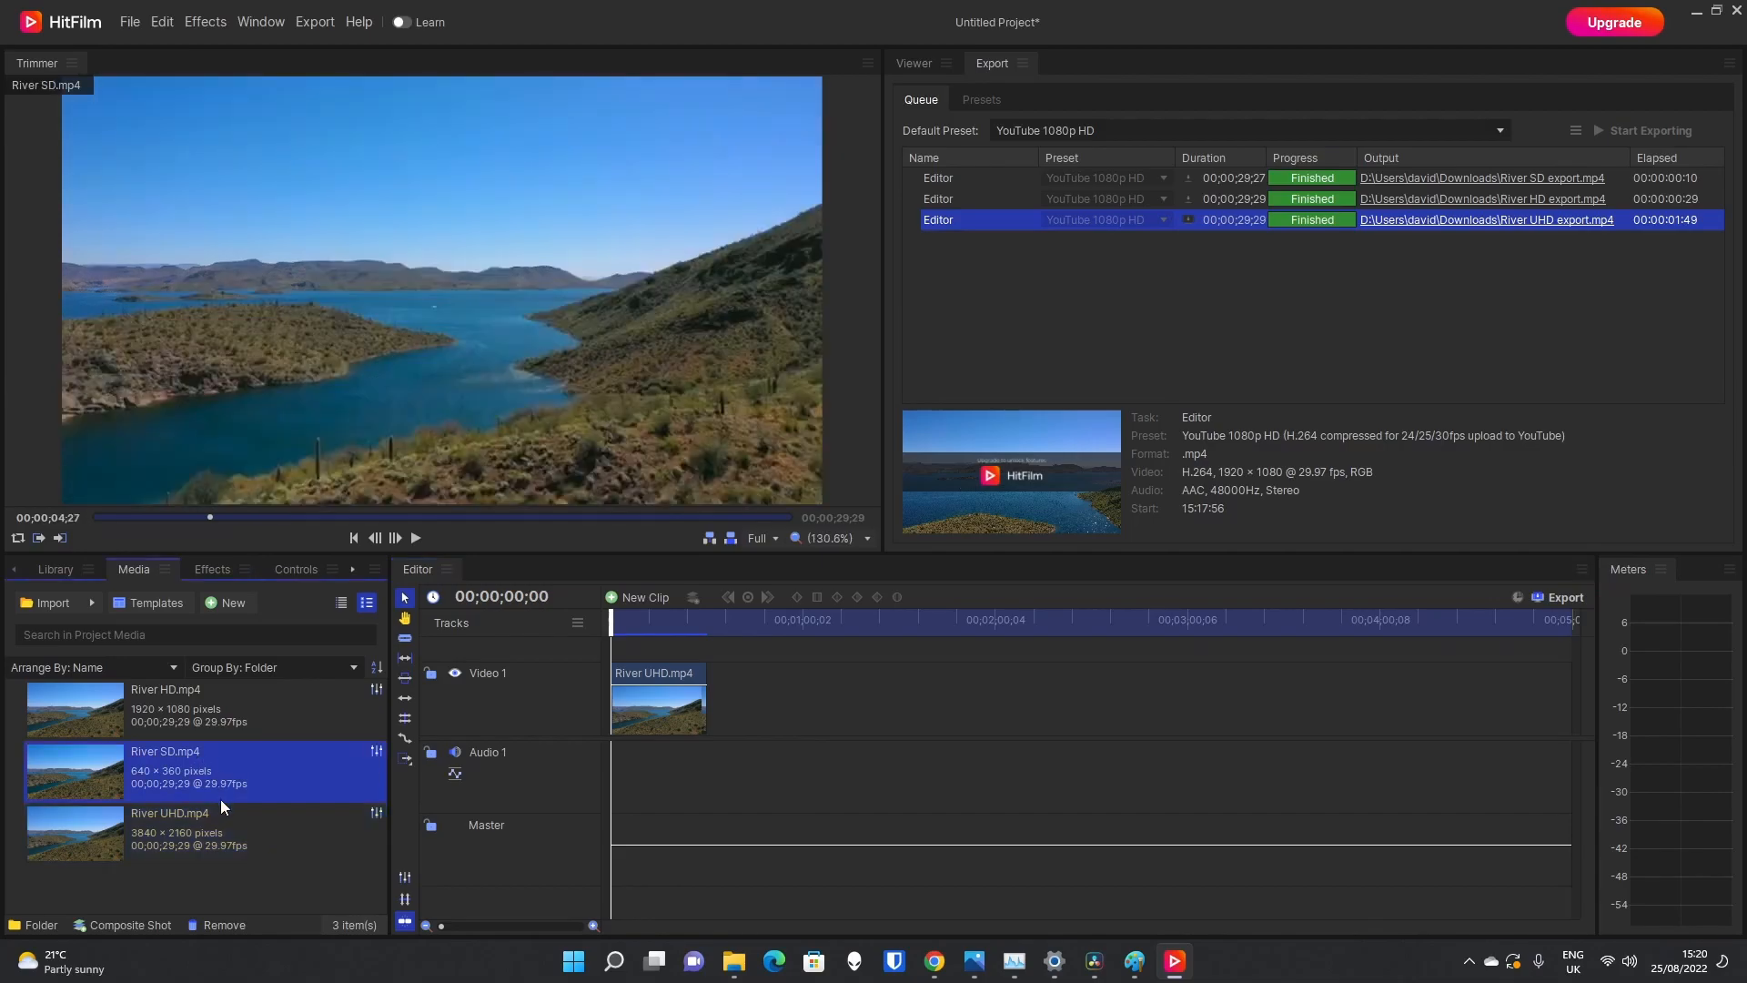
click(170, 828)
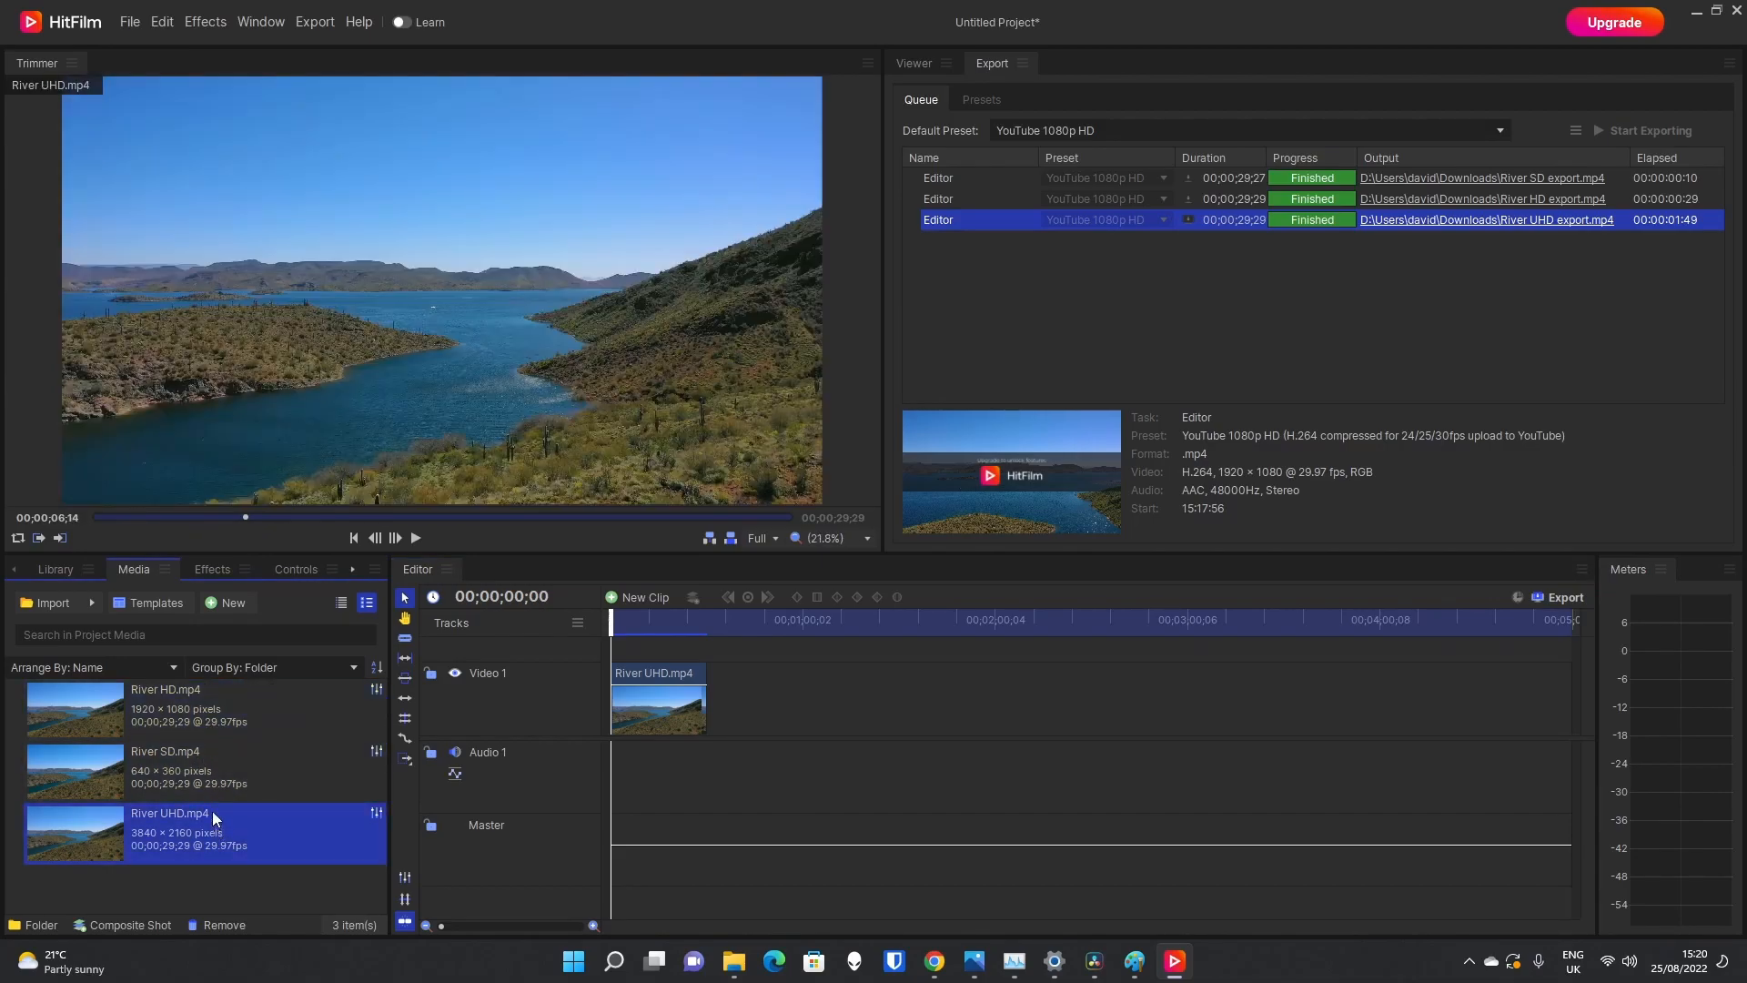
click(168, 710)
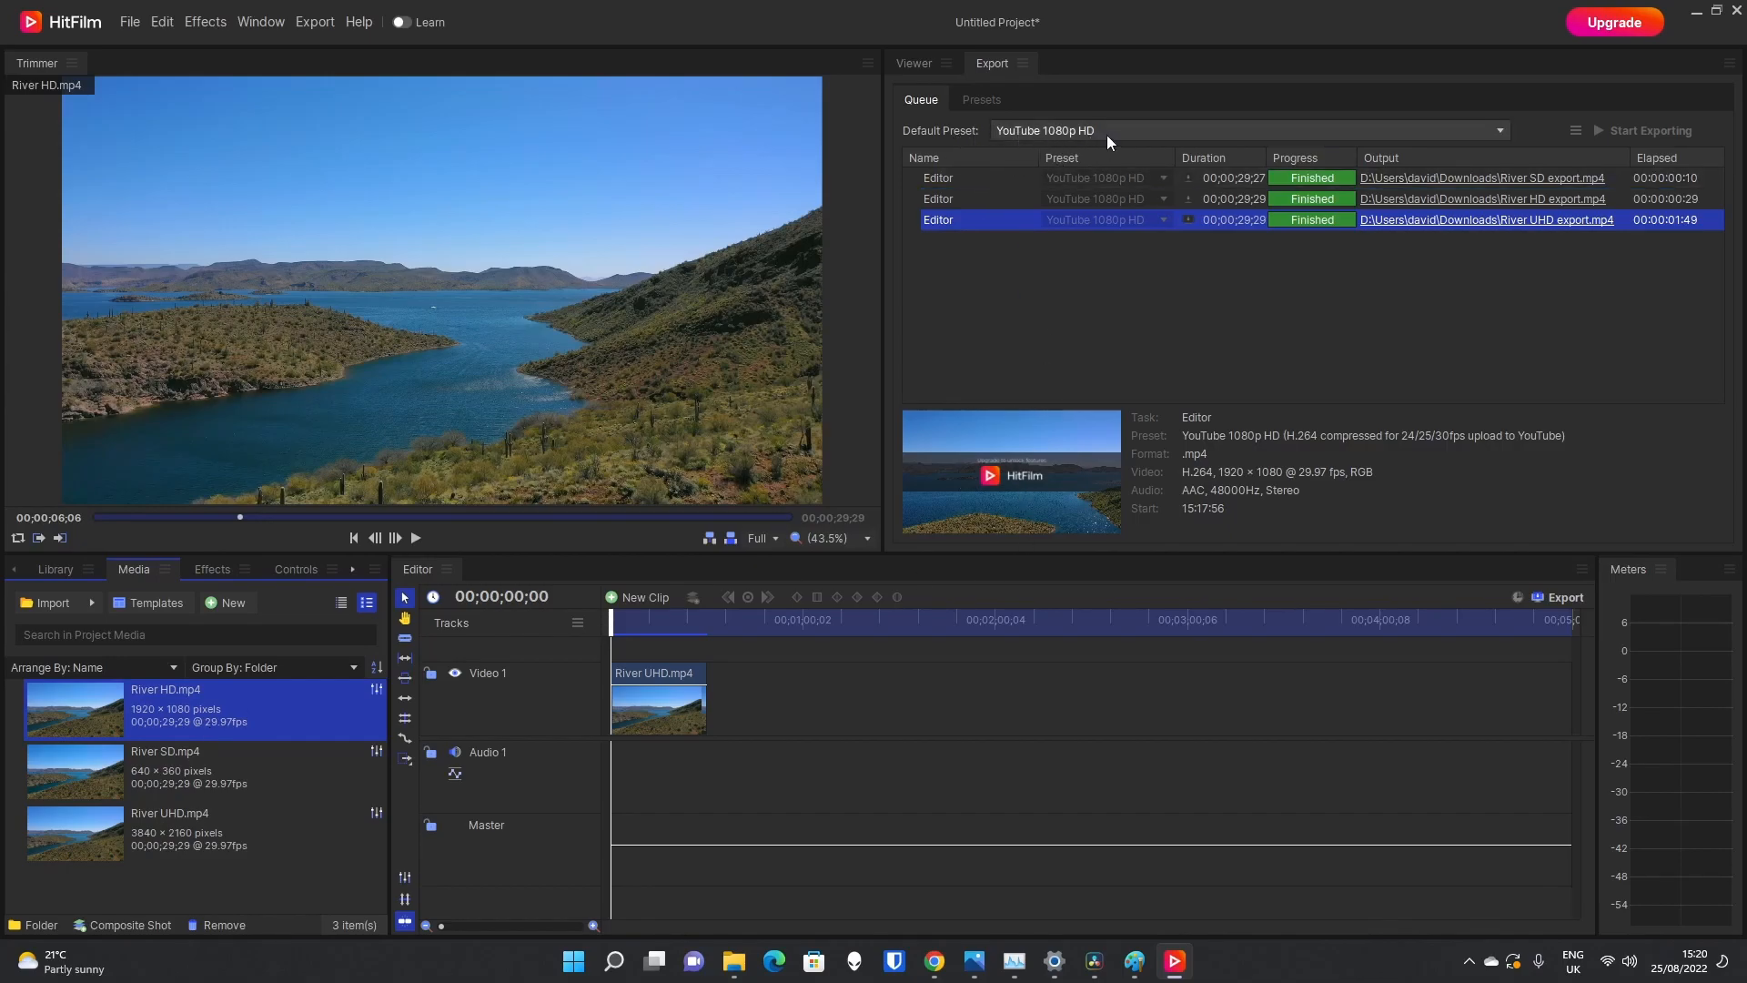
mouse_move(1106, 142)
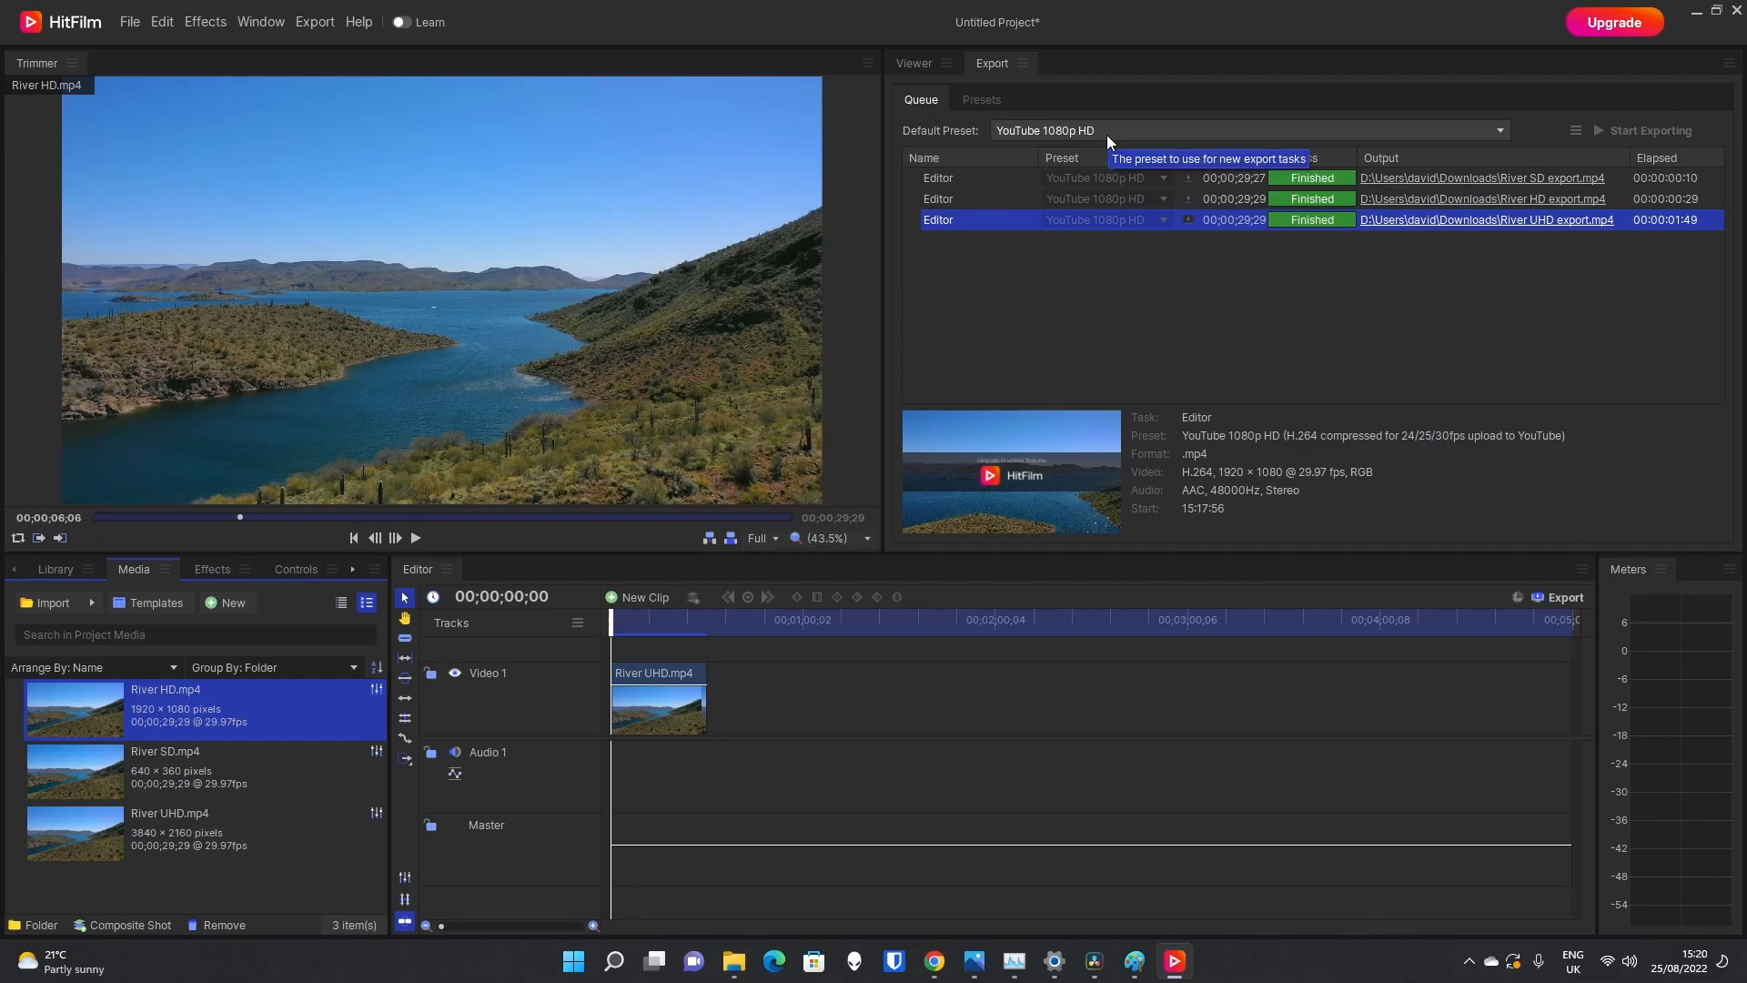